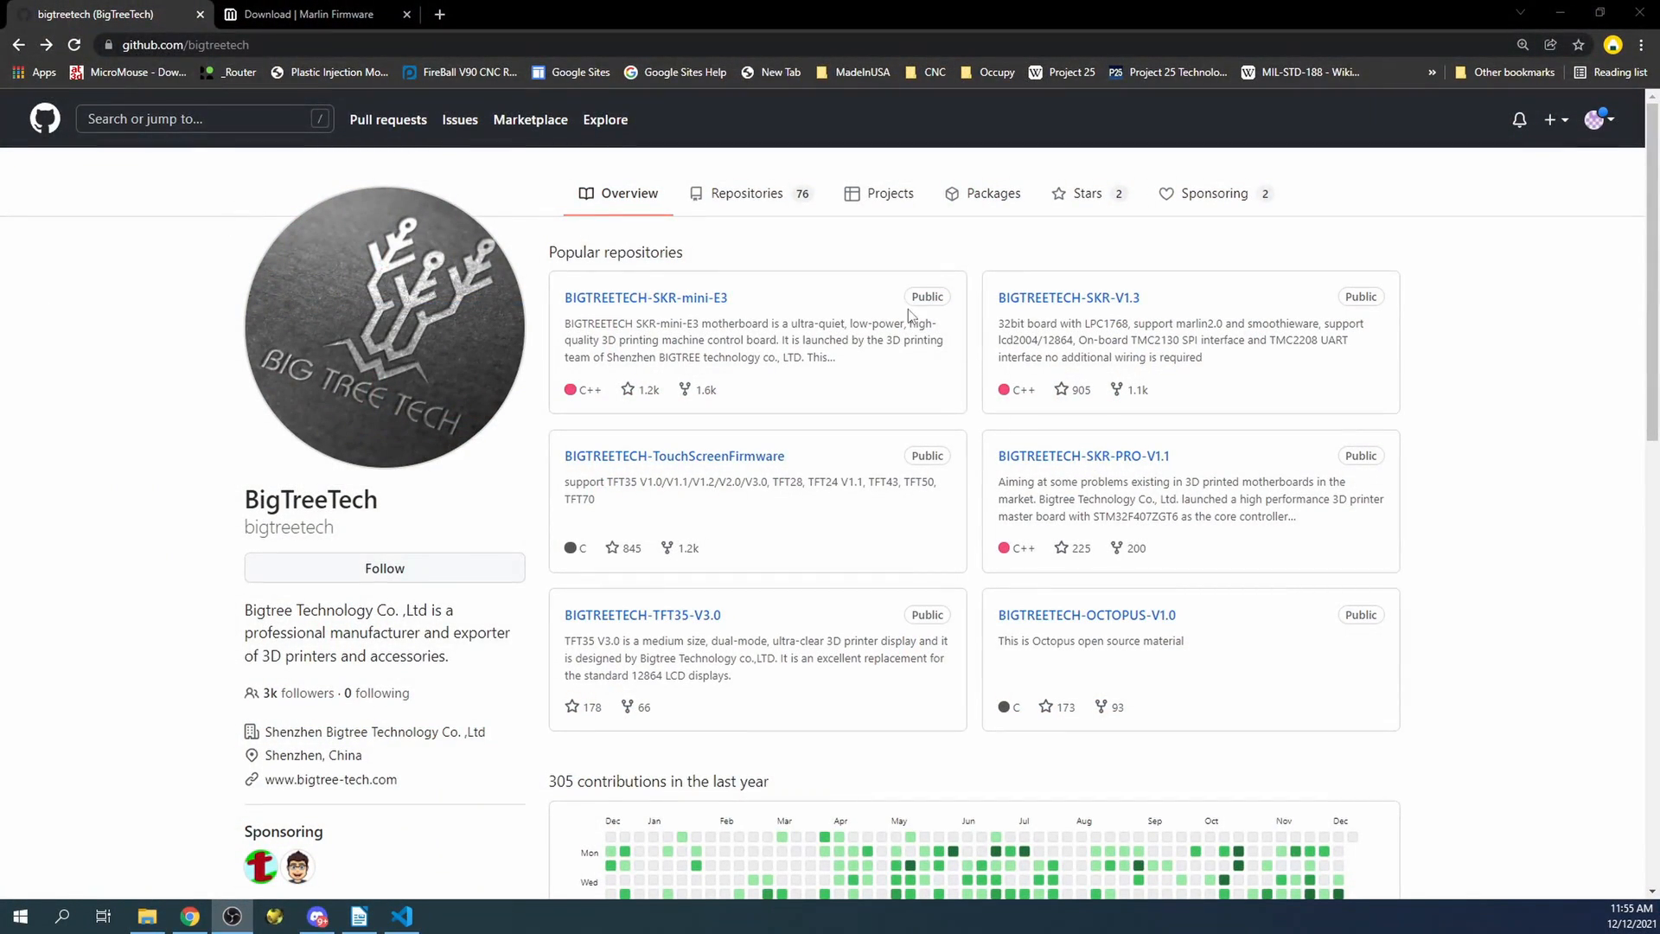
Search the BigTreeTech repository list for 'SKR'
{"action": "left_click", "coordinate": [746, 192]}
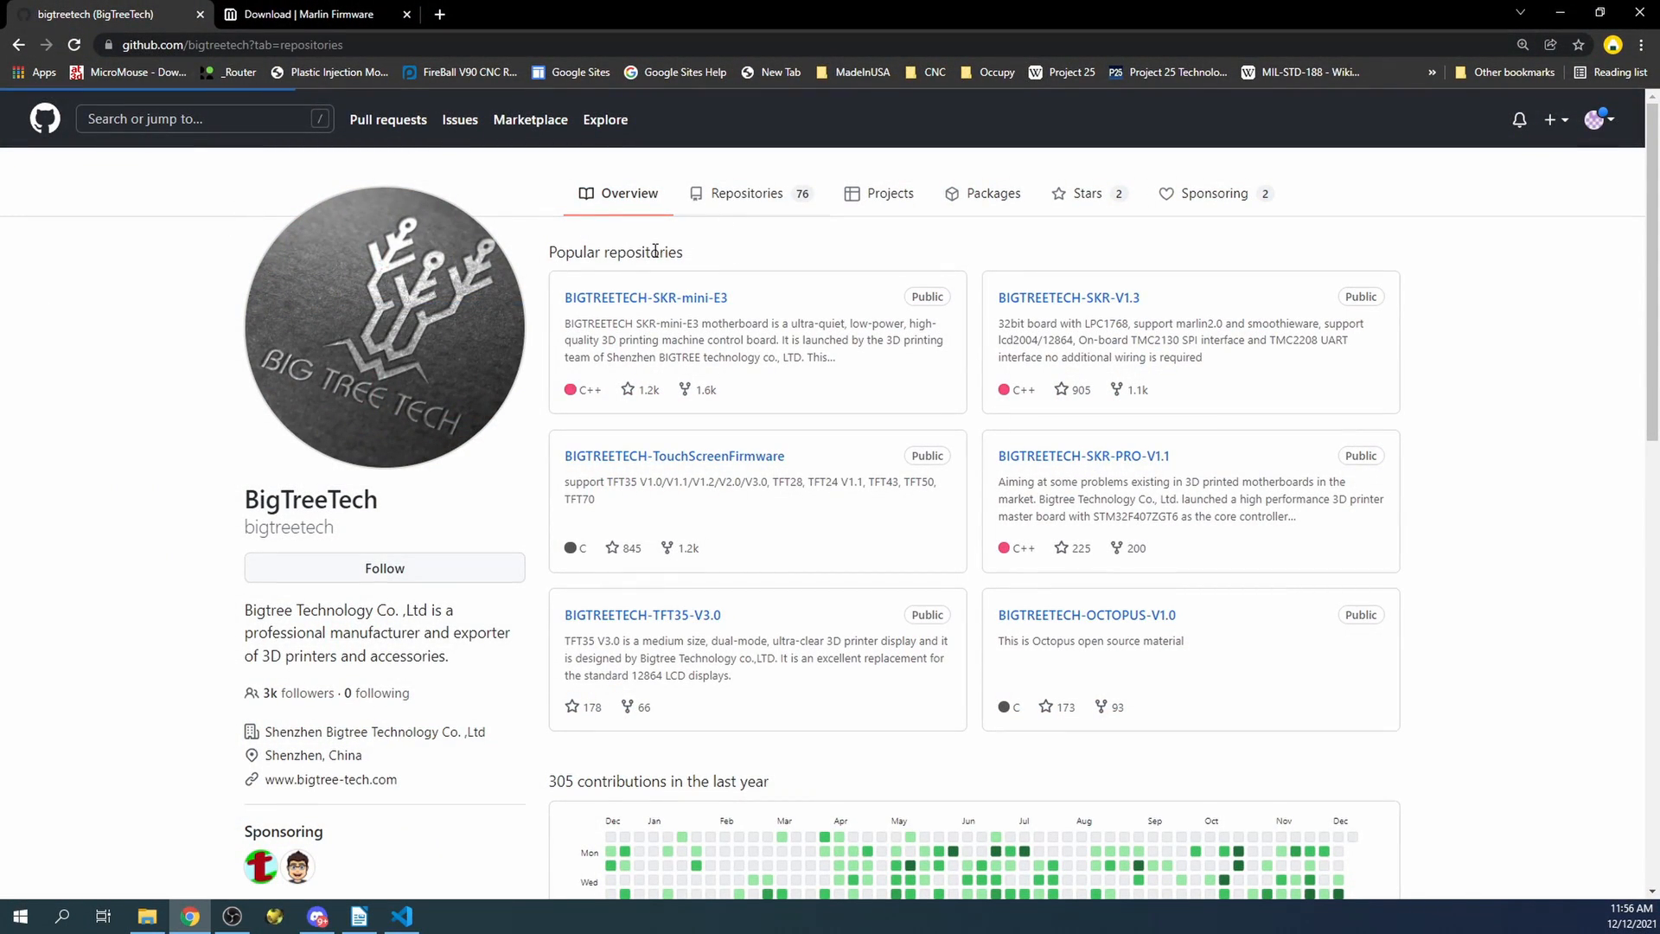
{"action": "left_click", "coordinate": [747, 193]}
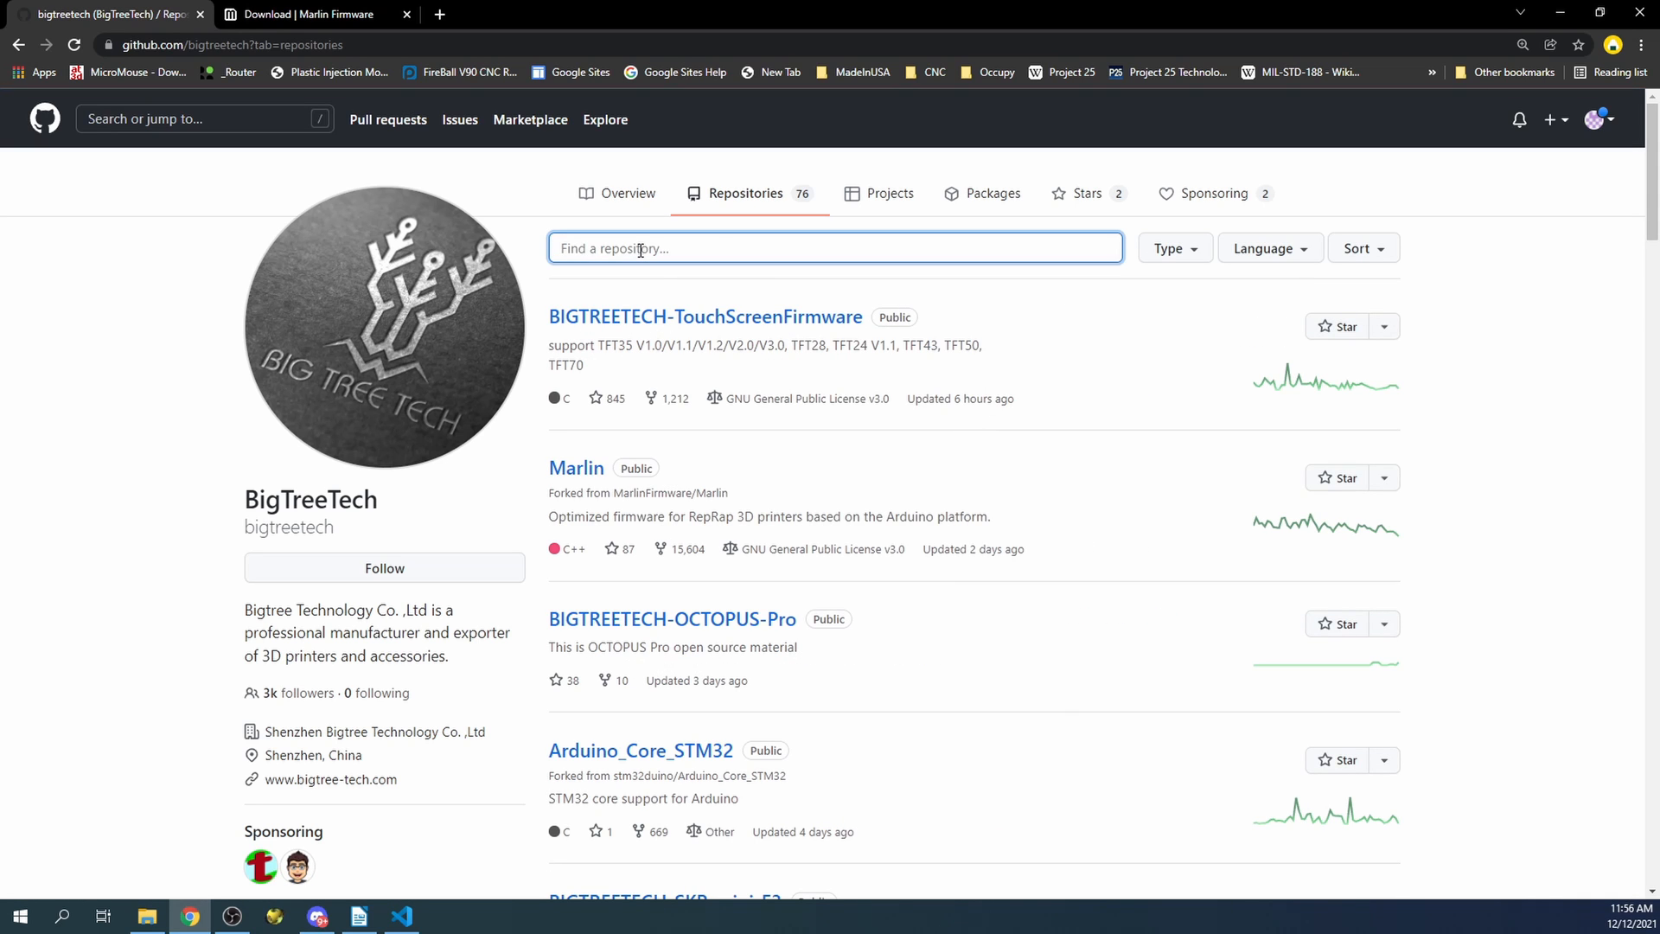
{"action": "type", "text": "SK"}
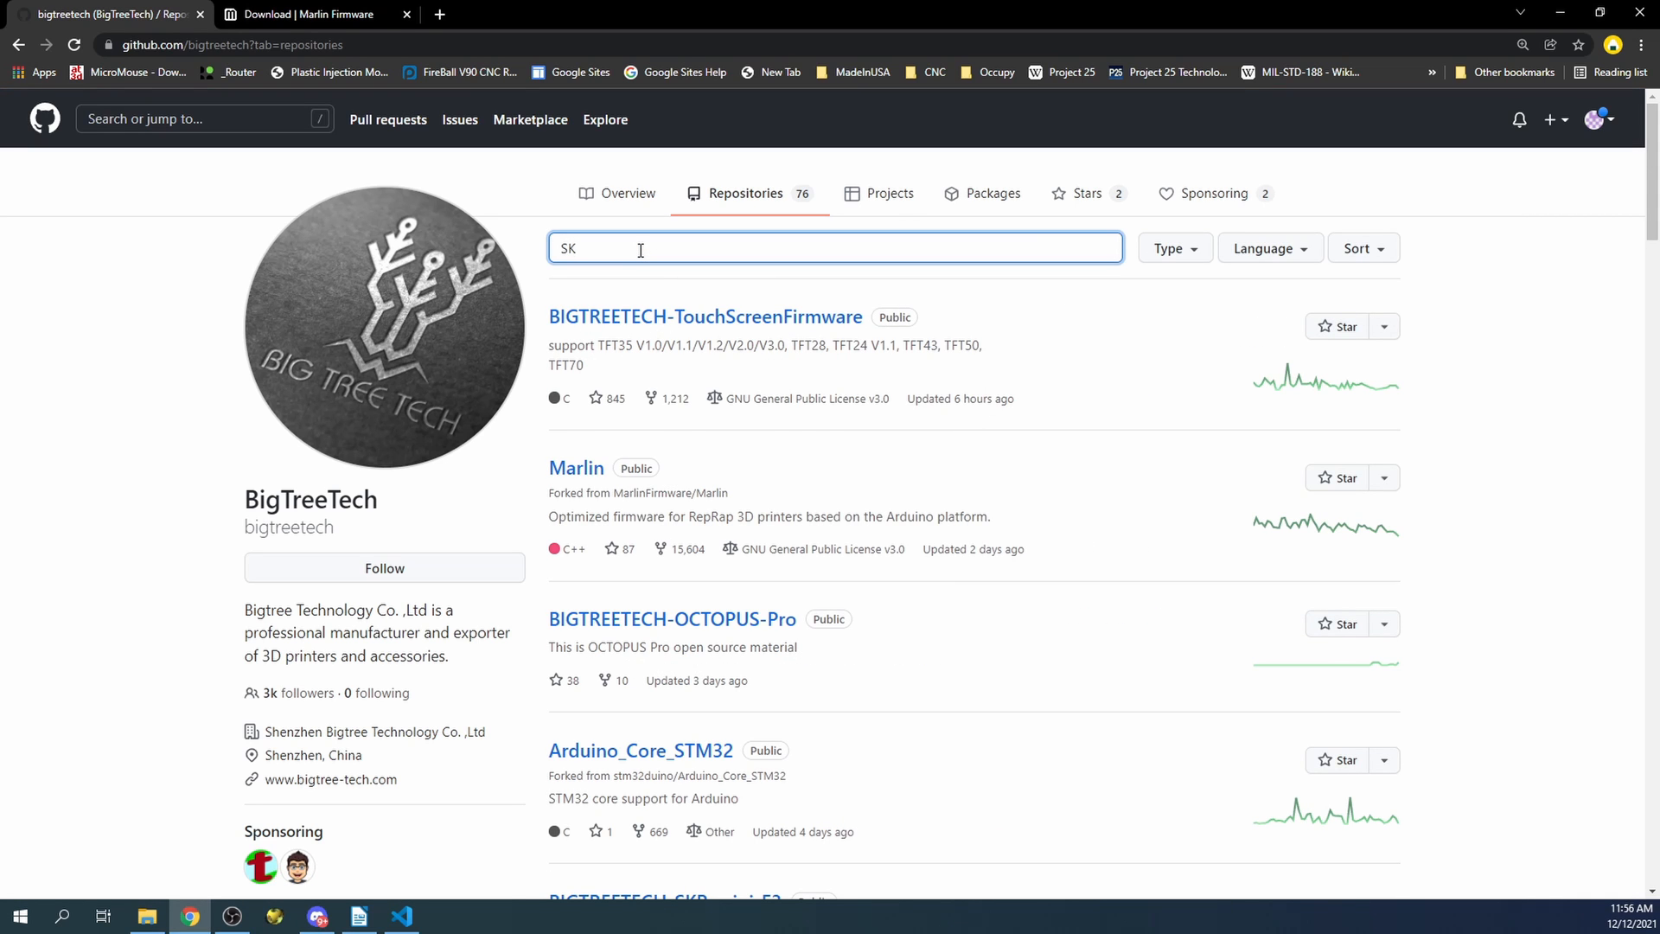
{"action": "type", "text": "R-2"}
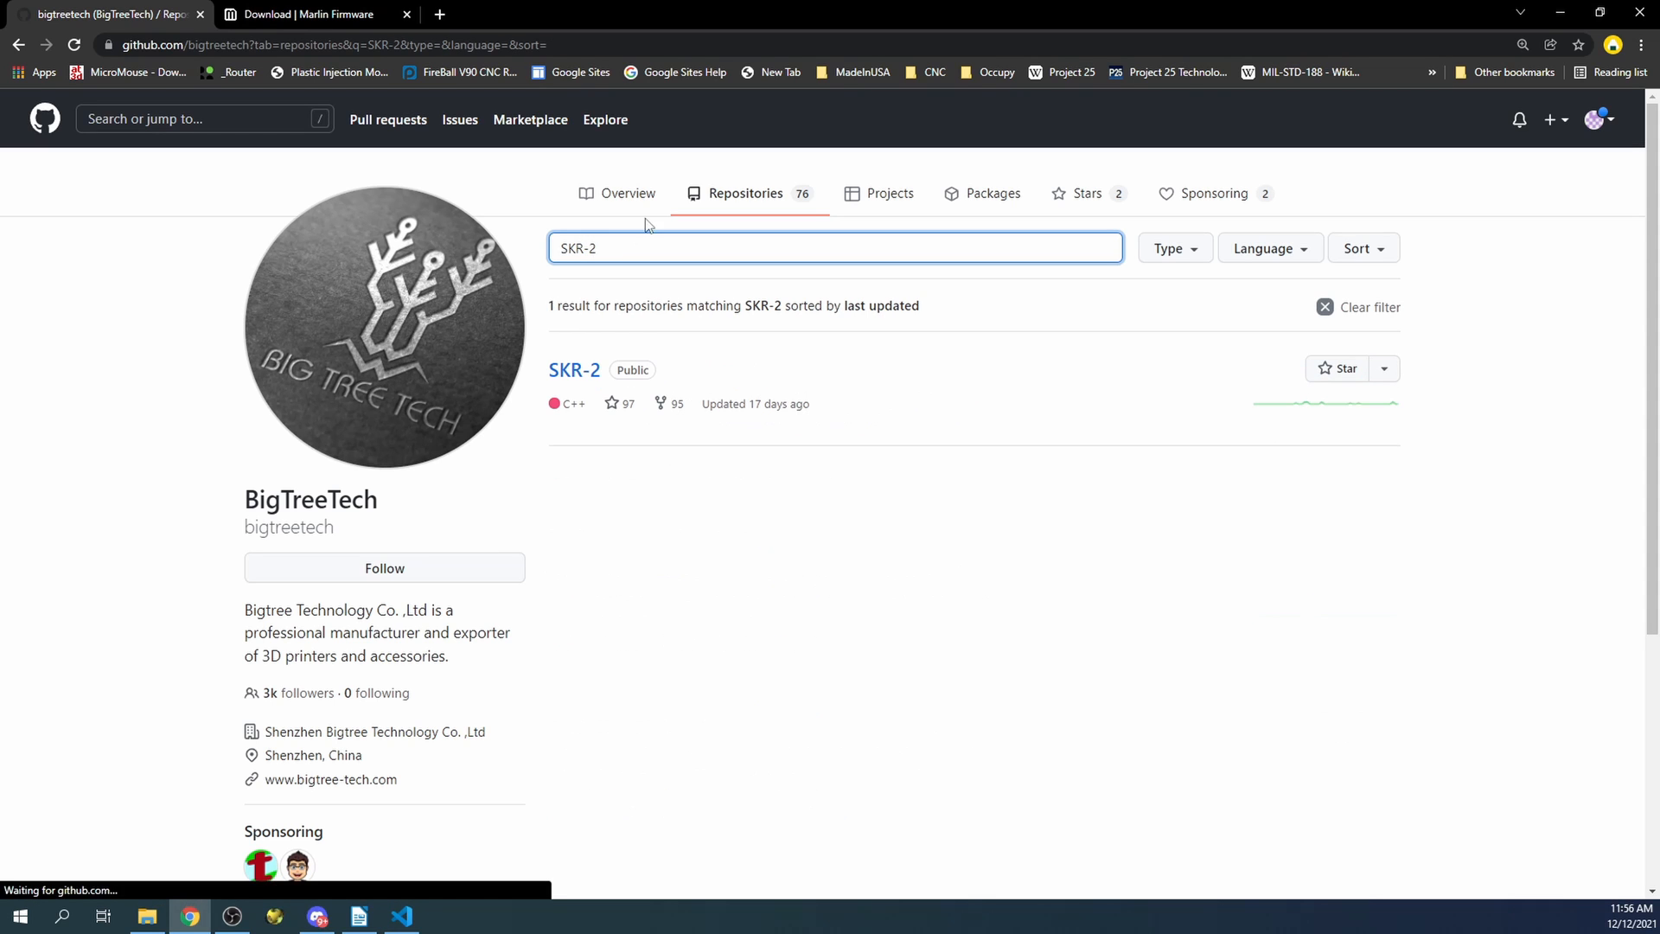
Open the SKR-2 repository and scroll to the README note on STM32F407/F429 versions
{"action": "left_click", "coordinate": [574, 369]}
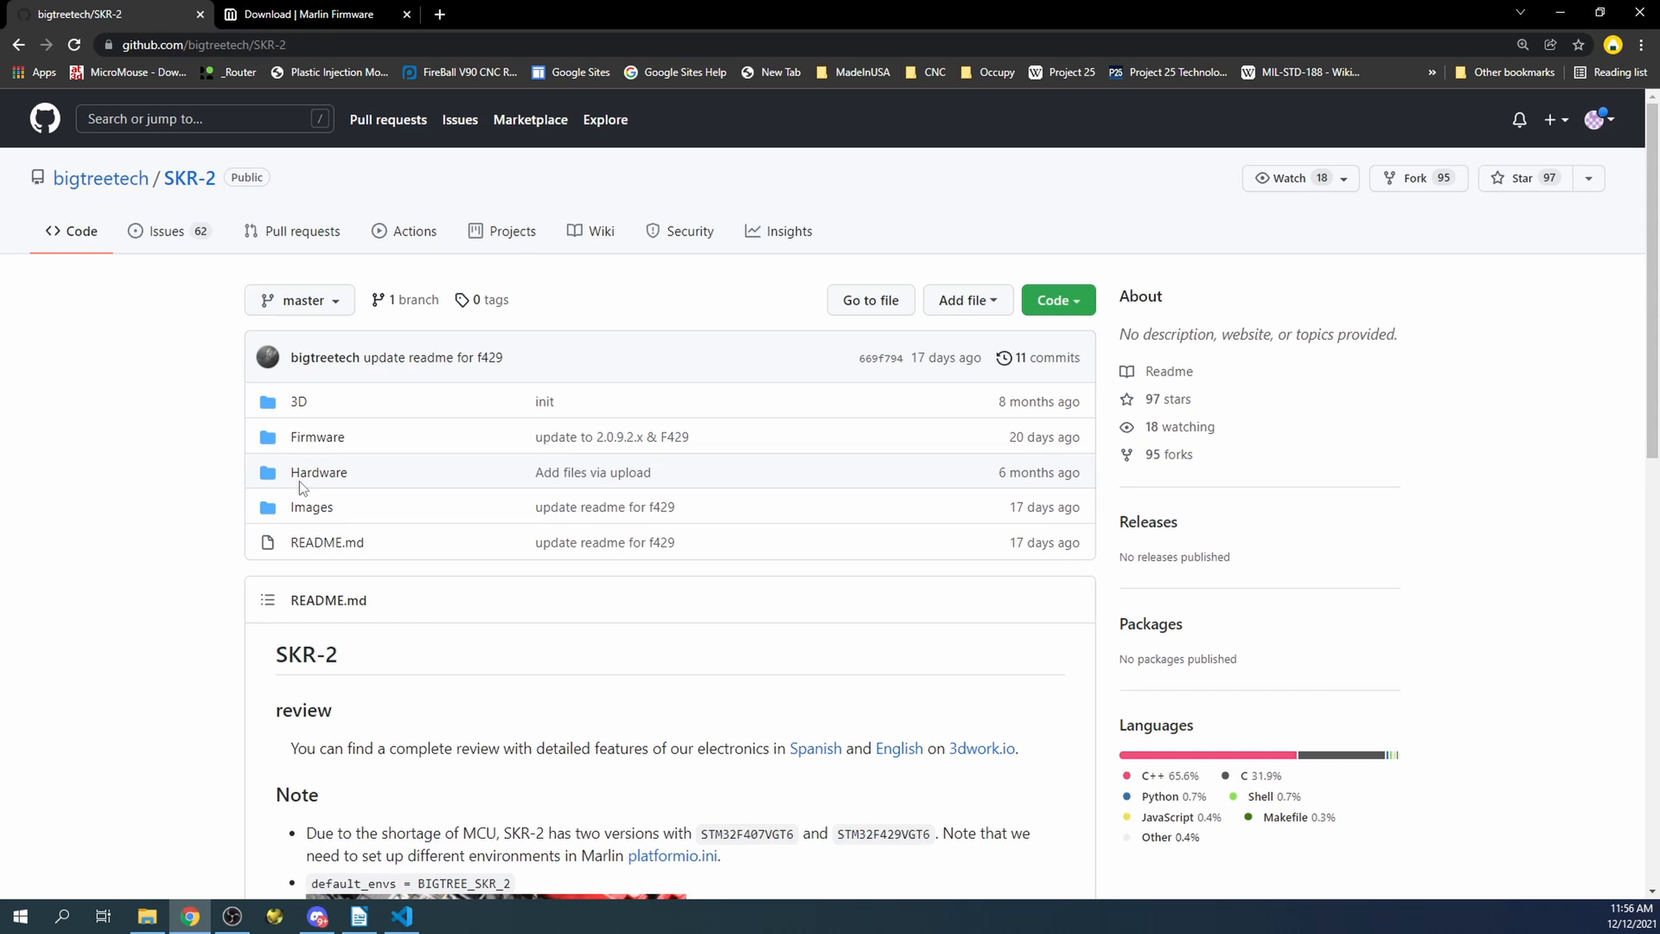
{"action": "scroll", "scroll_direction": "down", "scroll_amount": 3}
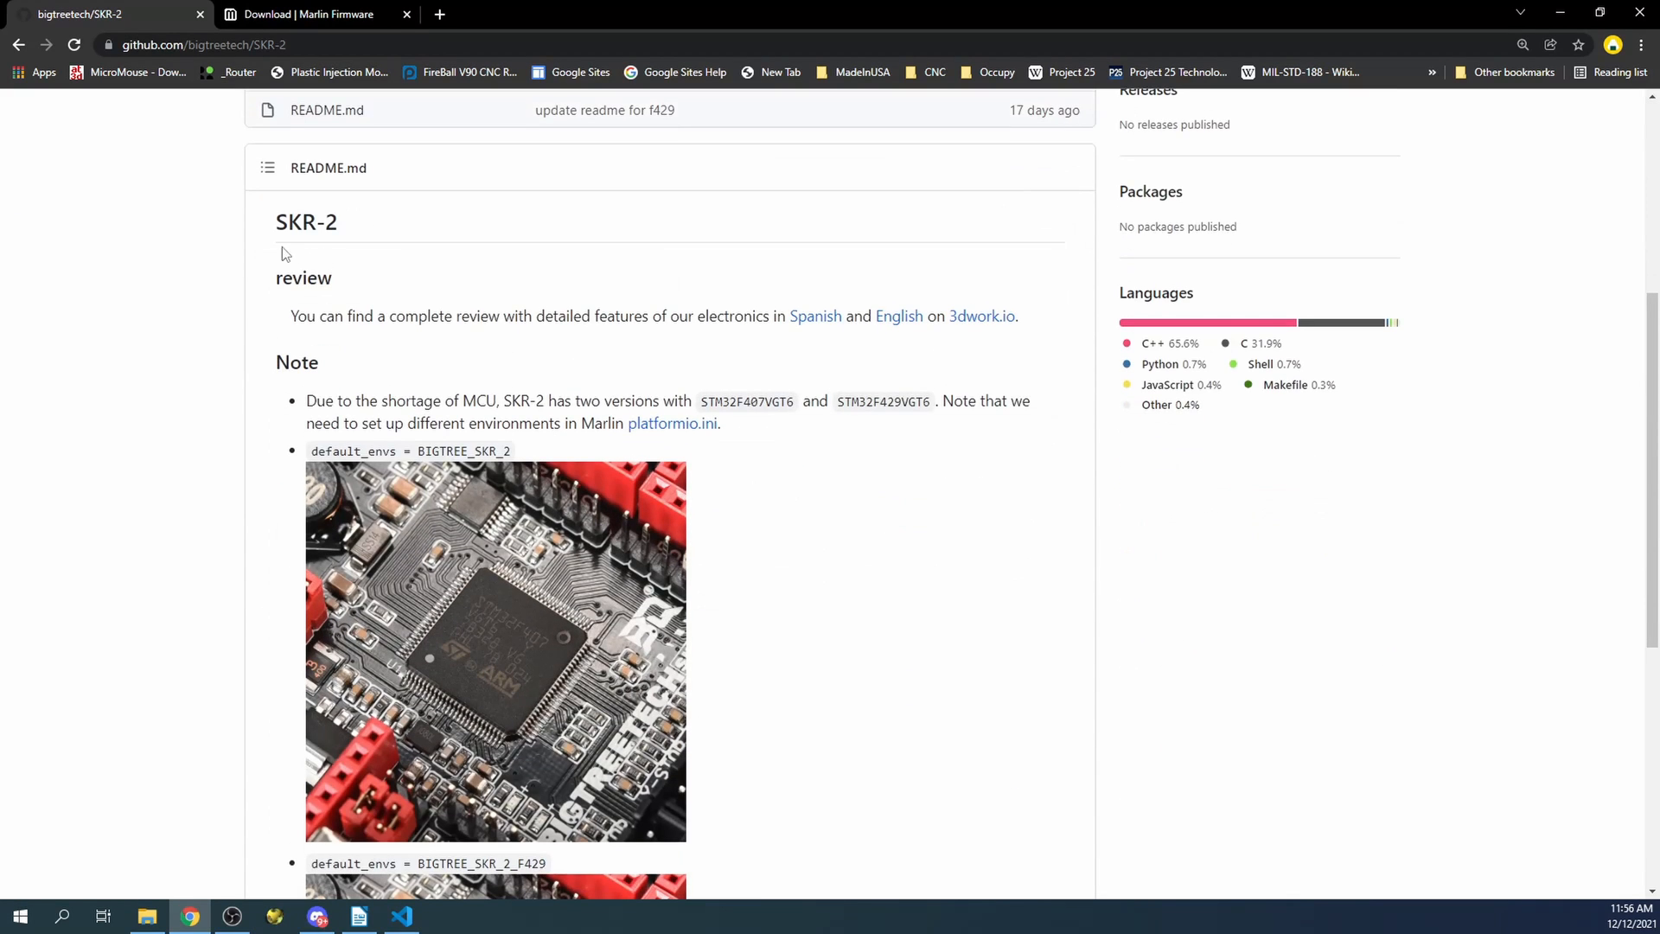
{"action": "scroll", "scroll_direction": "down", "scroll_amount": 3}
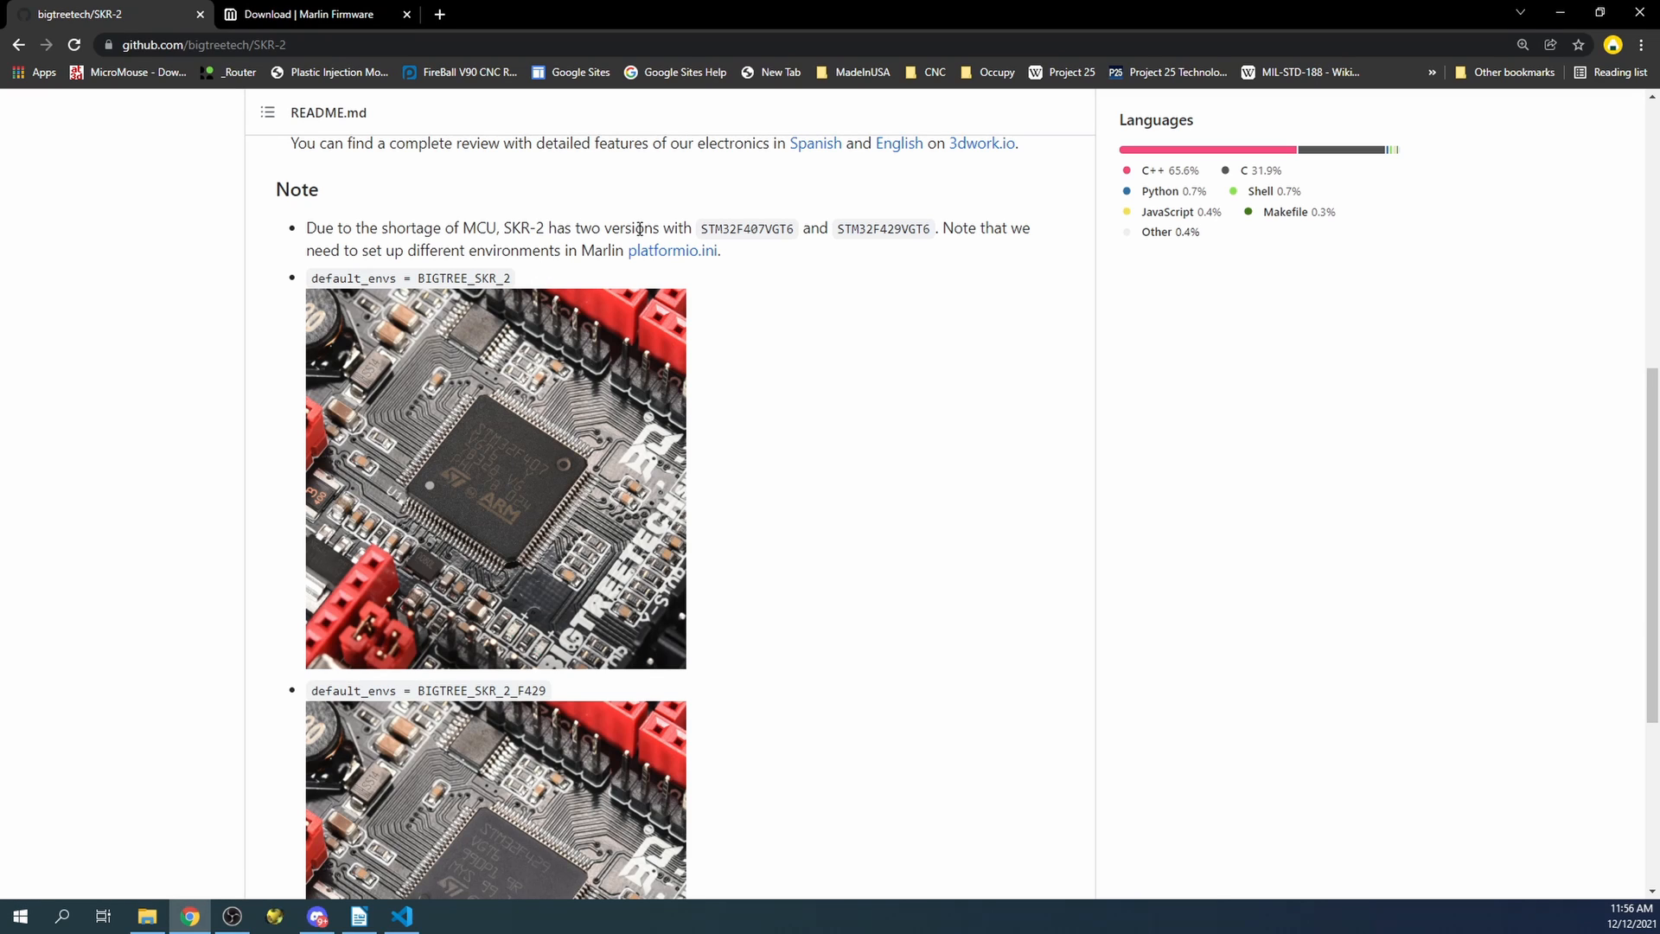
{"action": "mouse_move", "coordinate": [705, 227]}
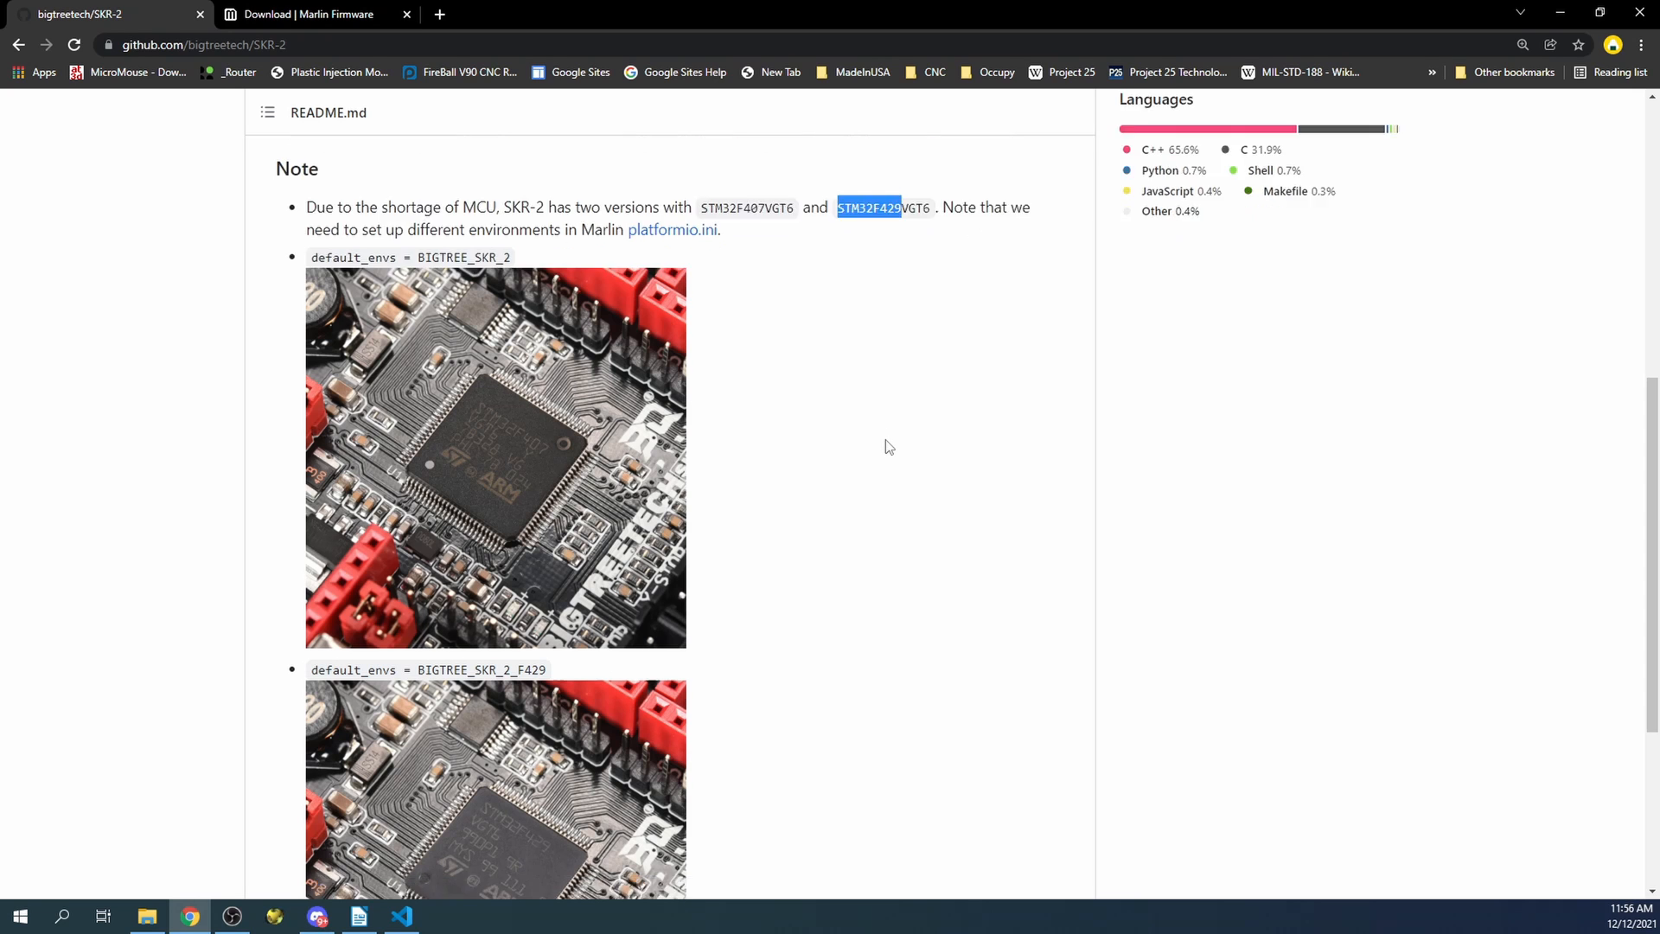
{"action": "scroll", "scroll_direction": "down", "scroll_amount": 3}
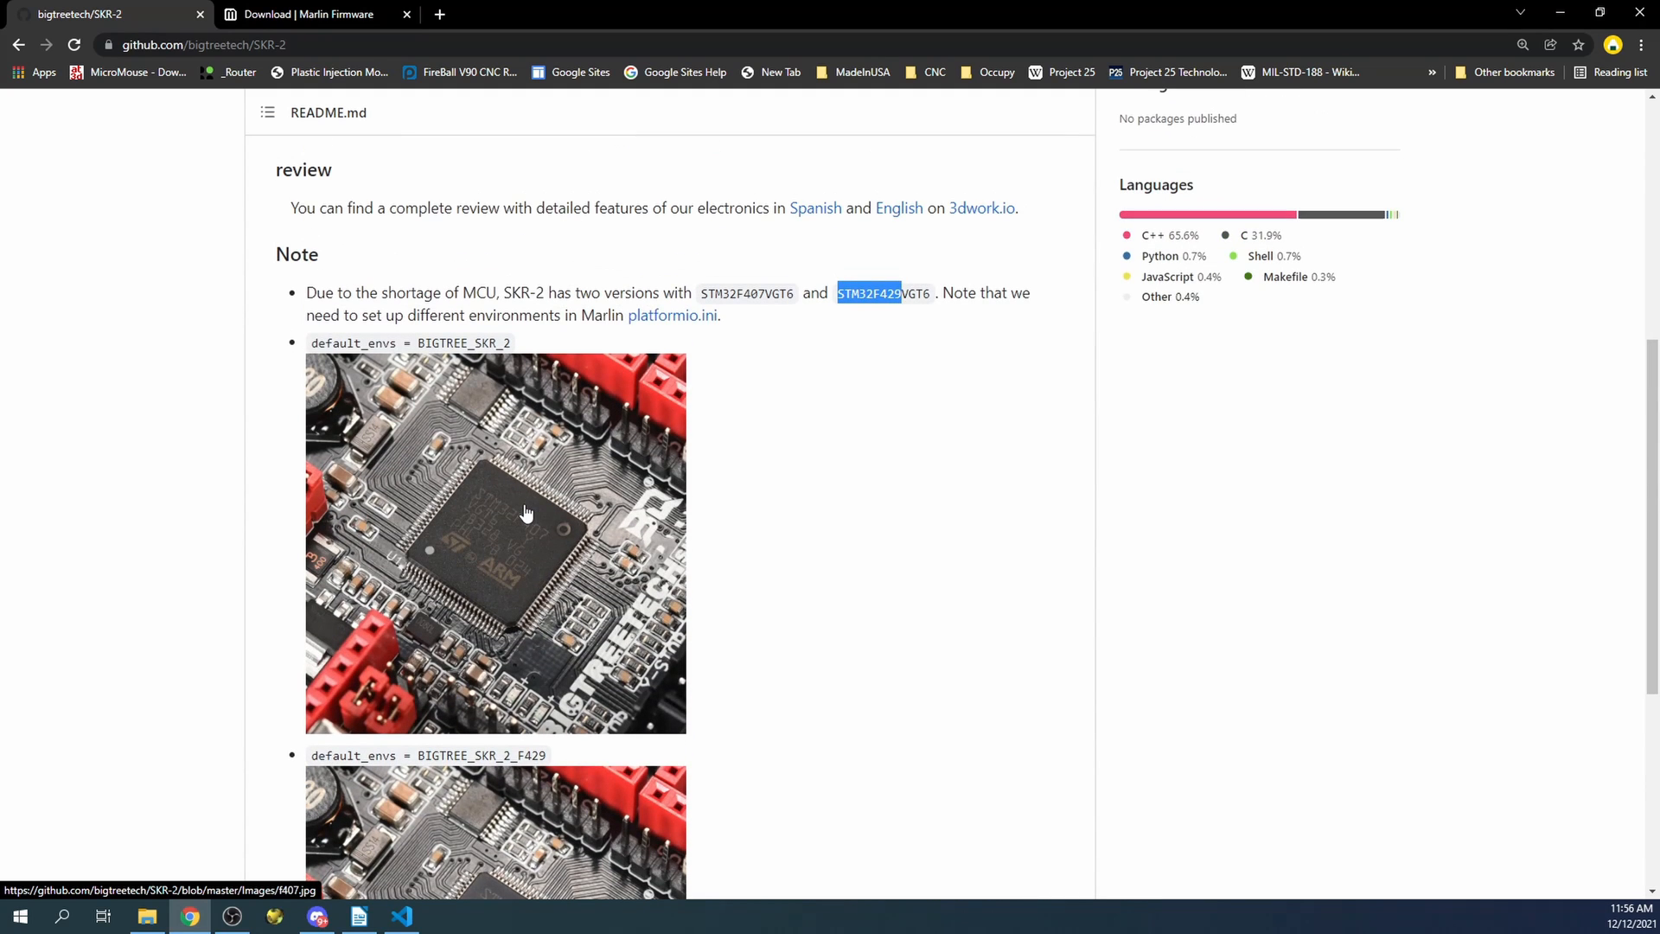
Switch to the Download | Marlin Firmware tab showing releases and bugfix builds
{"action": "left_click", "coordinate": [315, 14]}
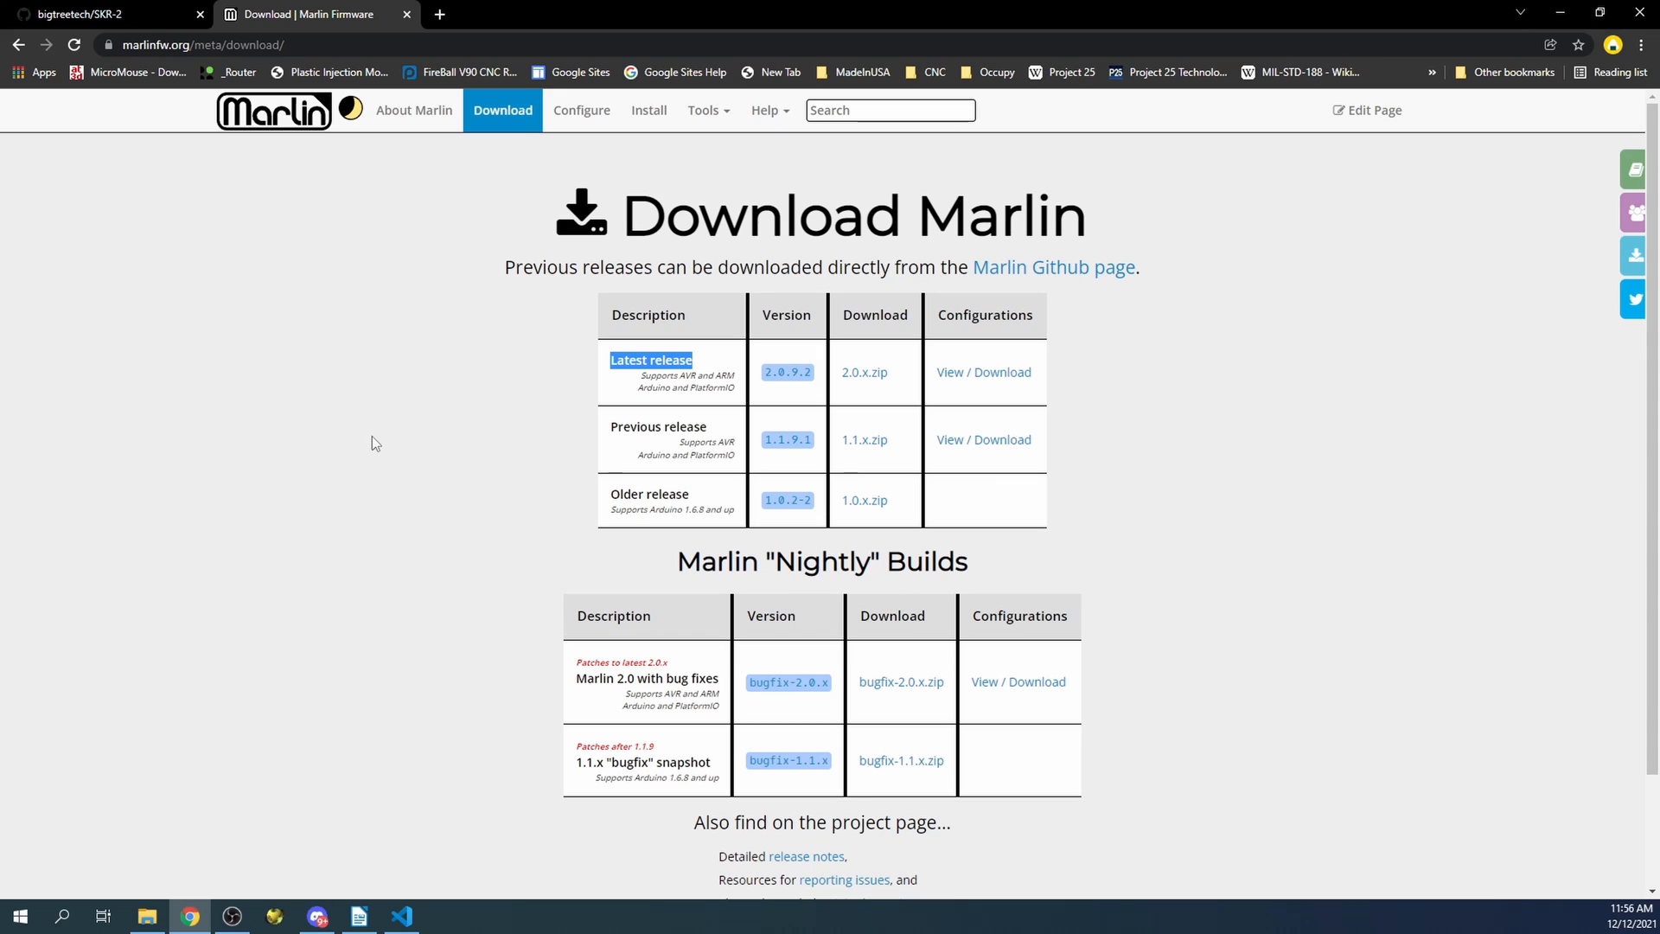
{"action": "mouse_move", "coordinate": [618, 379]}
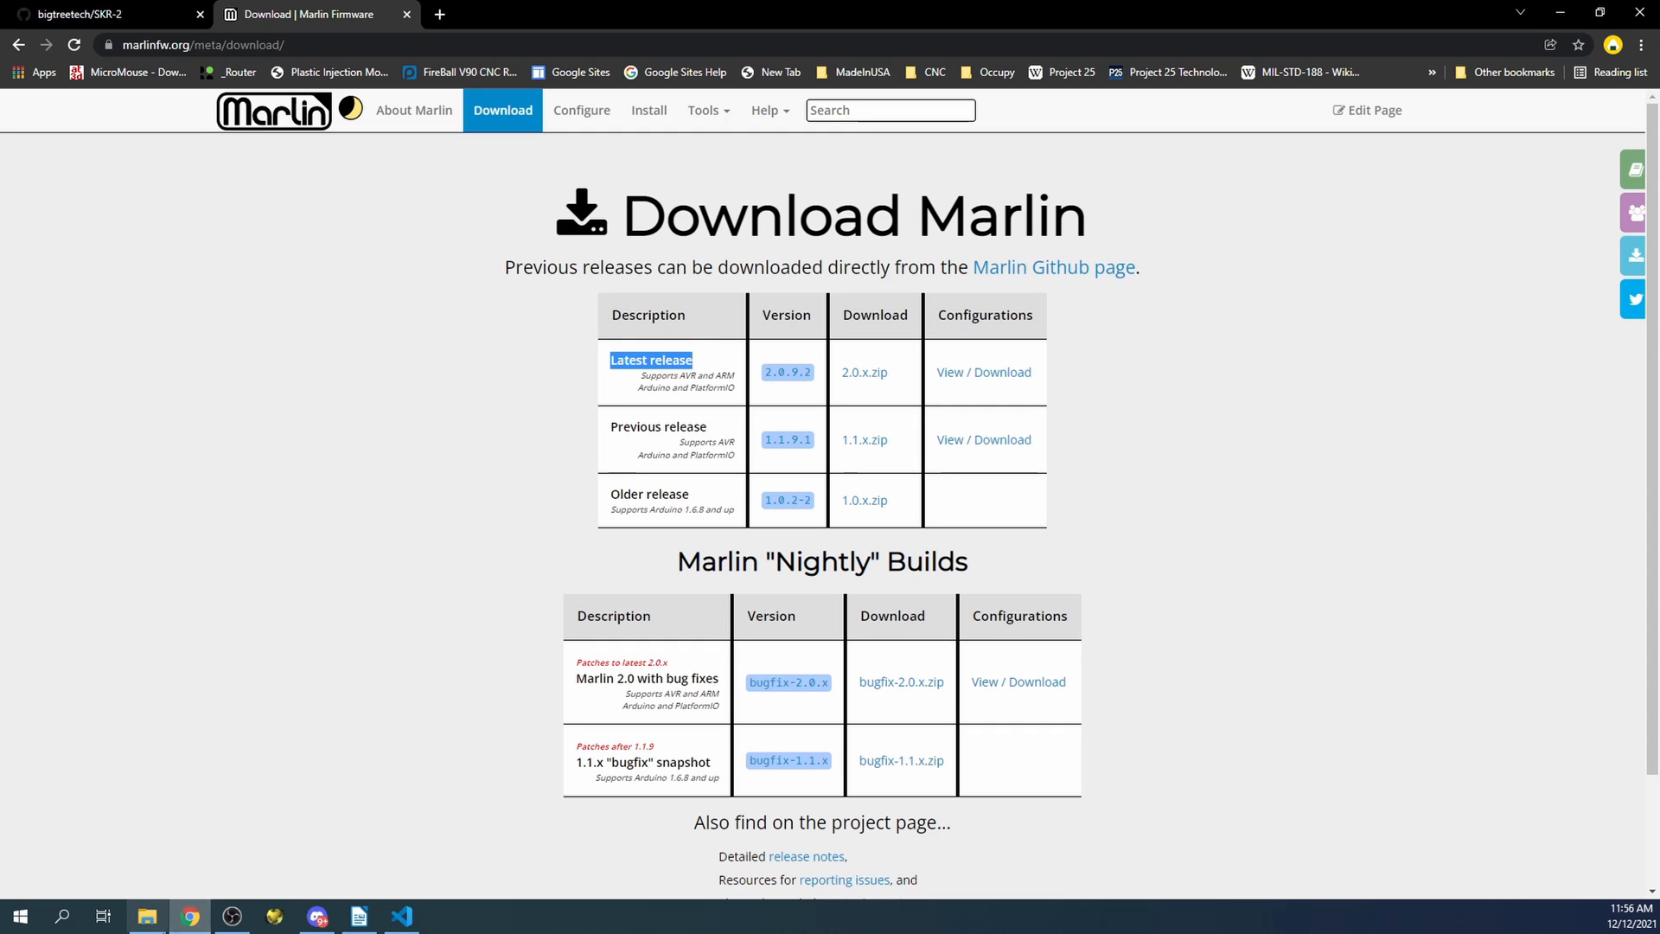
{"action": "mouse_move", "coordinate": [865, 387]}
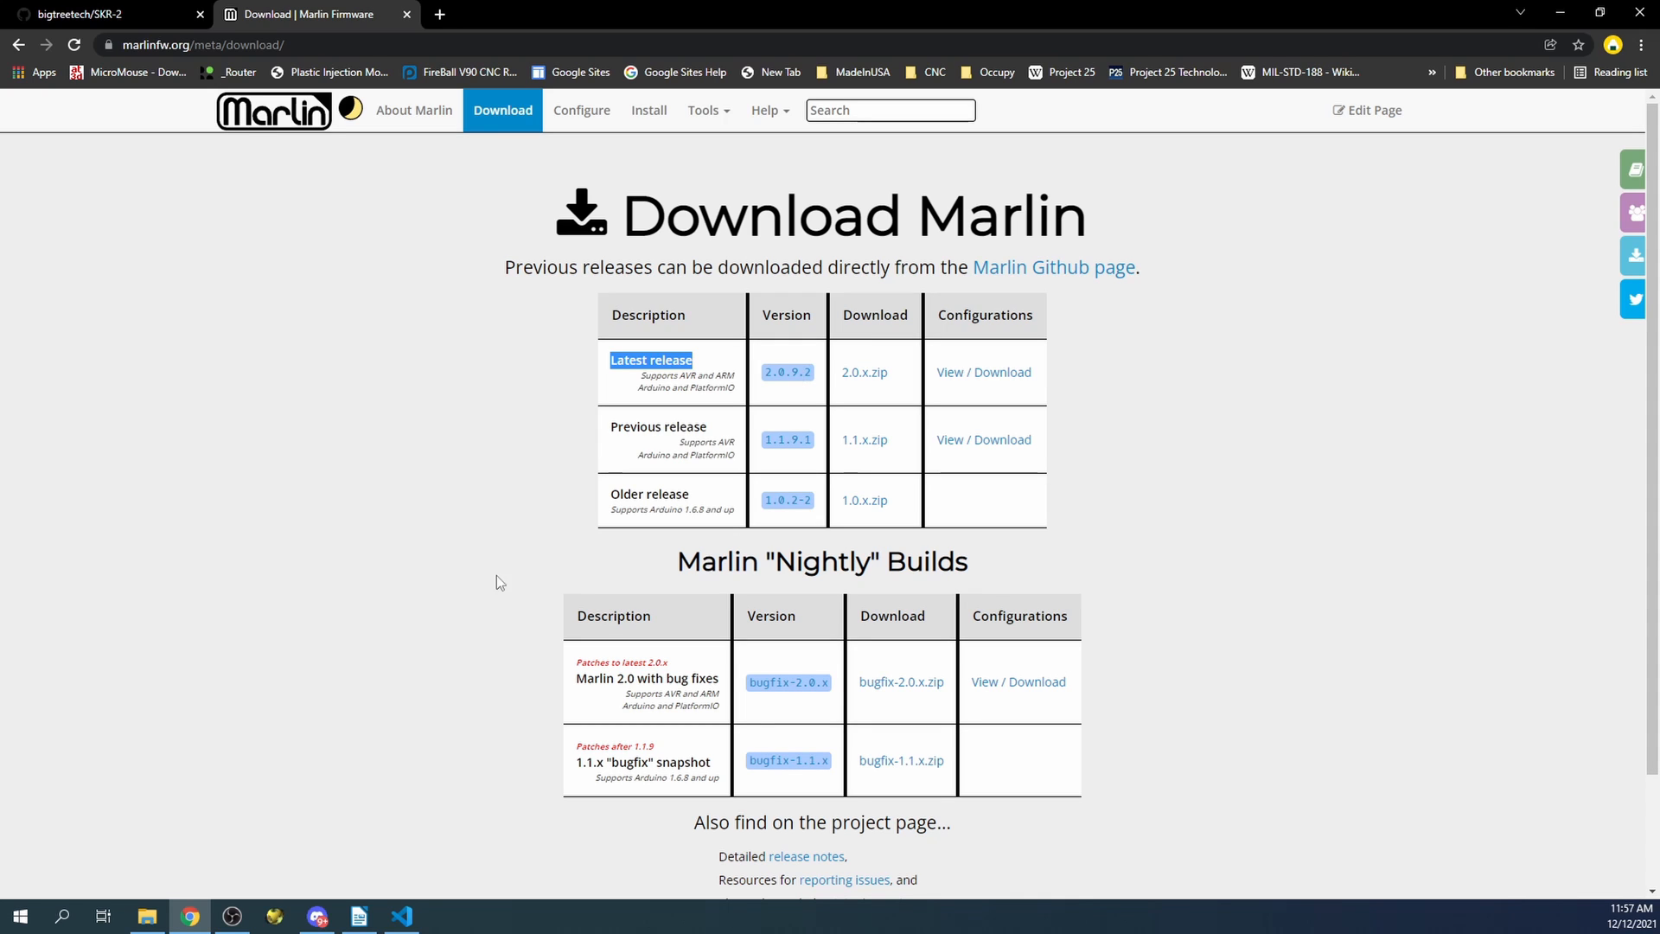
{"action": "mouse_move", "coordinate": [414, 603]}
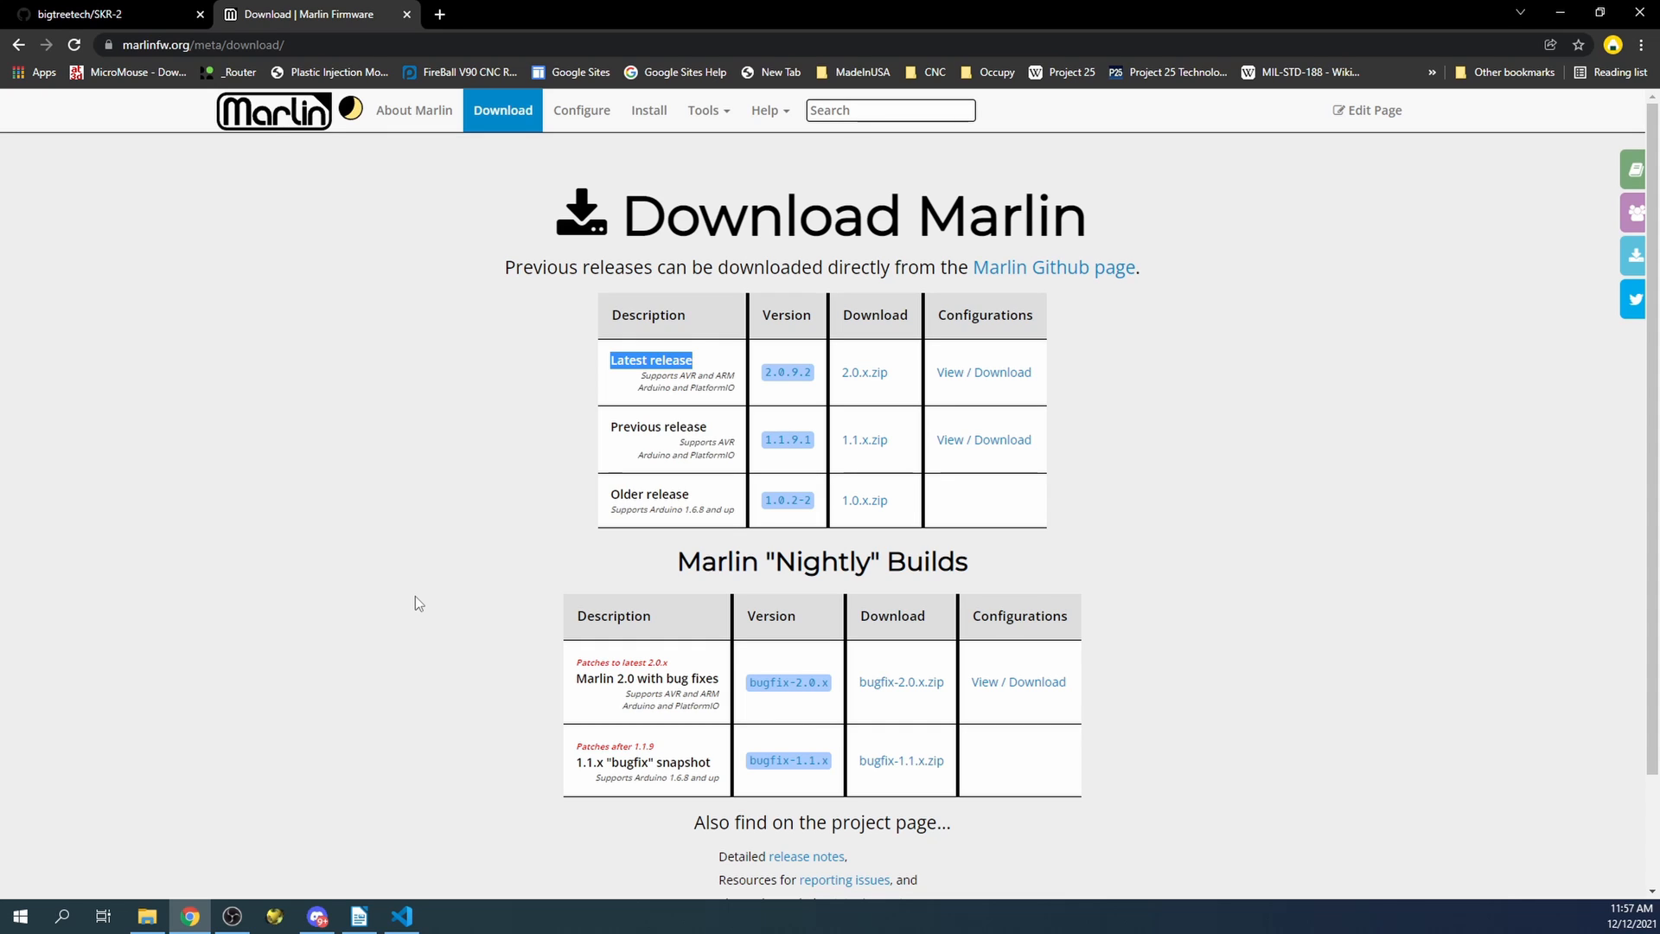
{"action": "mouse_move", "coordinate": [413, 602]}
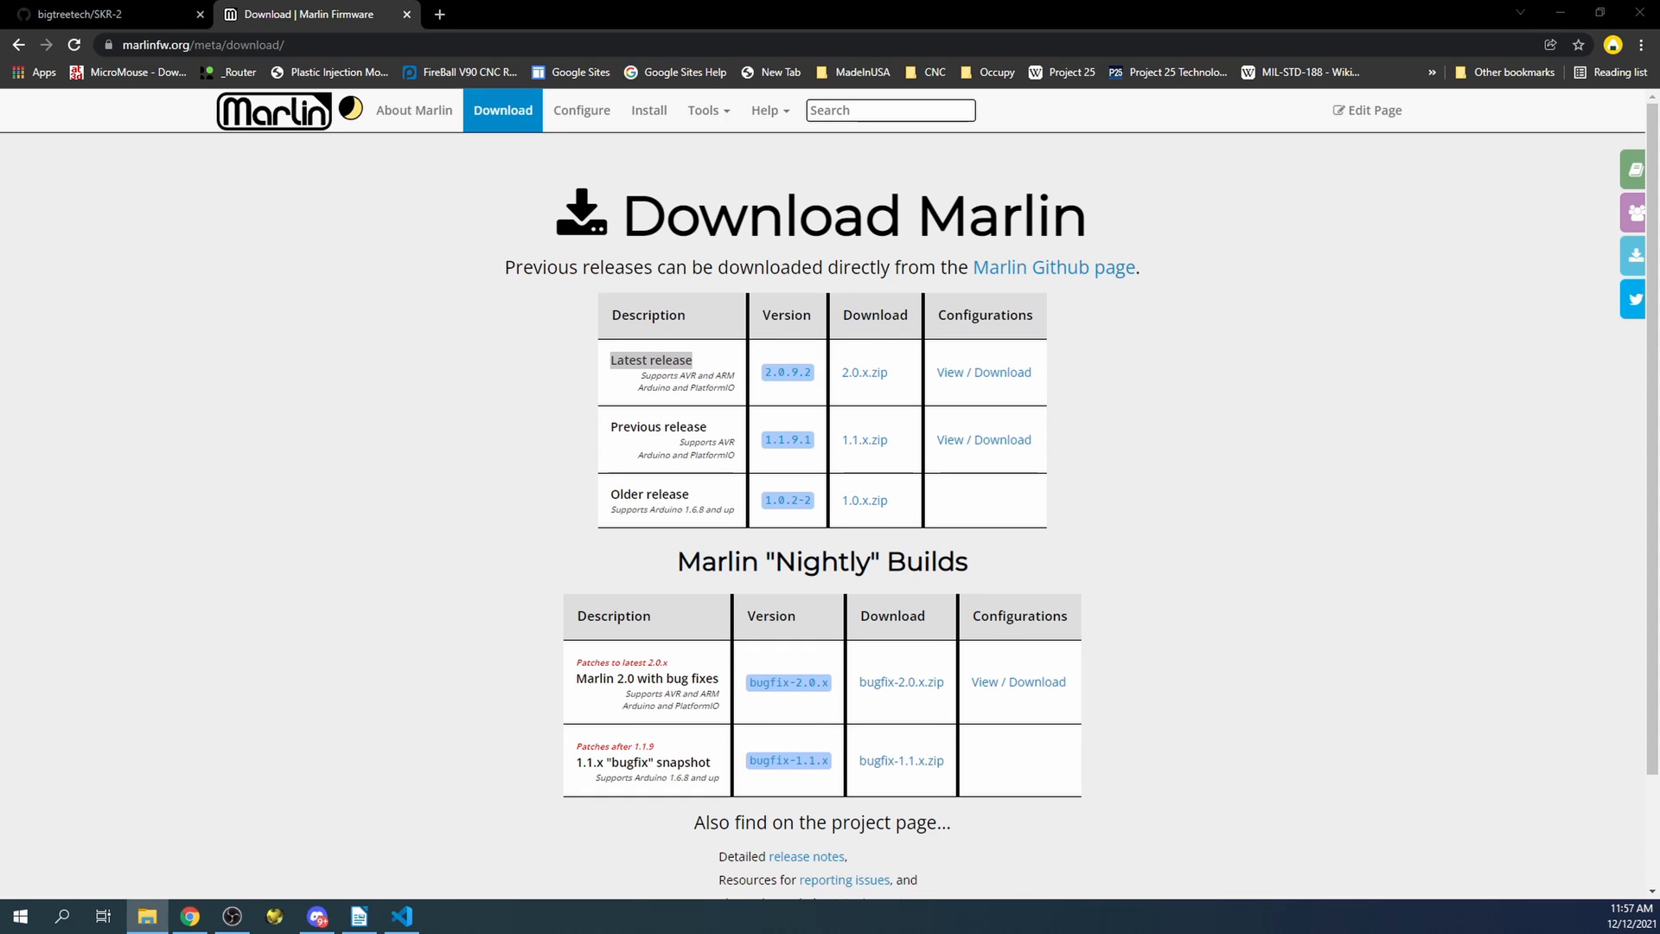
Extract Marlin-2.0.x.zip from Downloads into a Marlin-2.0.x folder
{"action": "left_click", "coordinate": [147, 916]}
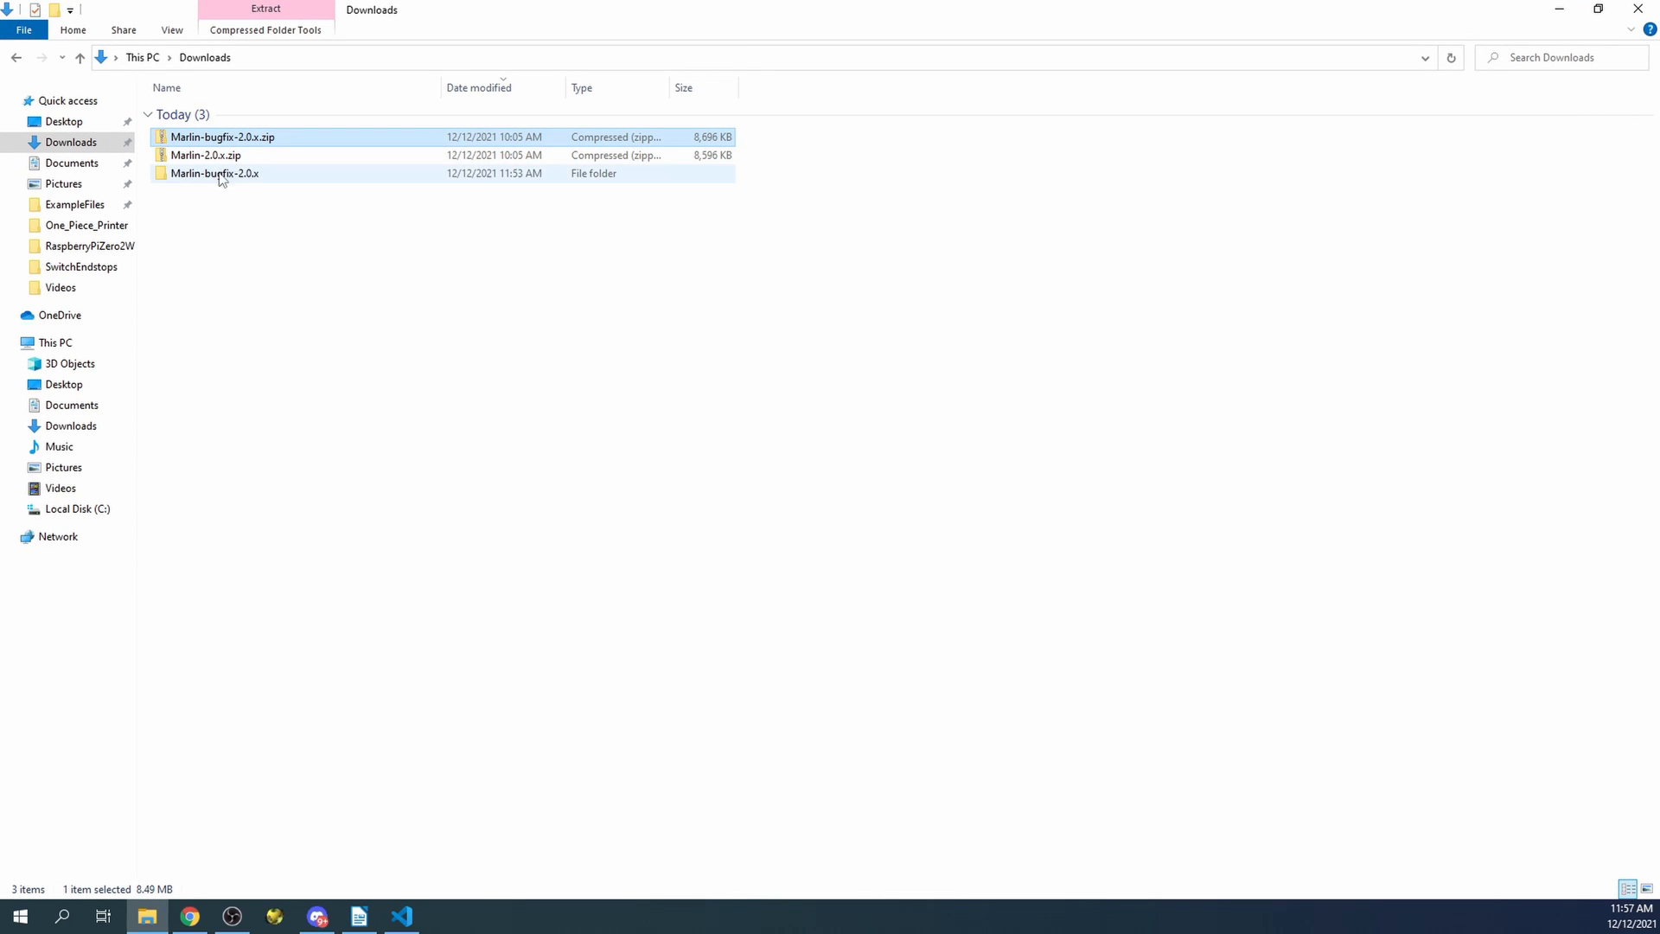
{"action": "right_click", "coordinate": [205, 155]}
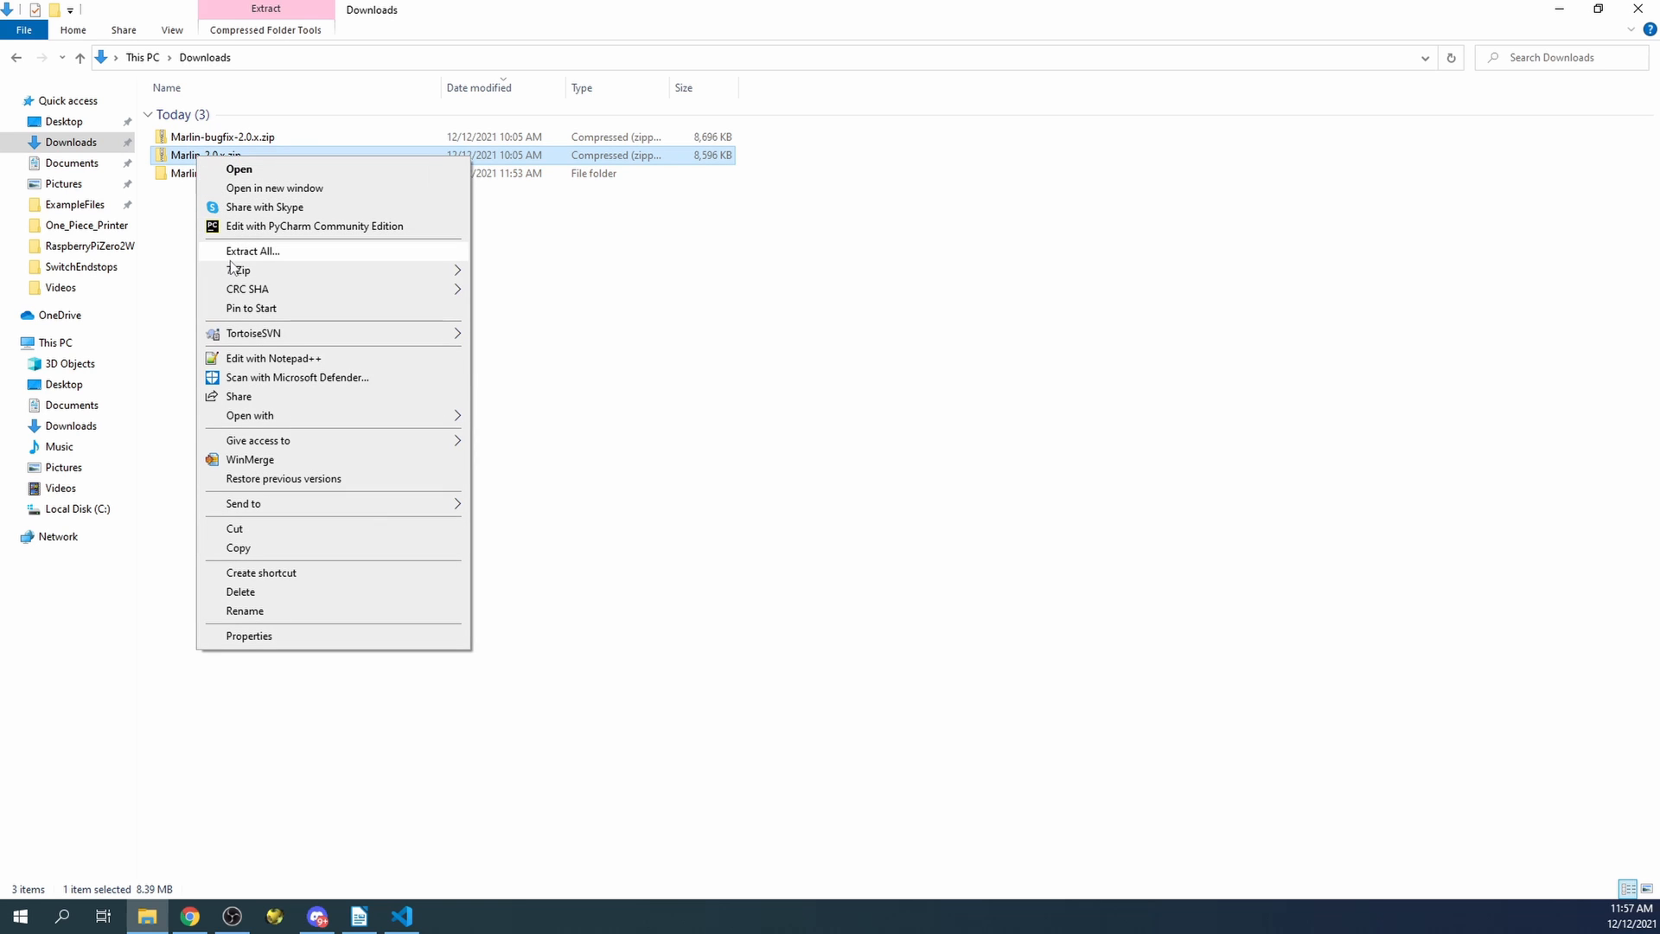
{"action": "left_click", "coordinate": [252, 251]}
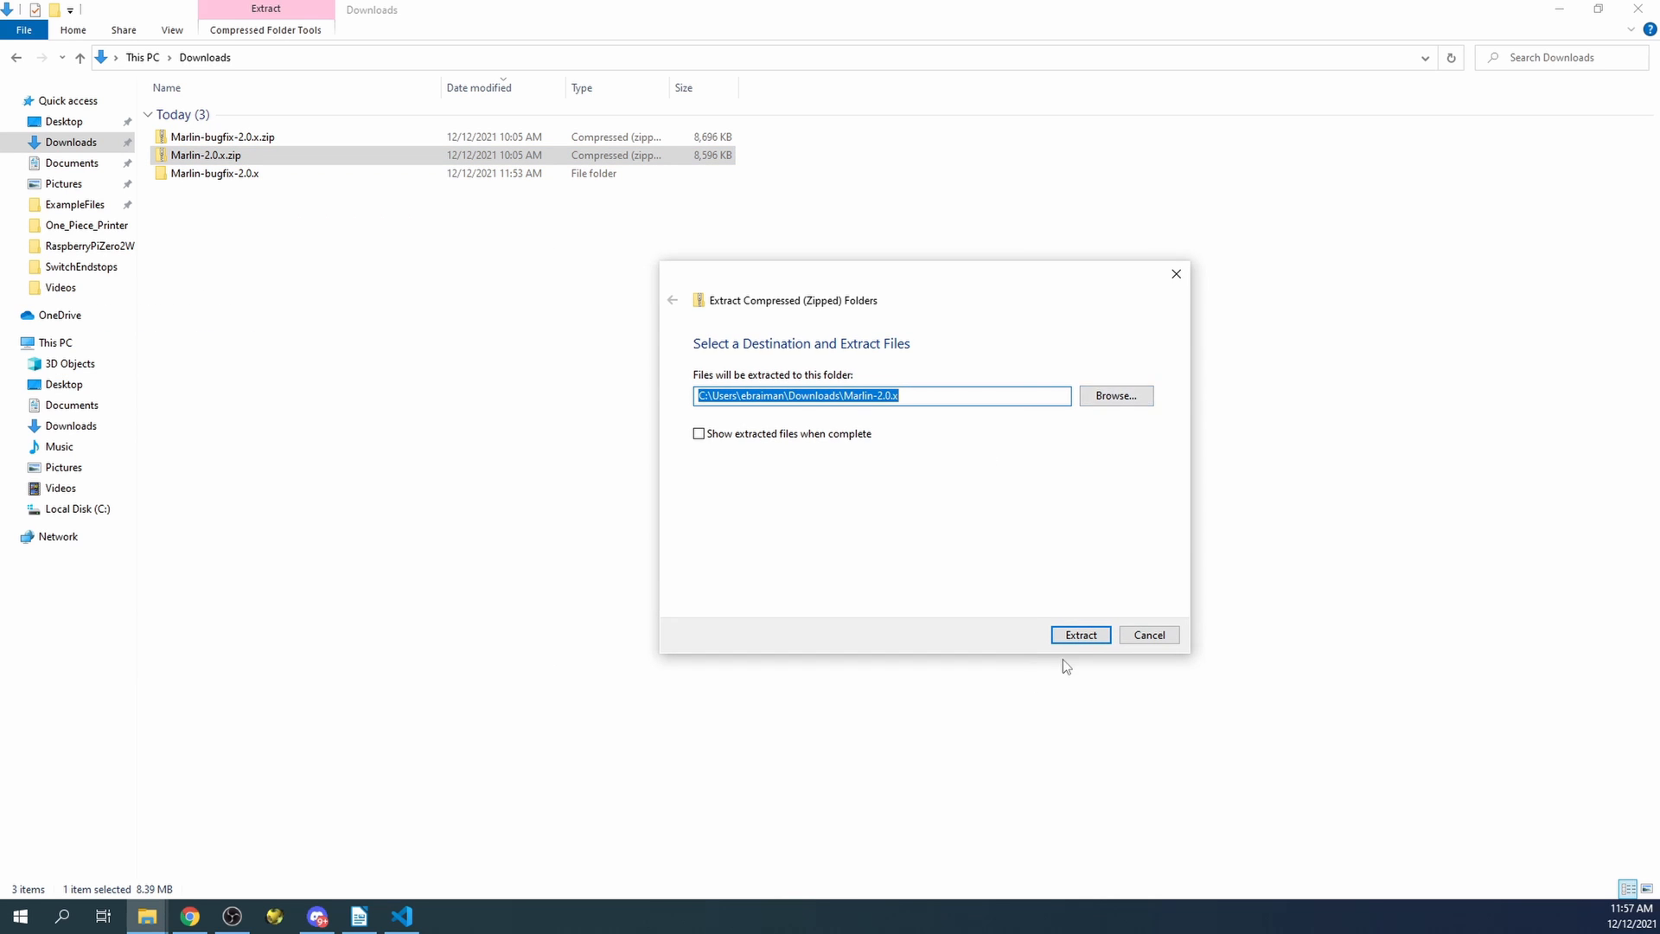
{"action": "left_click", "coordinate": [1079, 634]}
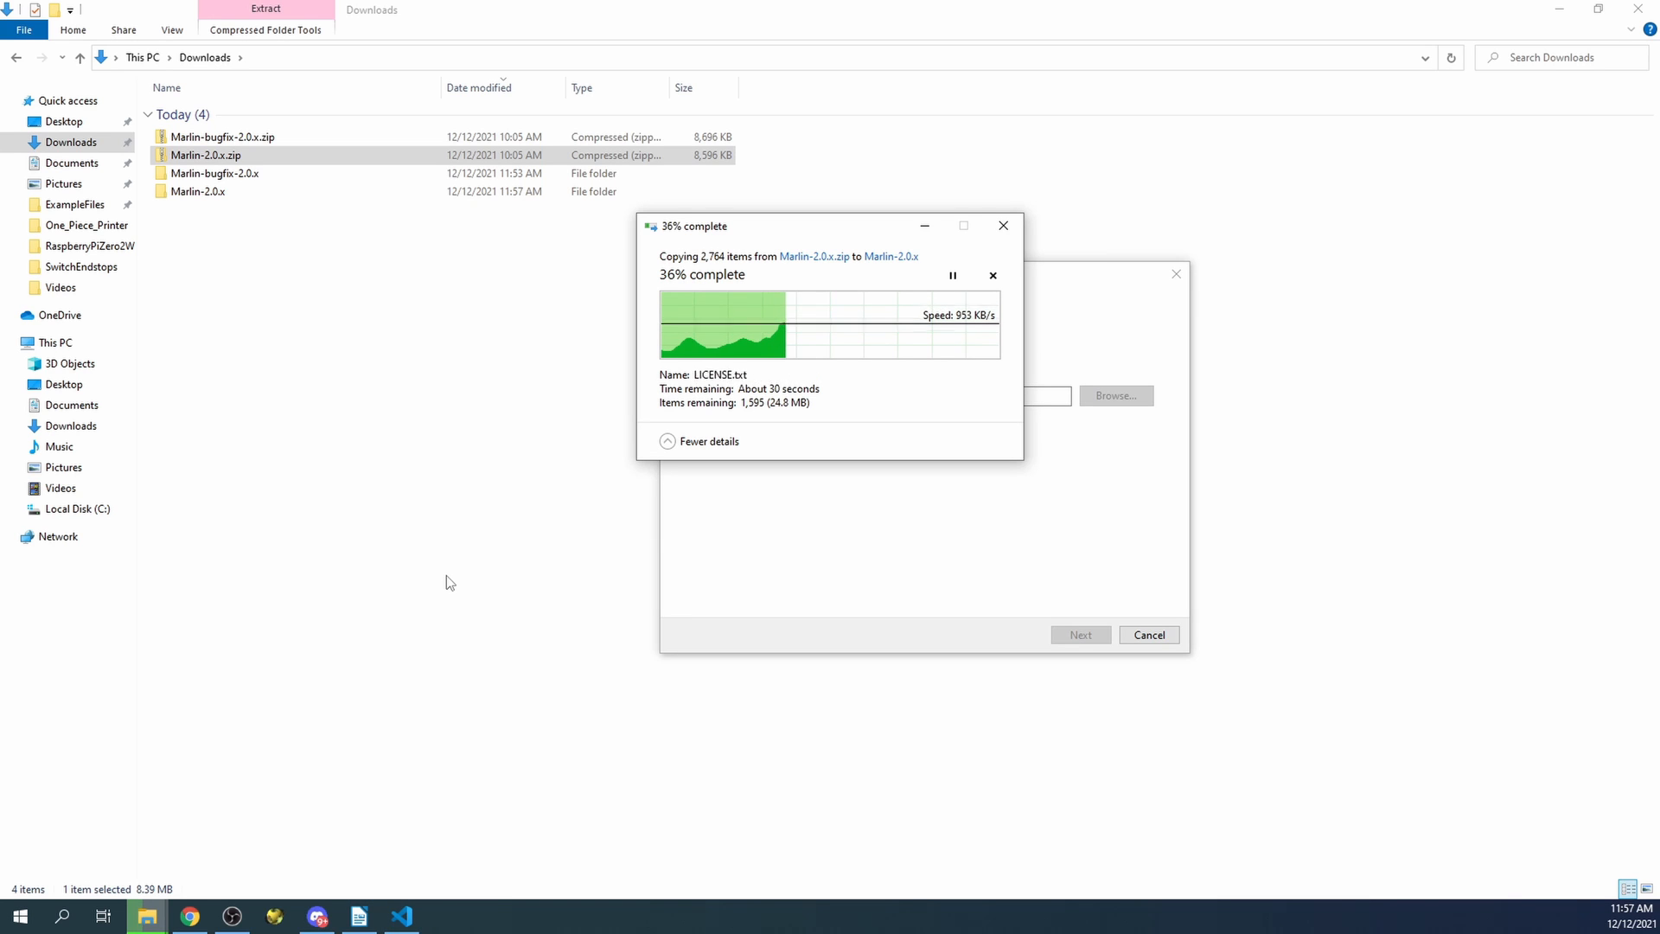
{"action": "mouse_move", "coordinate": [339, 787]}
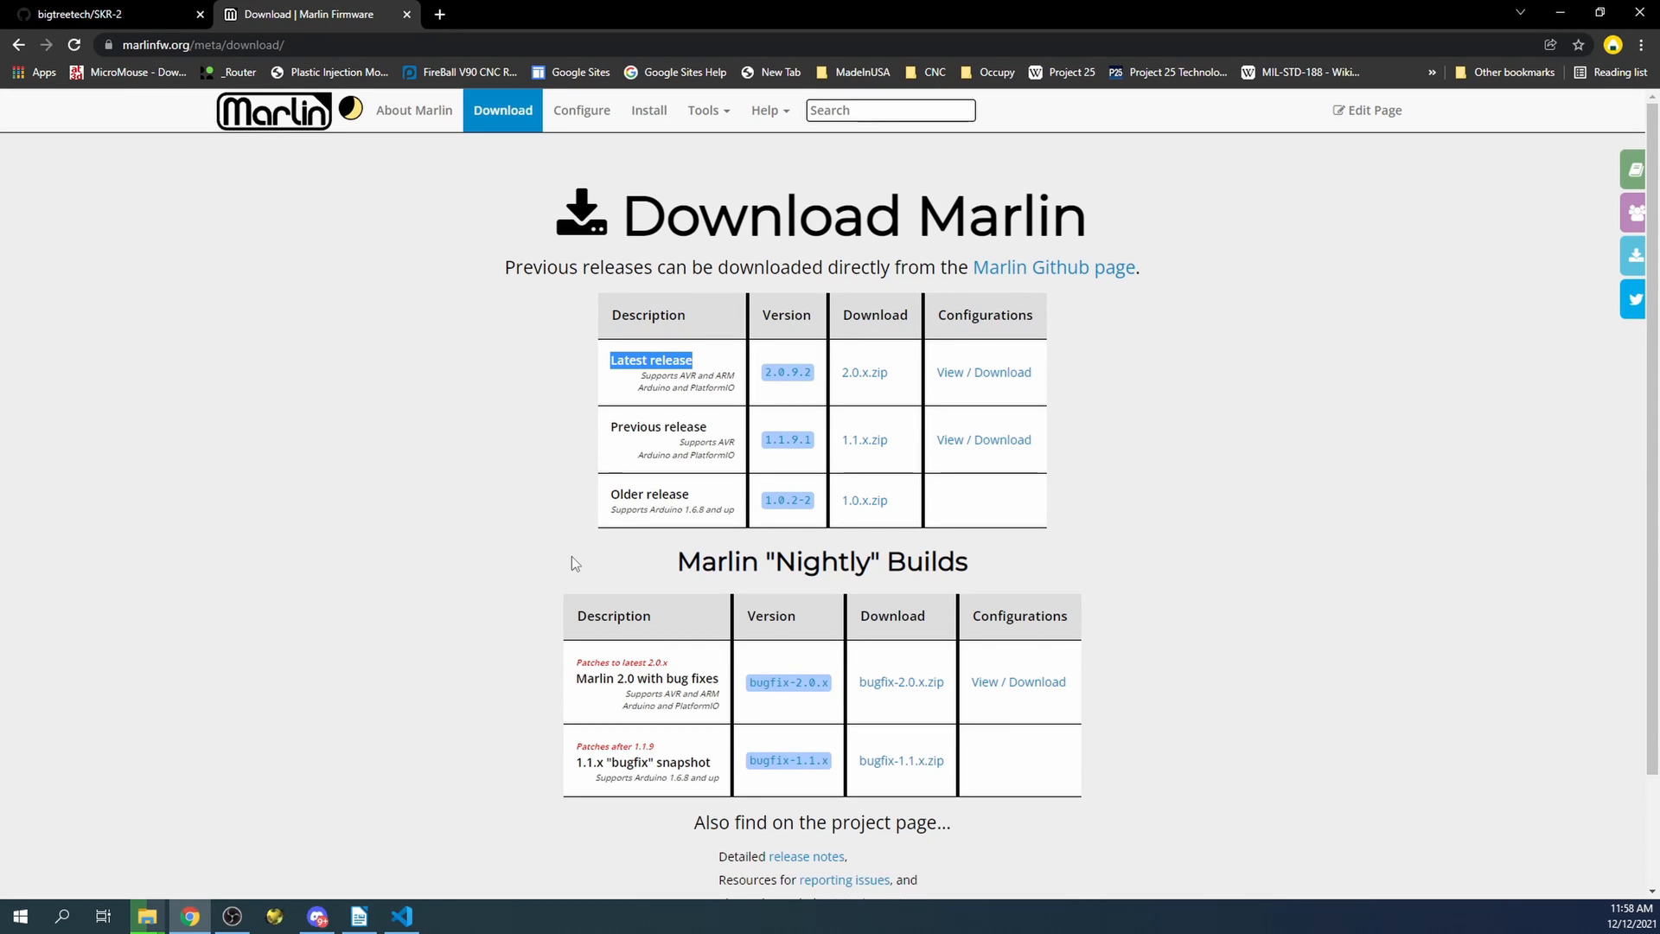
Follow the download page's 'reporting issues' link to Marlin's GitHub issues
{"action": "scroll", "scroll_direction": "down", "scroll_amount": 3}
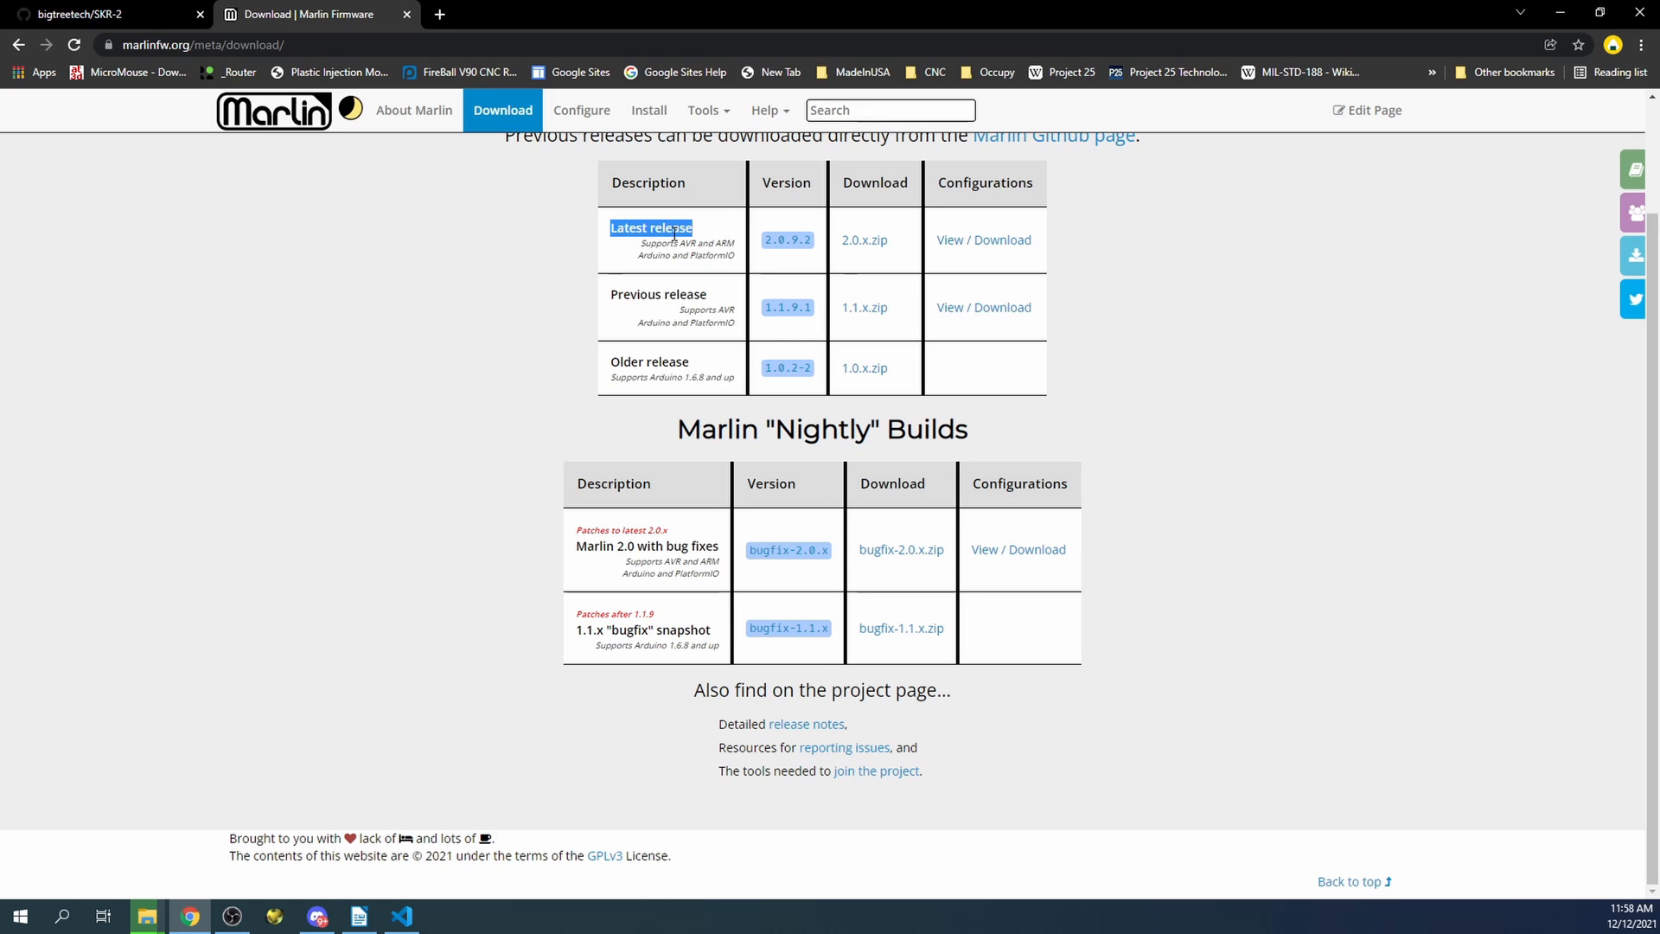
{"action": "mouse_move", "coordinate": [778, 851]}
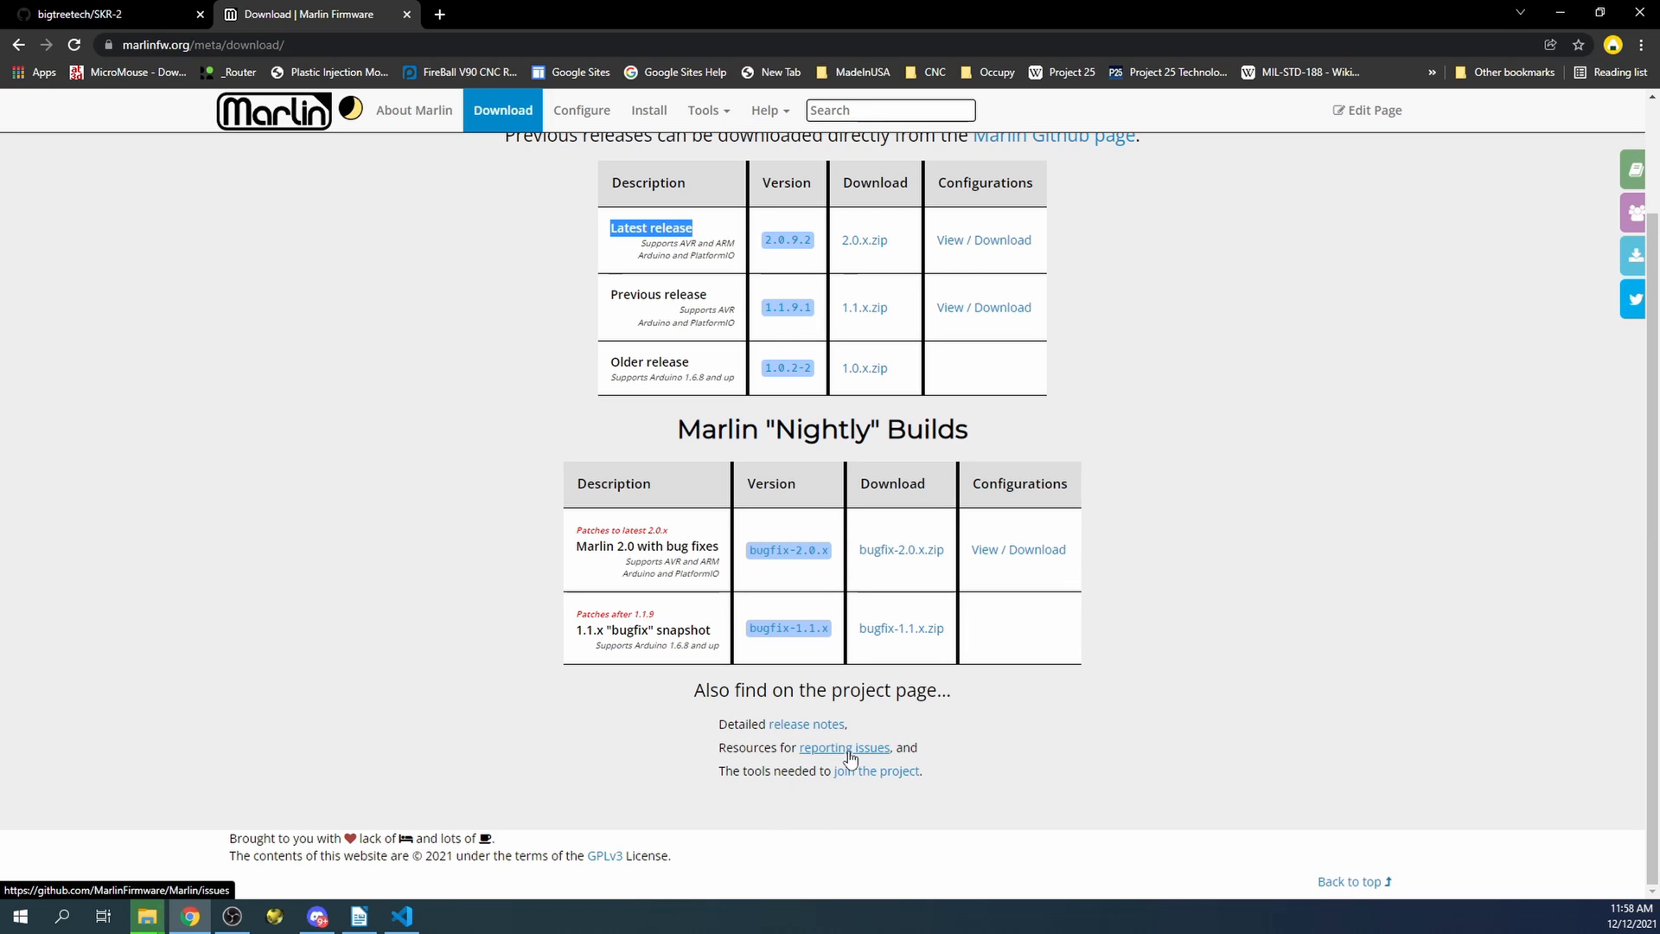
{"action": "left_click", "coordinate": [843, 747]}
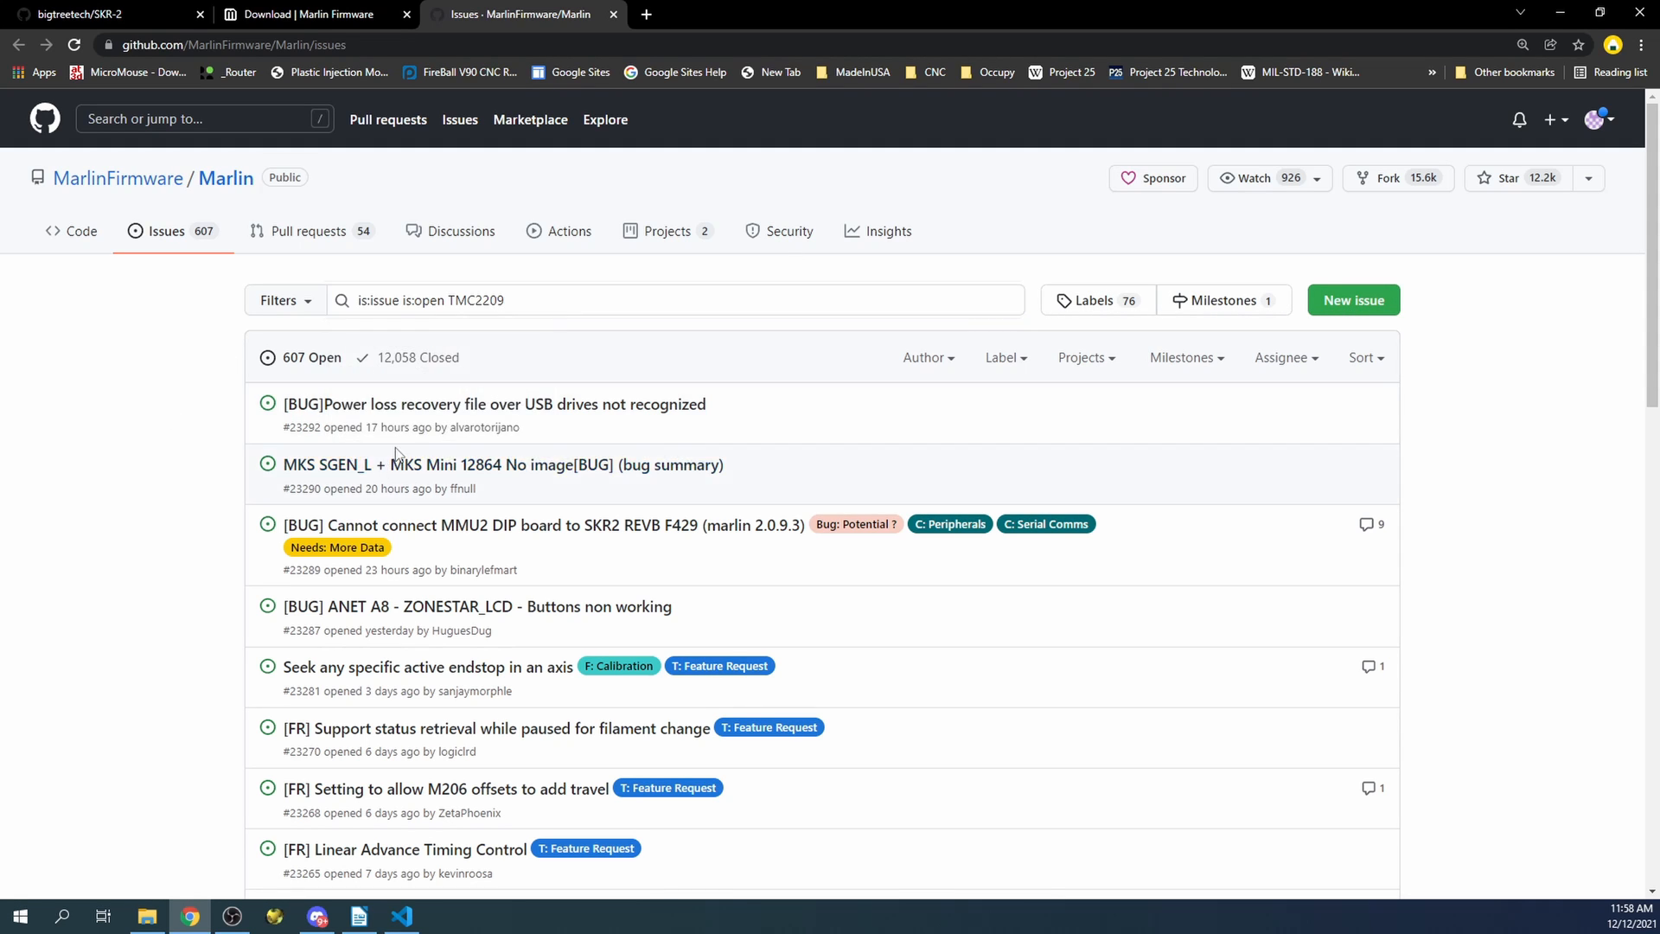
Run the TMC2209 issue search and browse the results
{"action": "left_click", "coordinate": [678, 300]}
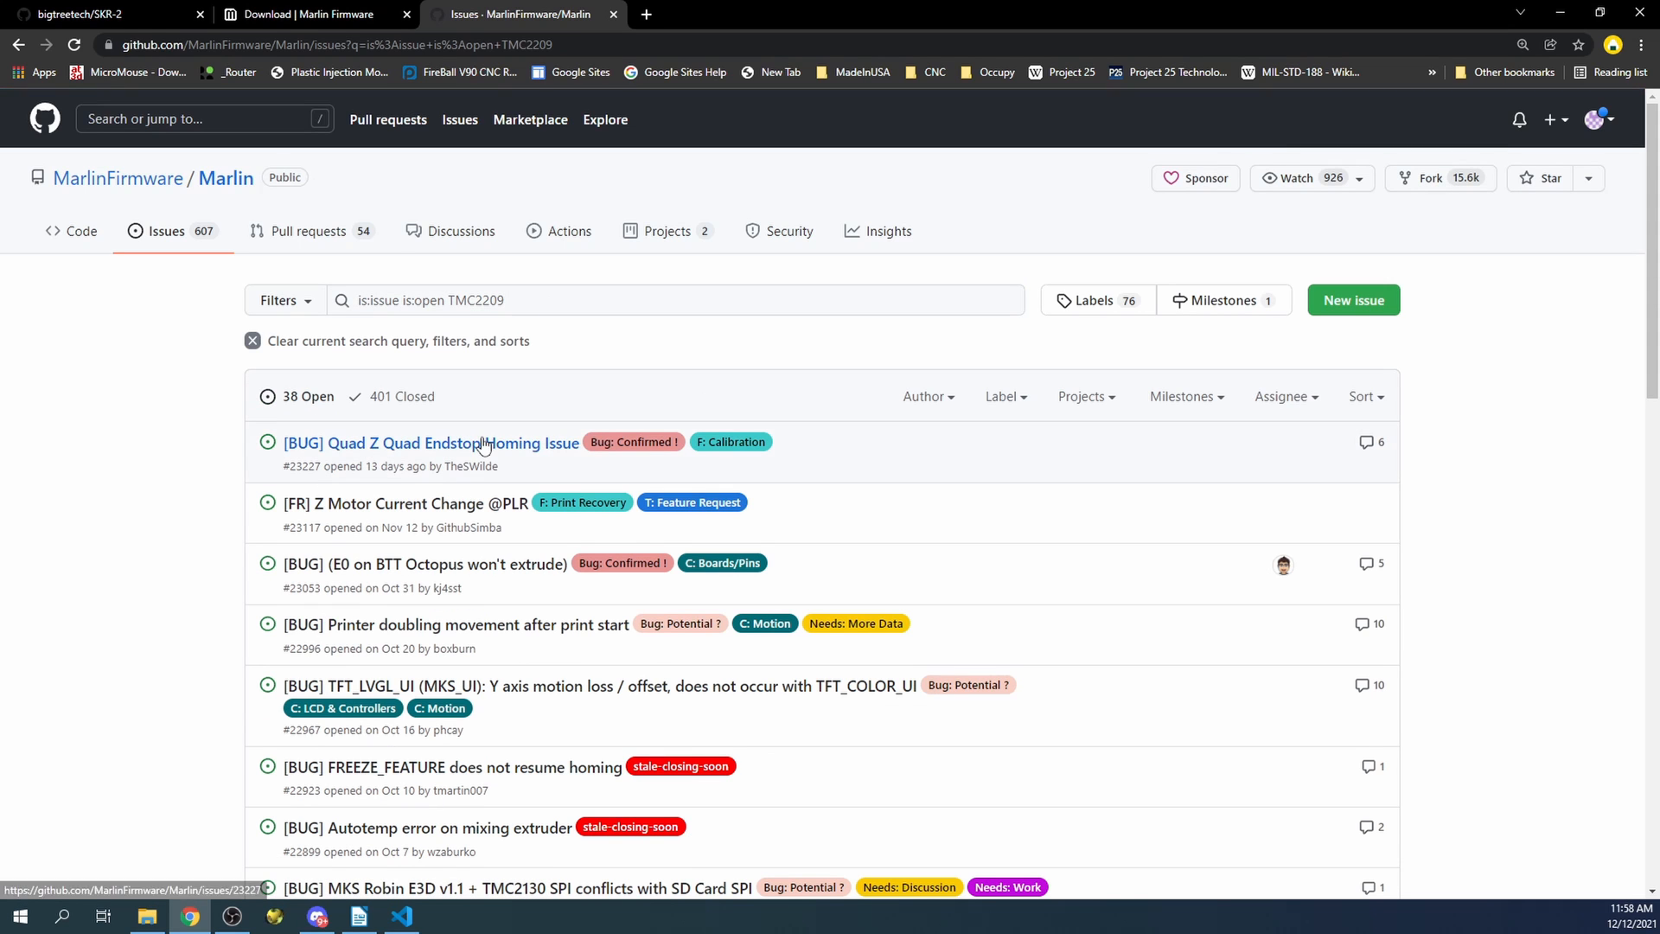
{"action": "mouse_move", "coordinate": [458, 527]}
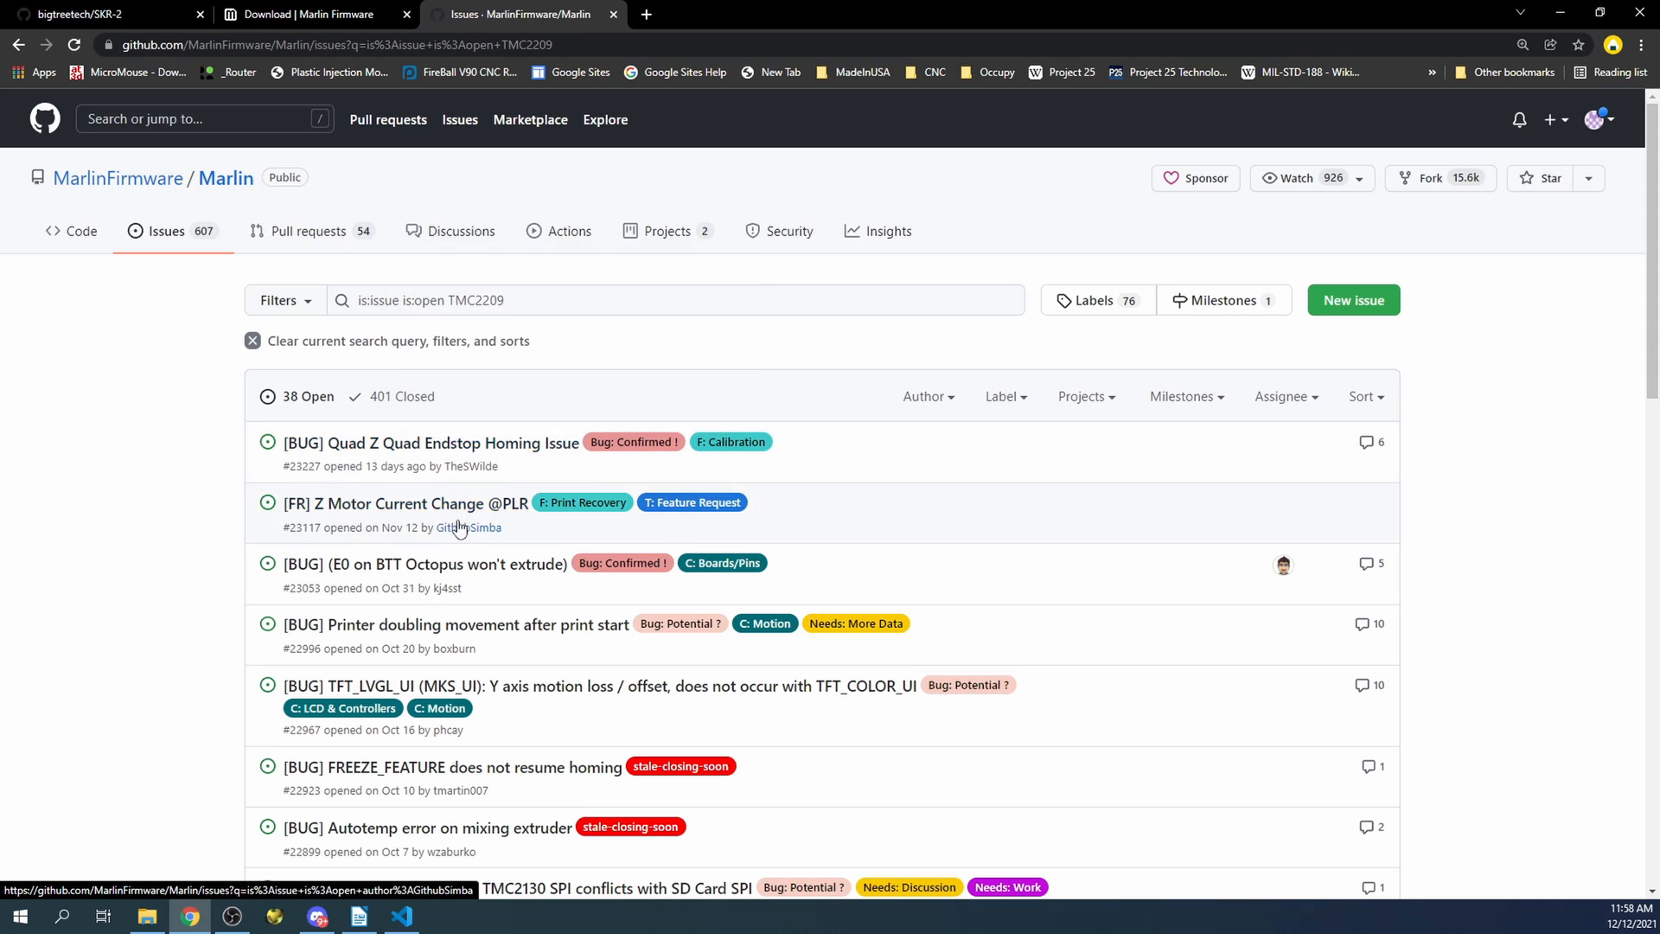
{"action": "scroll", "scroll_direction": "down", "scroll_amount": 3}
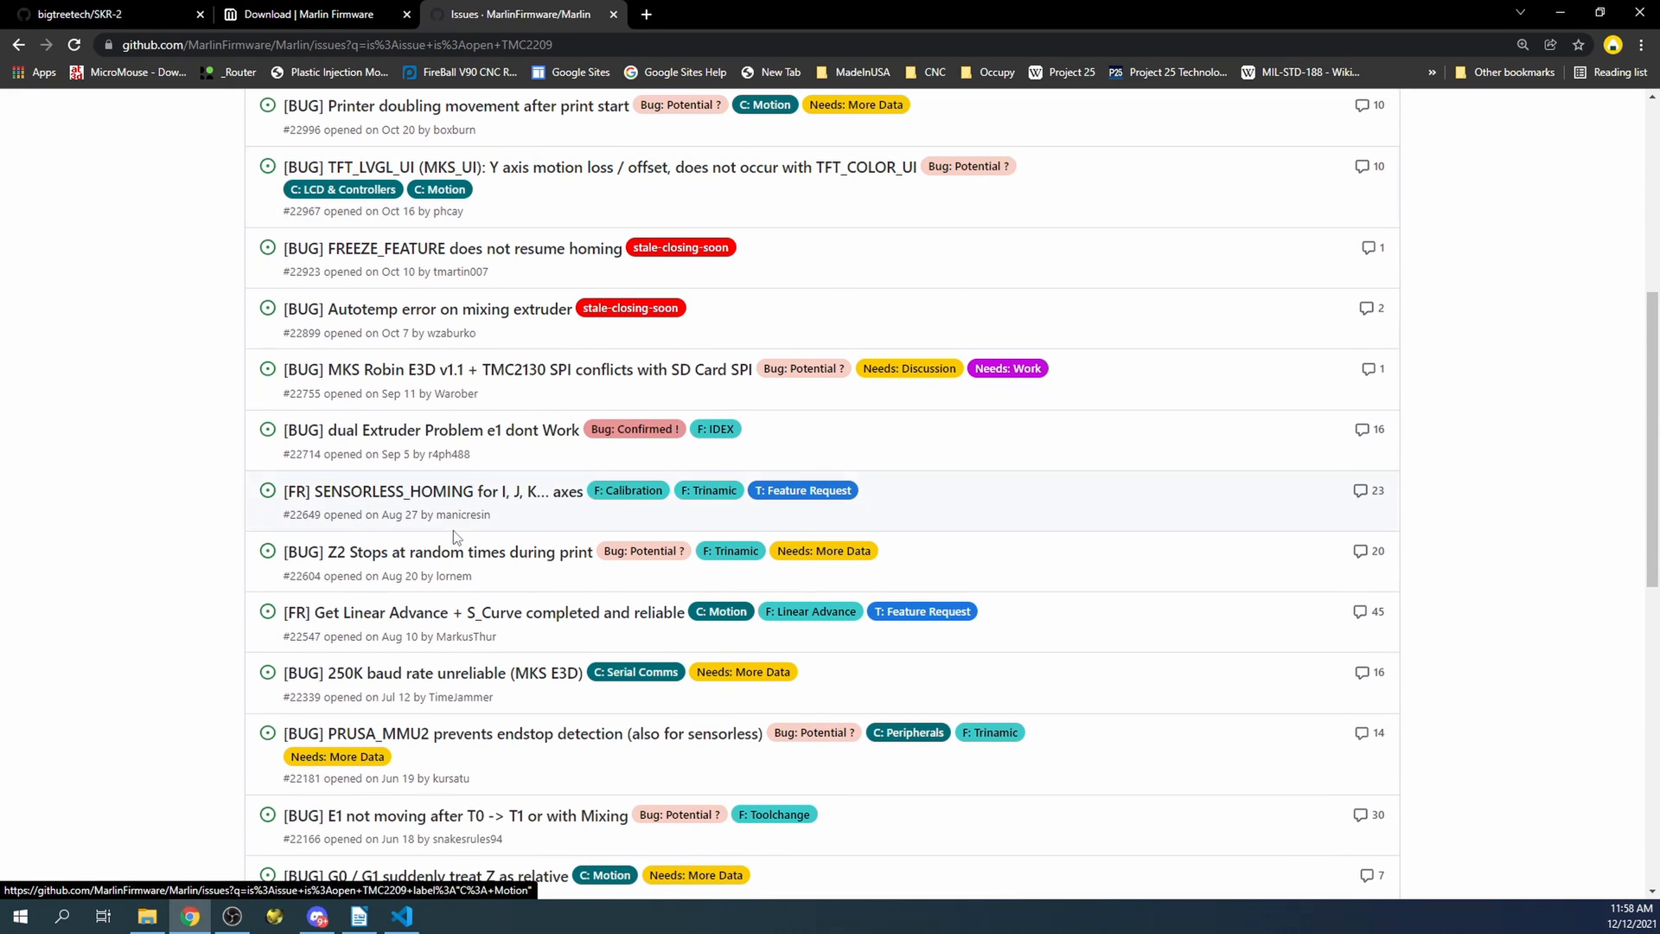
{"action": "scroll", "scroll_direction": "down", "scroll_amount": 3}
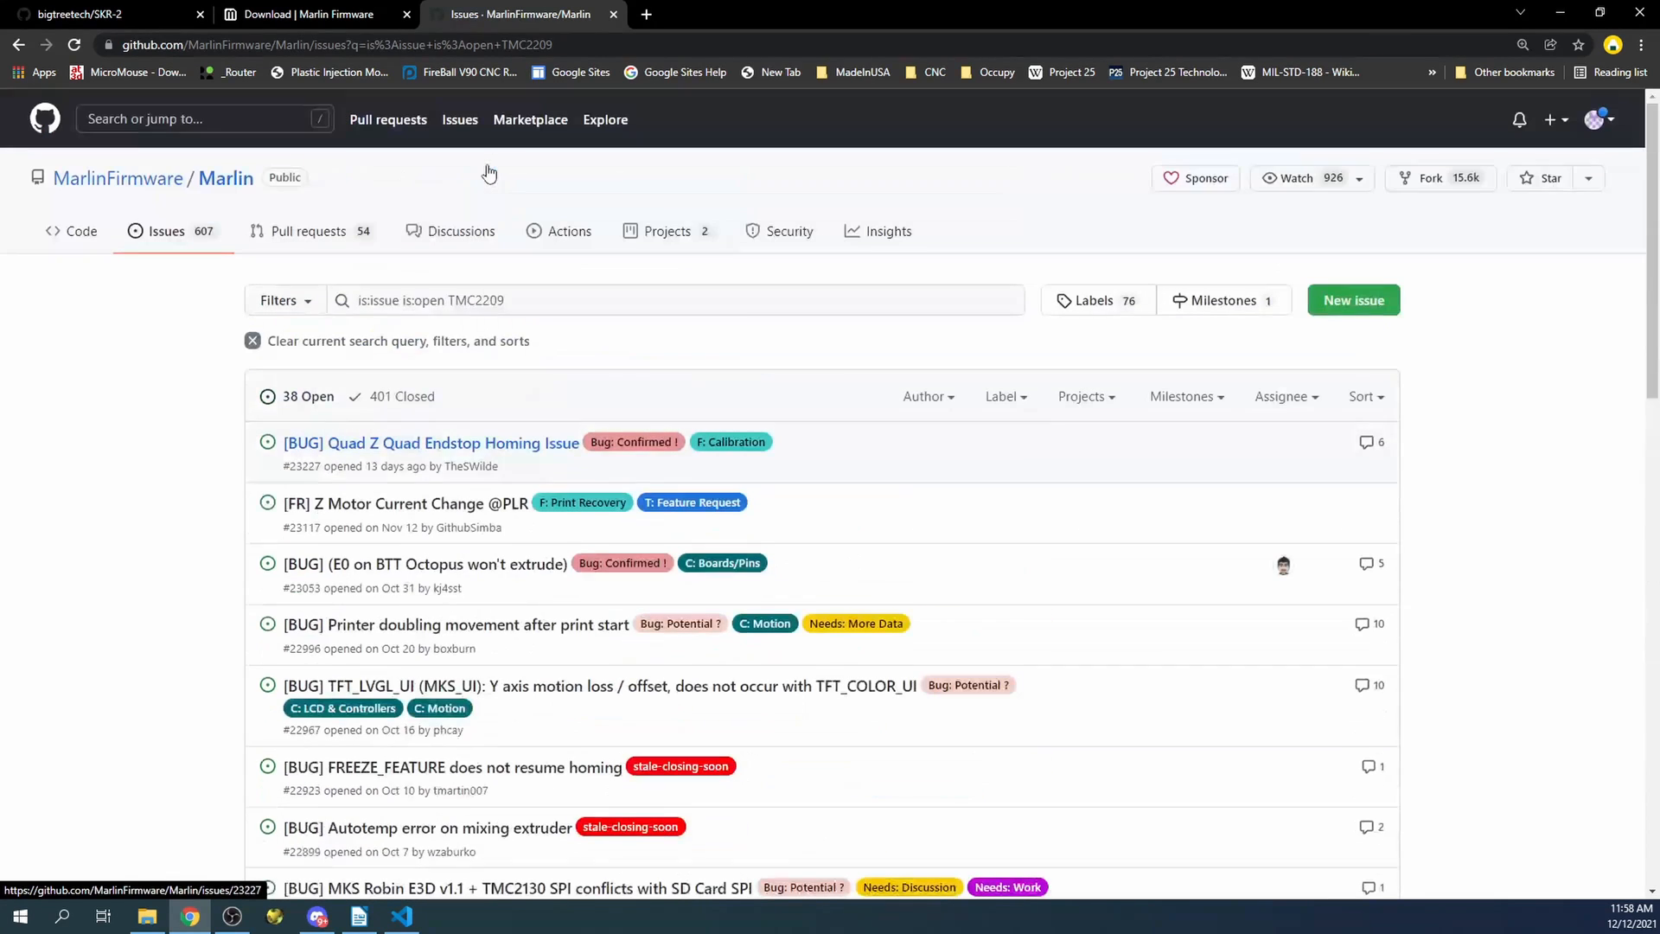
Replace the search term with 'BLt' and browse the open BLTouch issues
{"action": "left_click", "coordinate": [678, 300]}
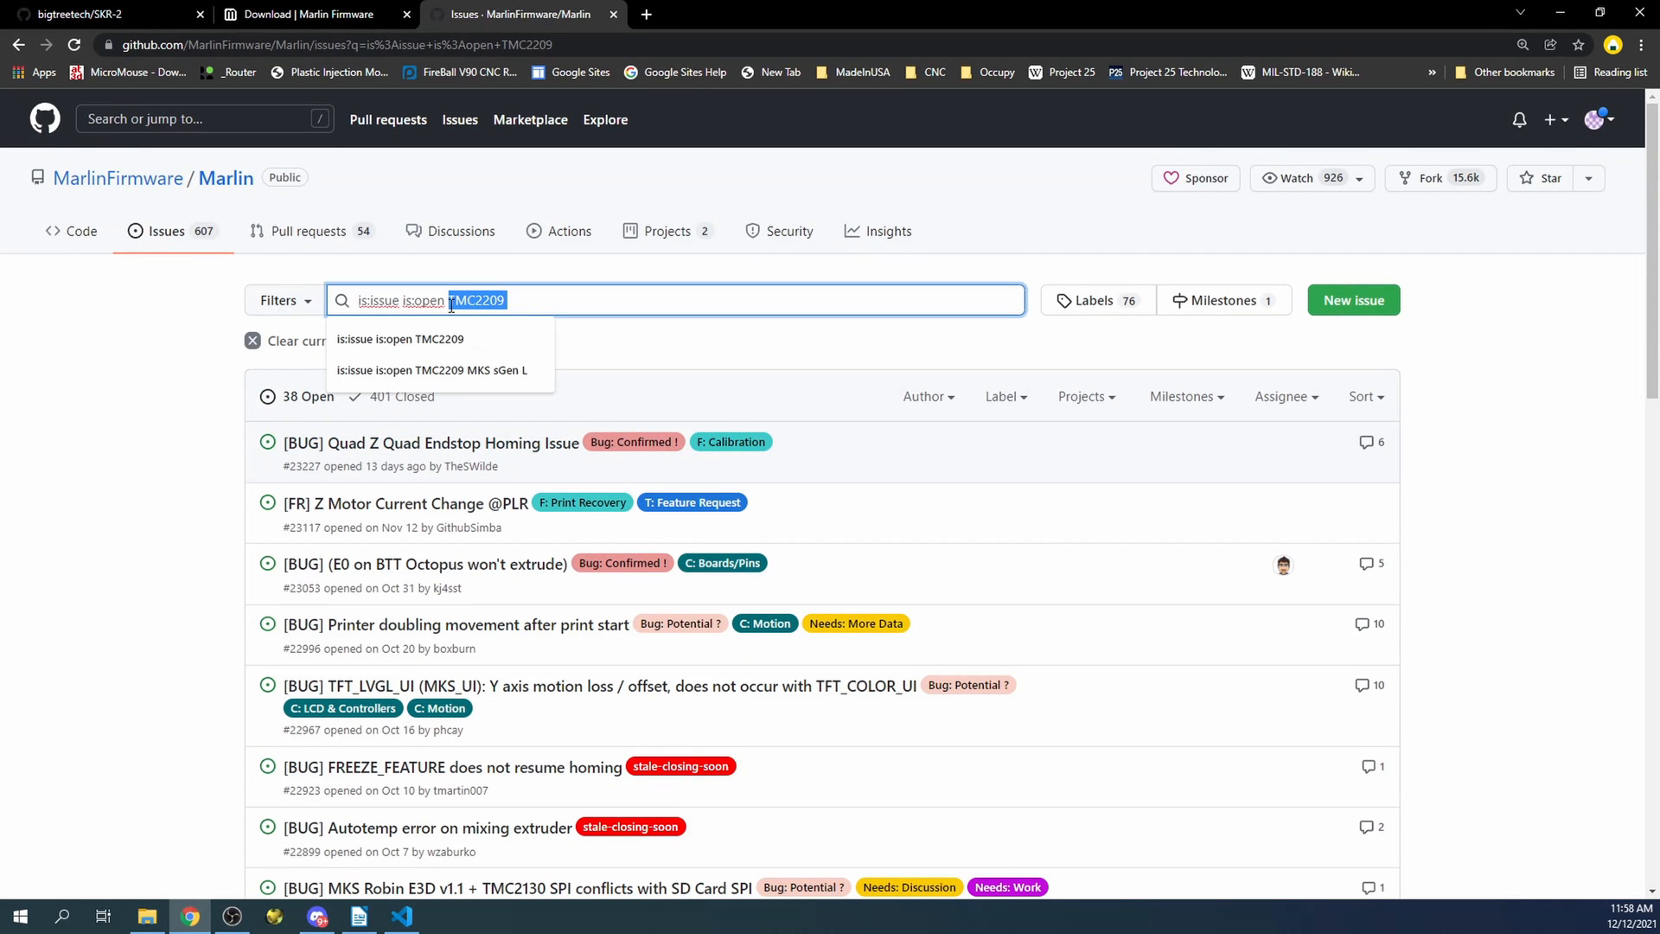
{"action": "type", "text": "BLt"}
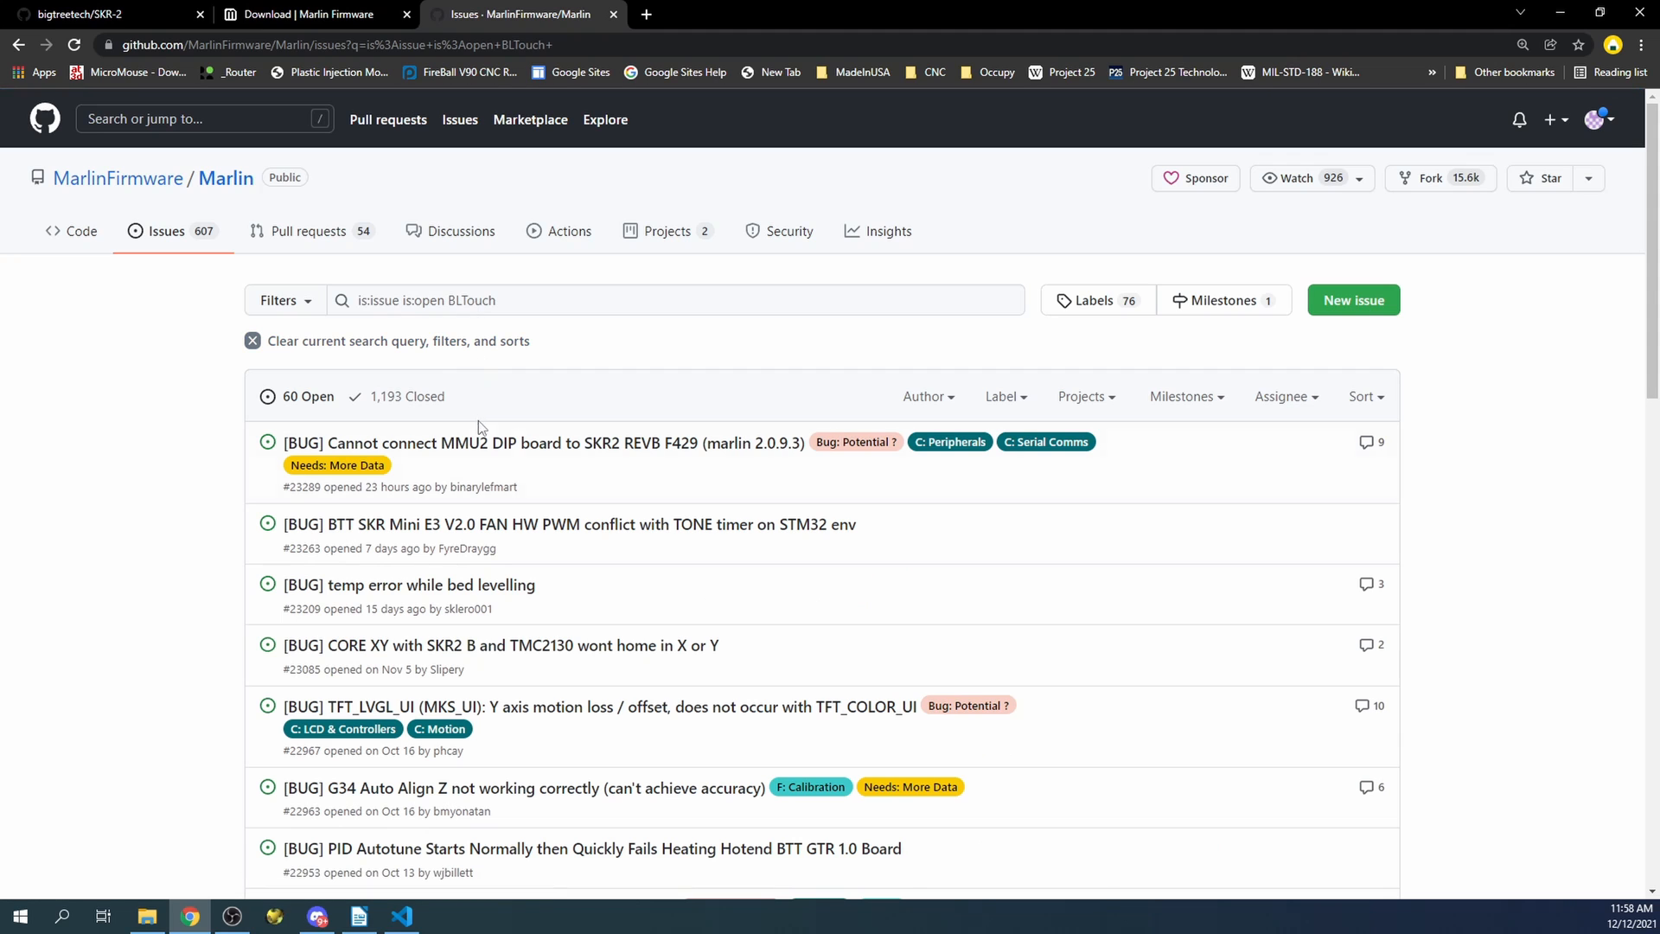
{"action": "scroll", "scroll_direction": "down", "scroll_amount": 3}
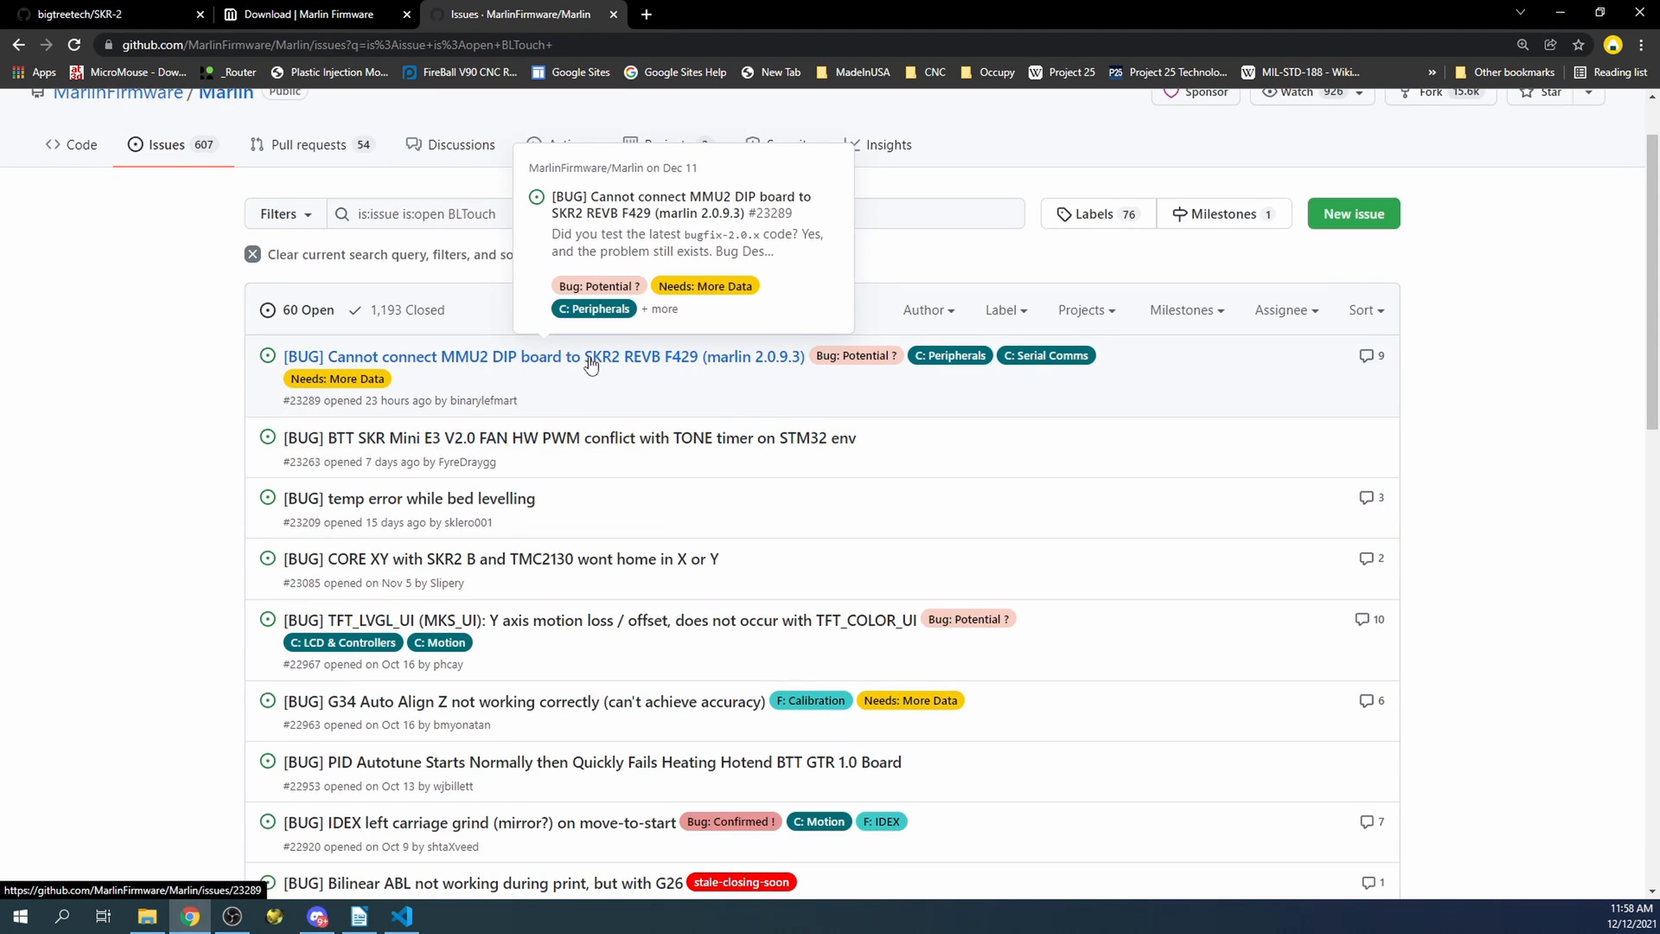
{"action": "scroll", "scroll_direction": "down", "scroll_amount": 3}
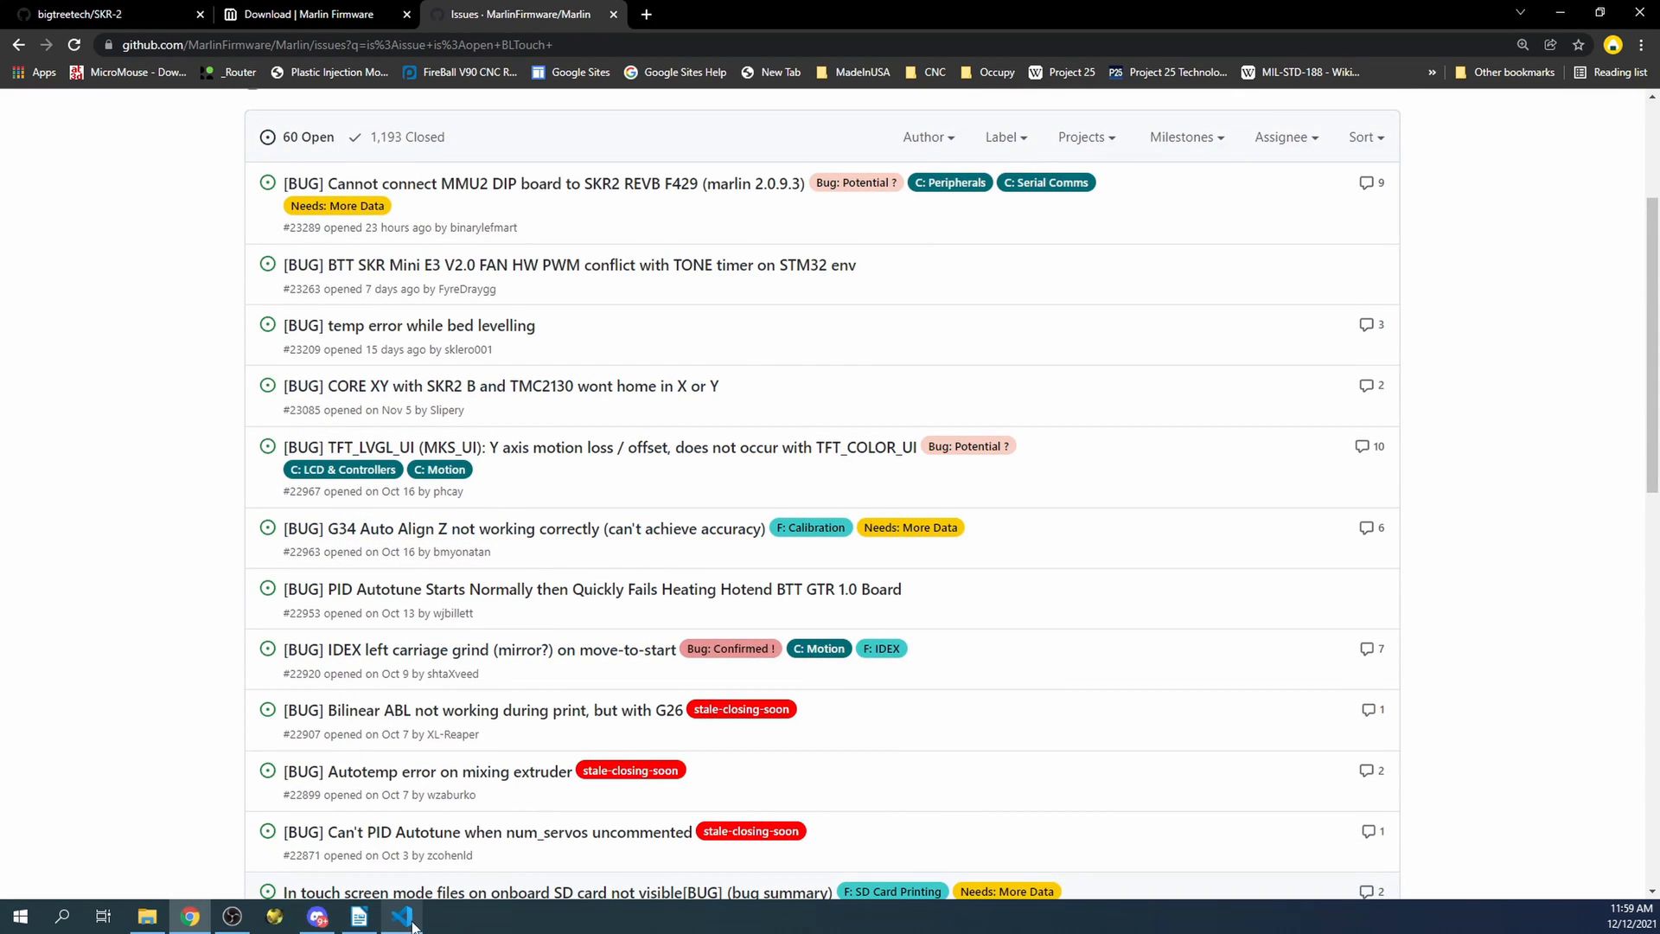
Open Downloads\Marlin-2.0.x\Marlin-2.0.x as the VS Code workspace folder
{"action": "left_click", "coordinate": [401, 914]}
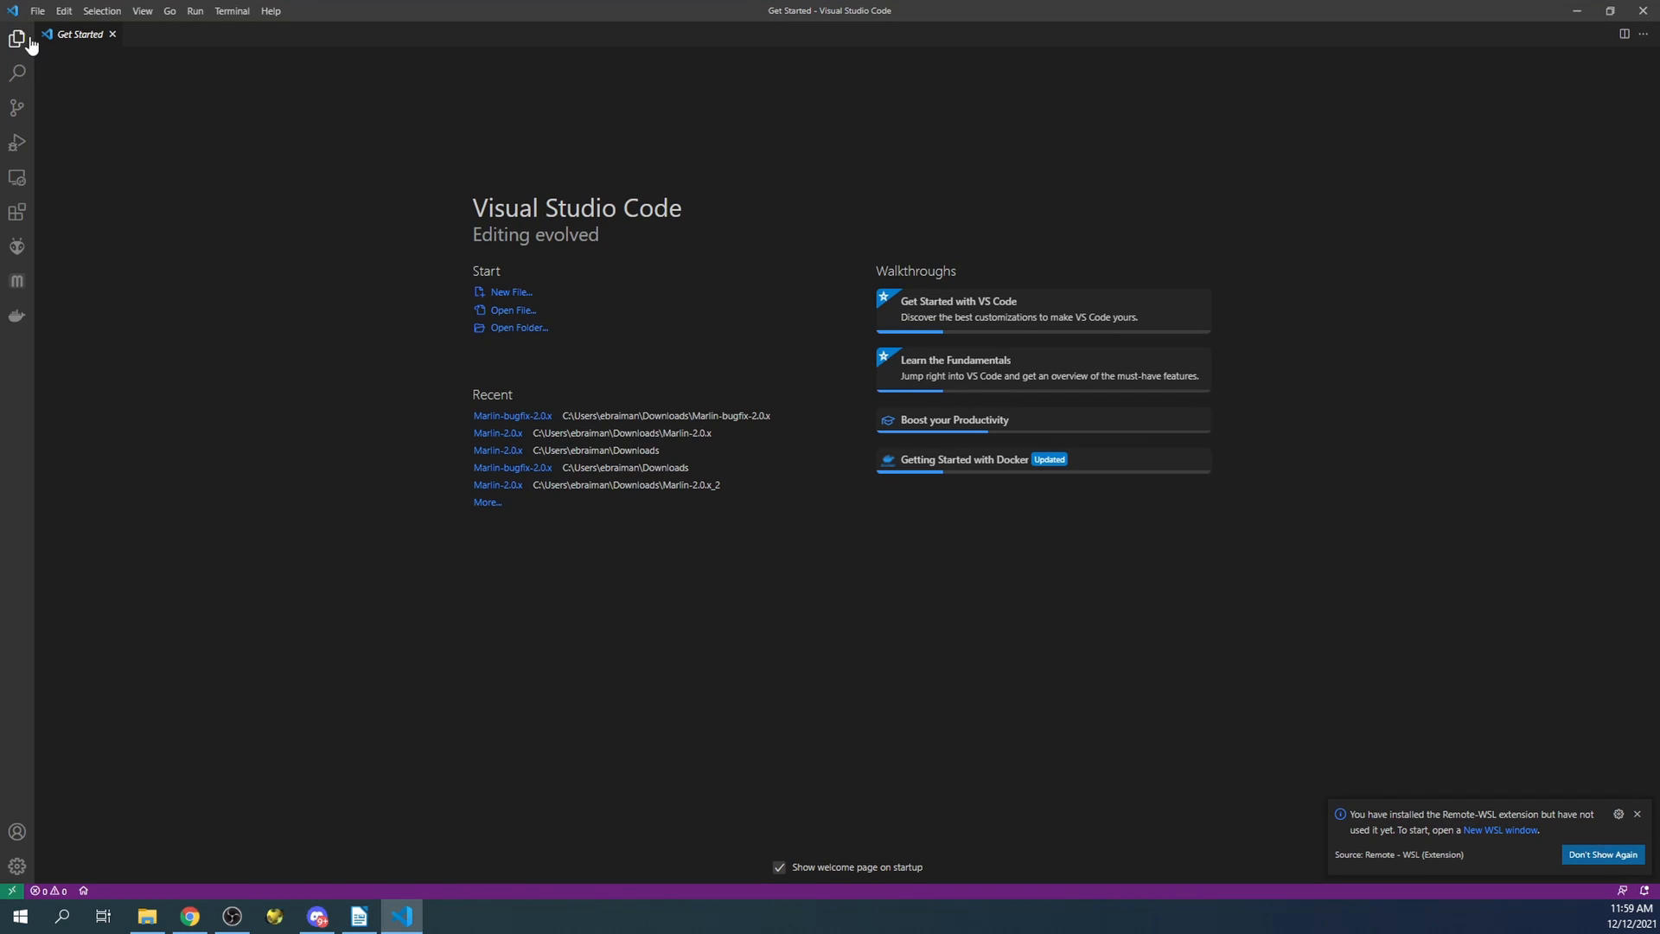
{"action": "left_click", "coordinate": [18, 38]}
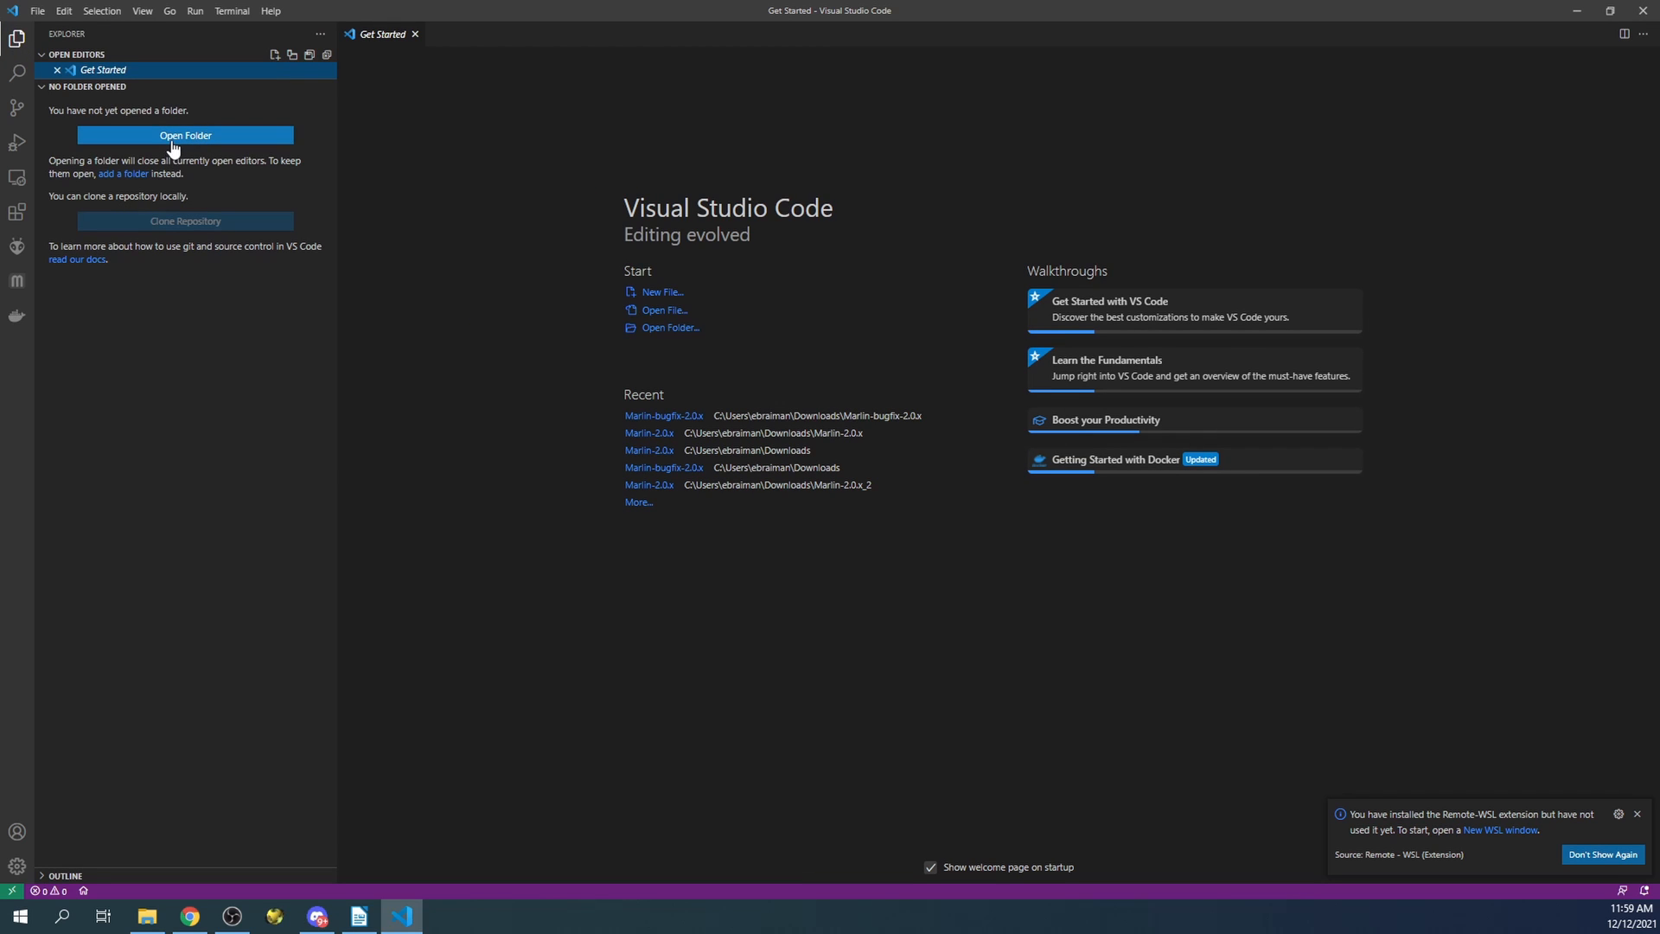
{"action": "left_click", "coordinate": [184, 135]}
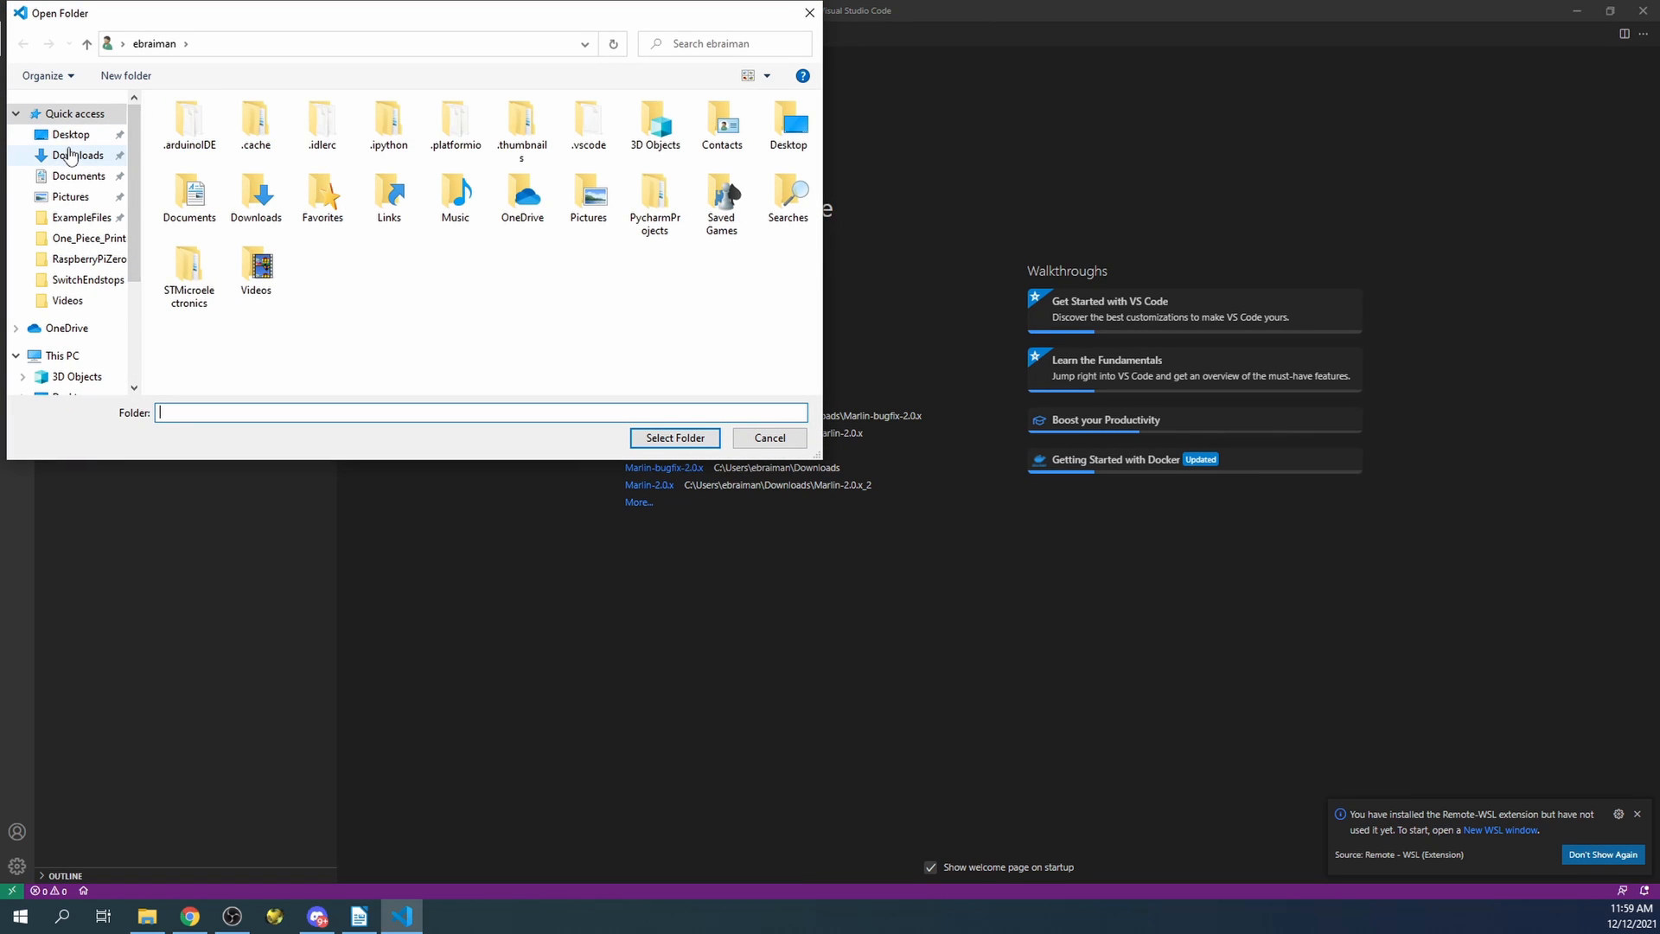
{"action": "left_click", "coordinate": [76, 155]}
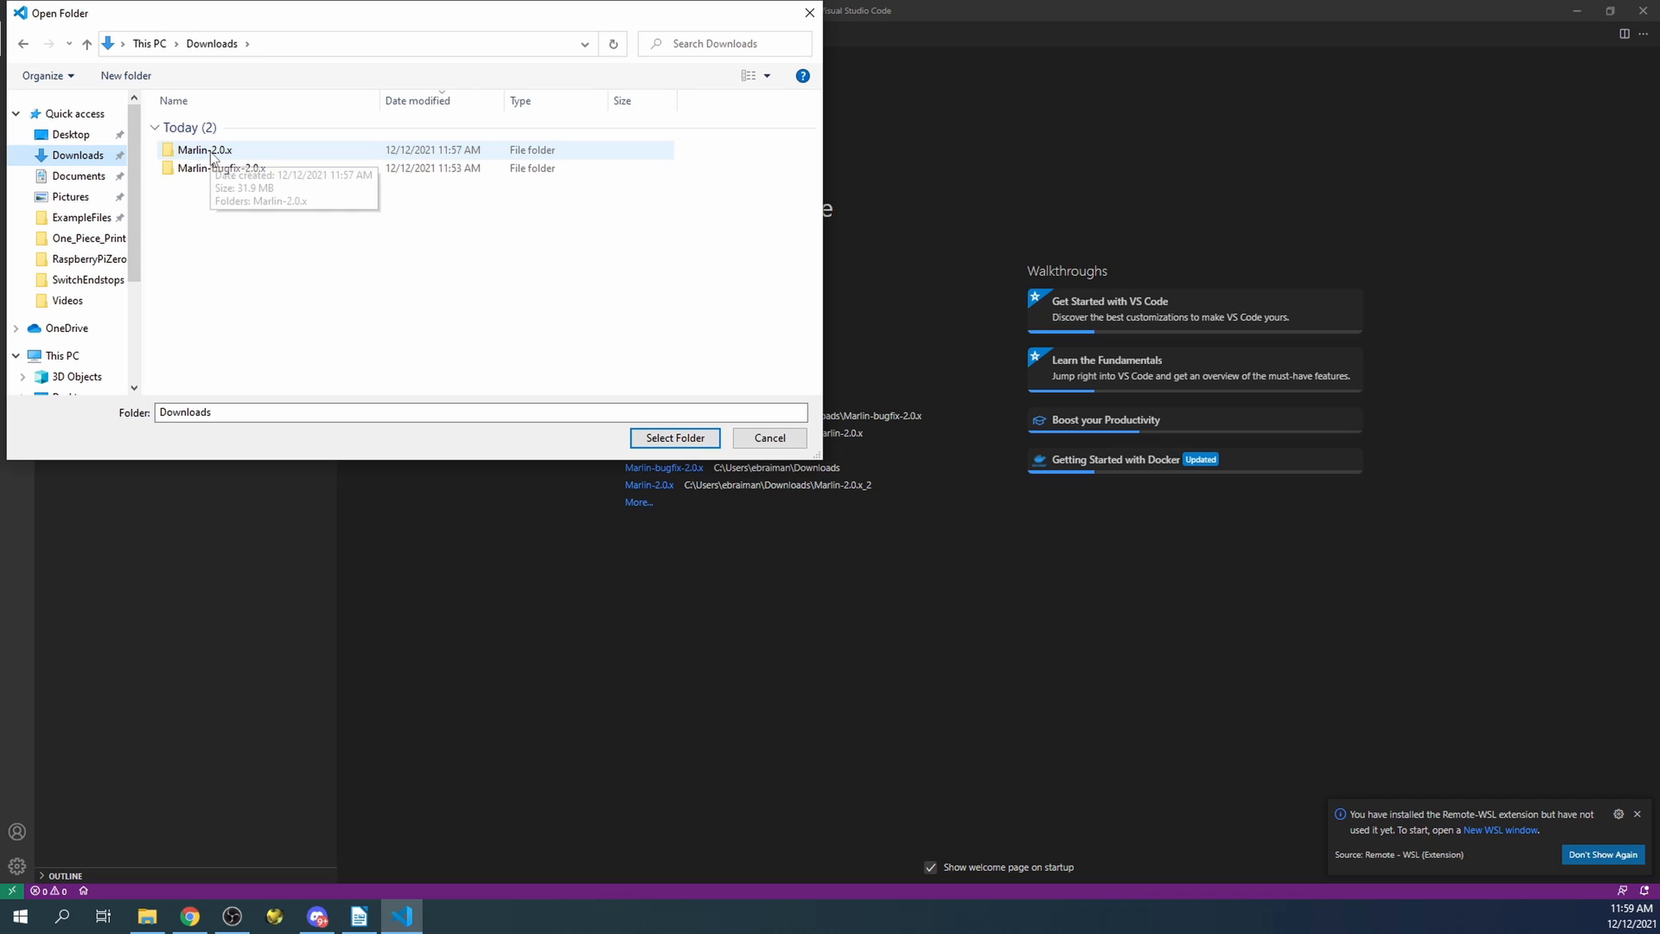
{"action": "double_click", "coordinate": [203, 150]}
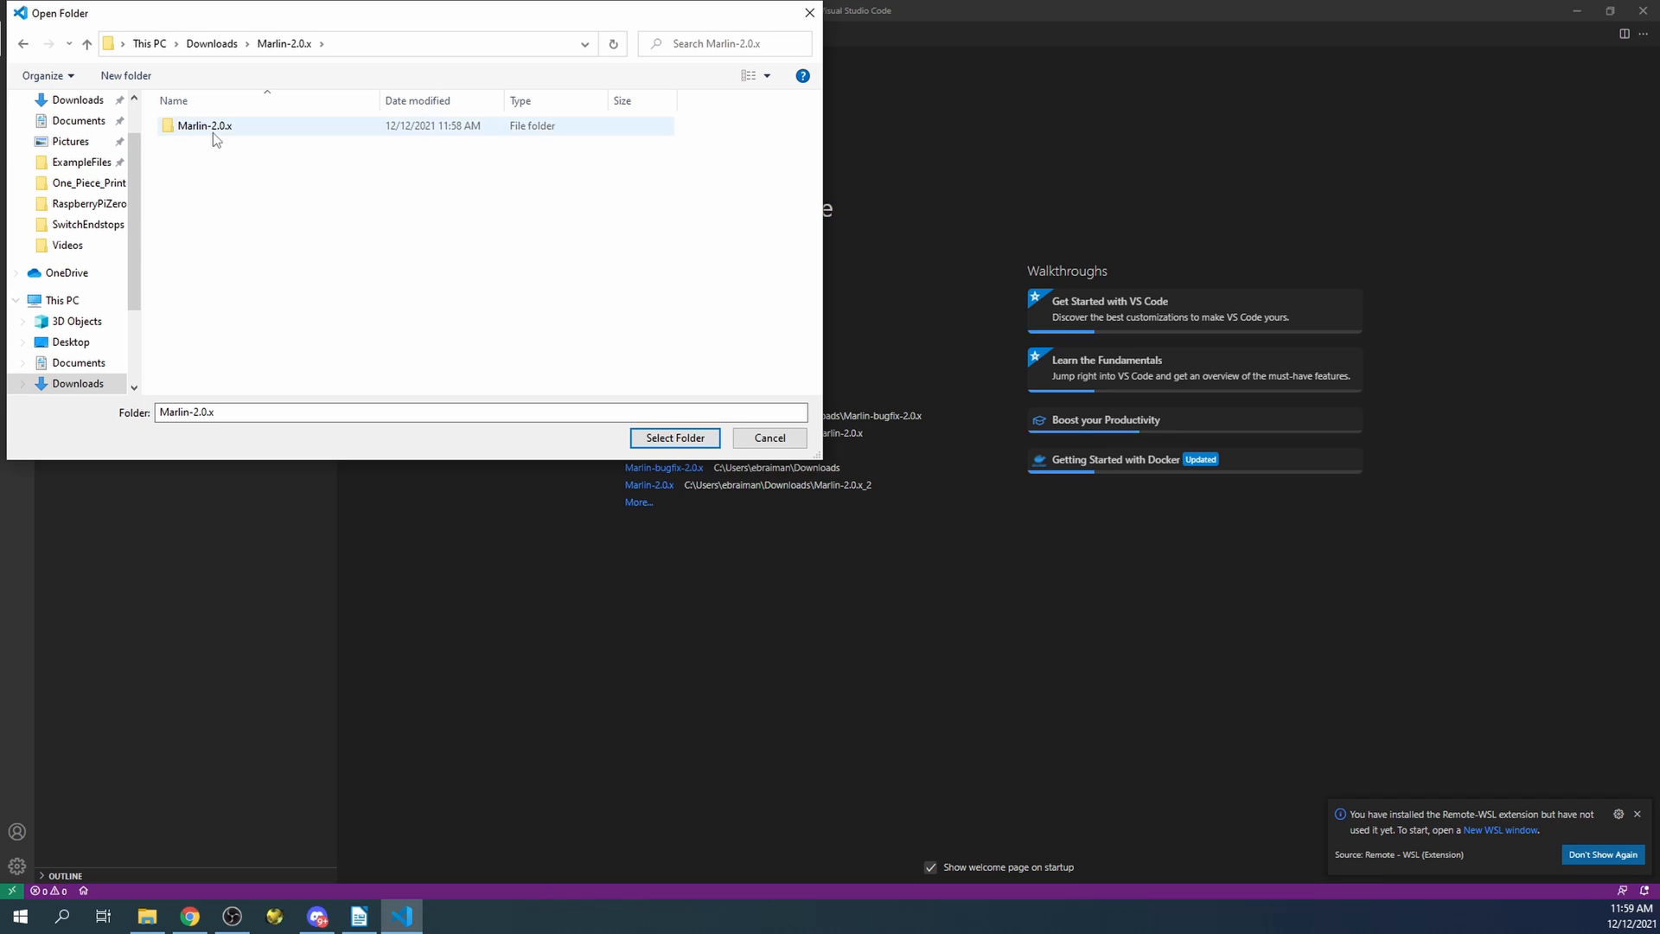
{"action": "double_click", "coordinate": [203, 124]}
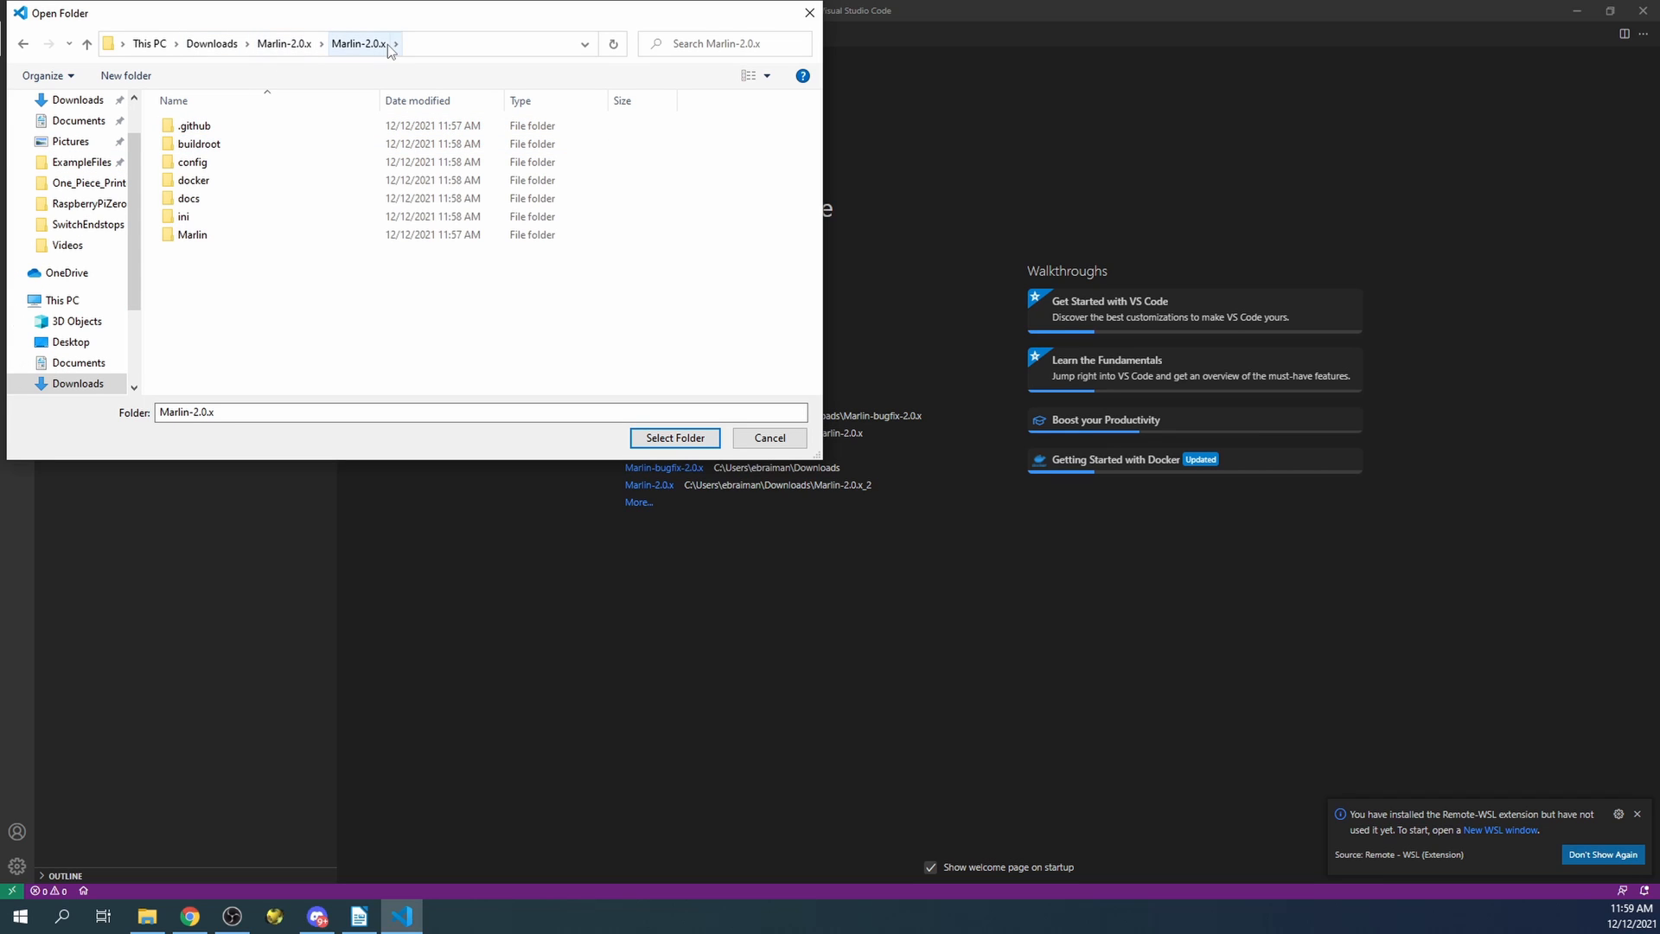
{"action": "left_click", "coordinate": [675, 438]}
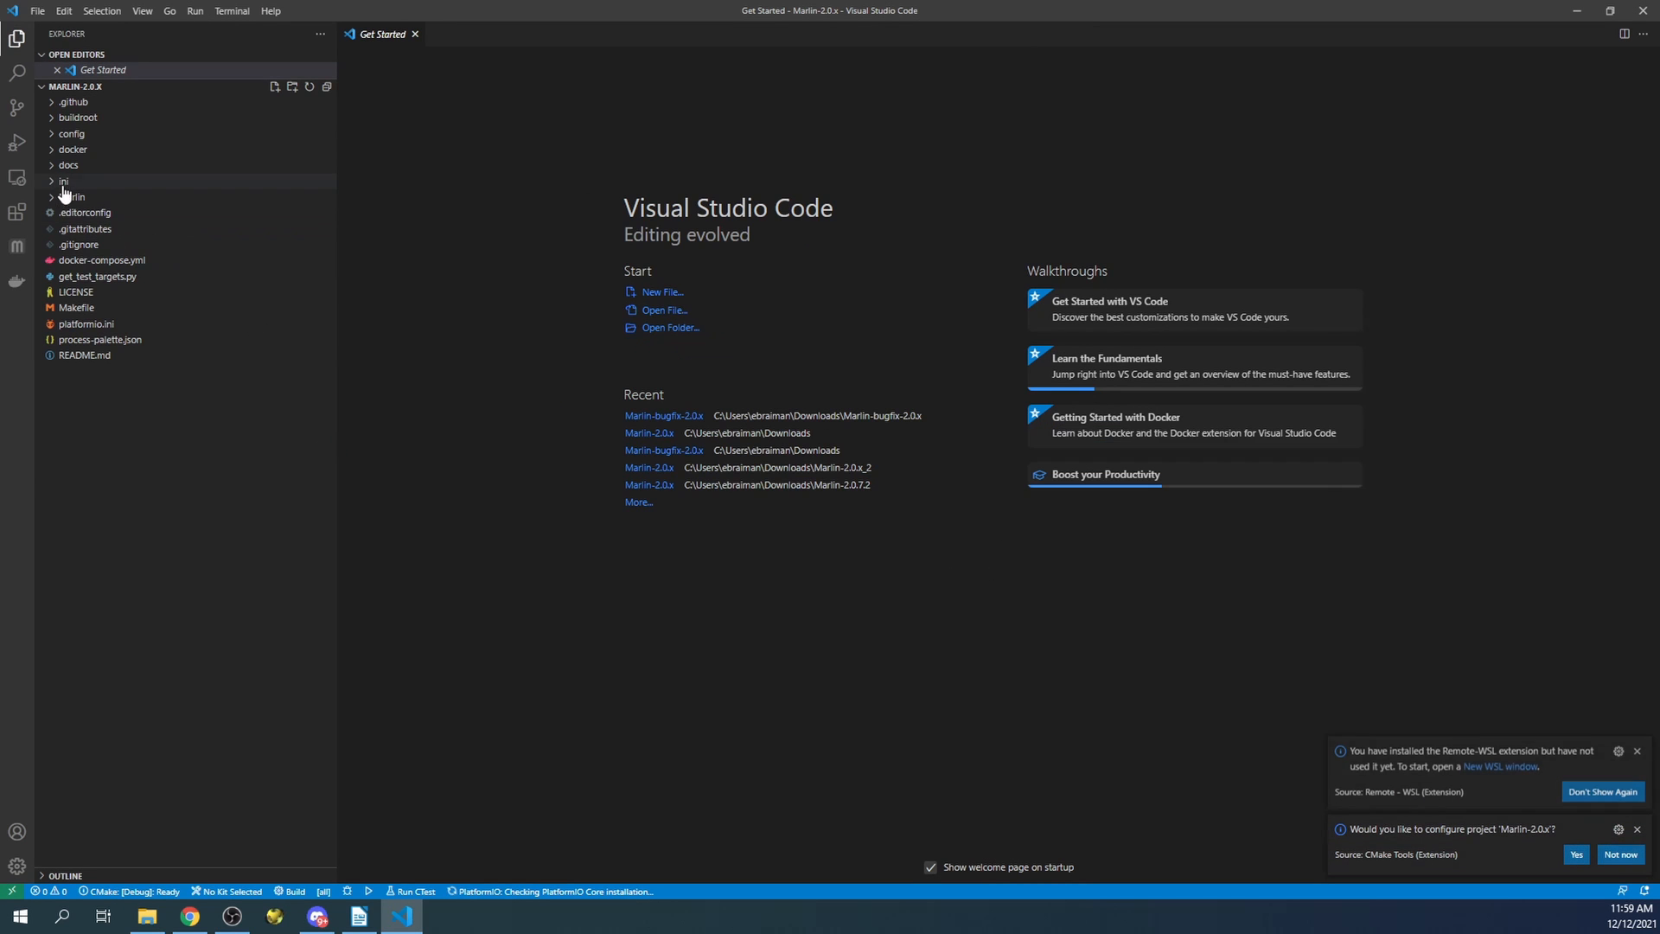
Open platformio.ini and expand the ini folder of board environments
{"action": "left_click", "coordinate": [86, 325]}
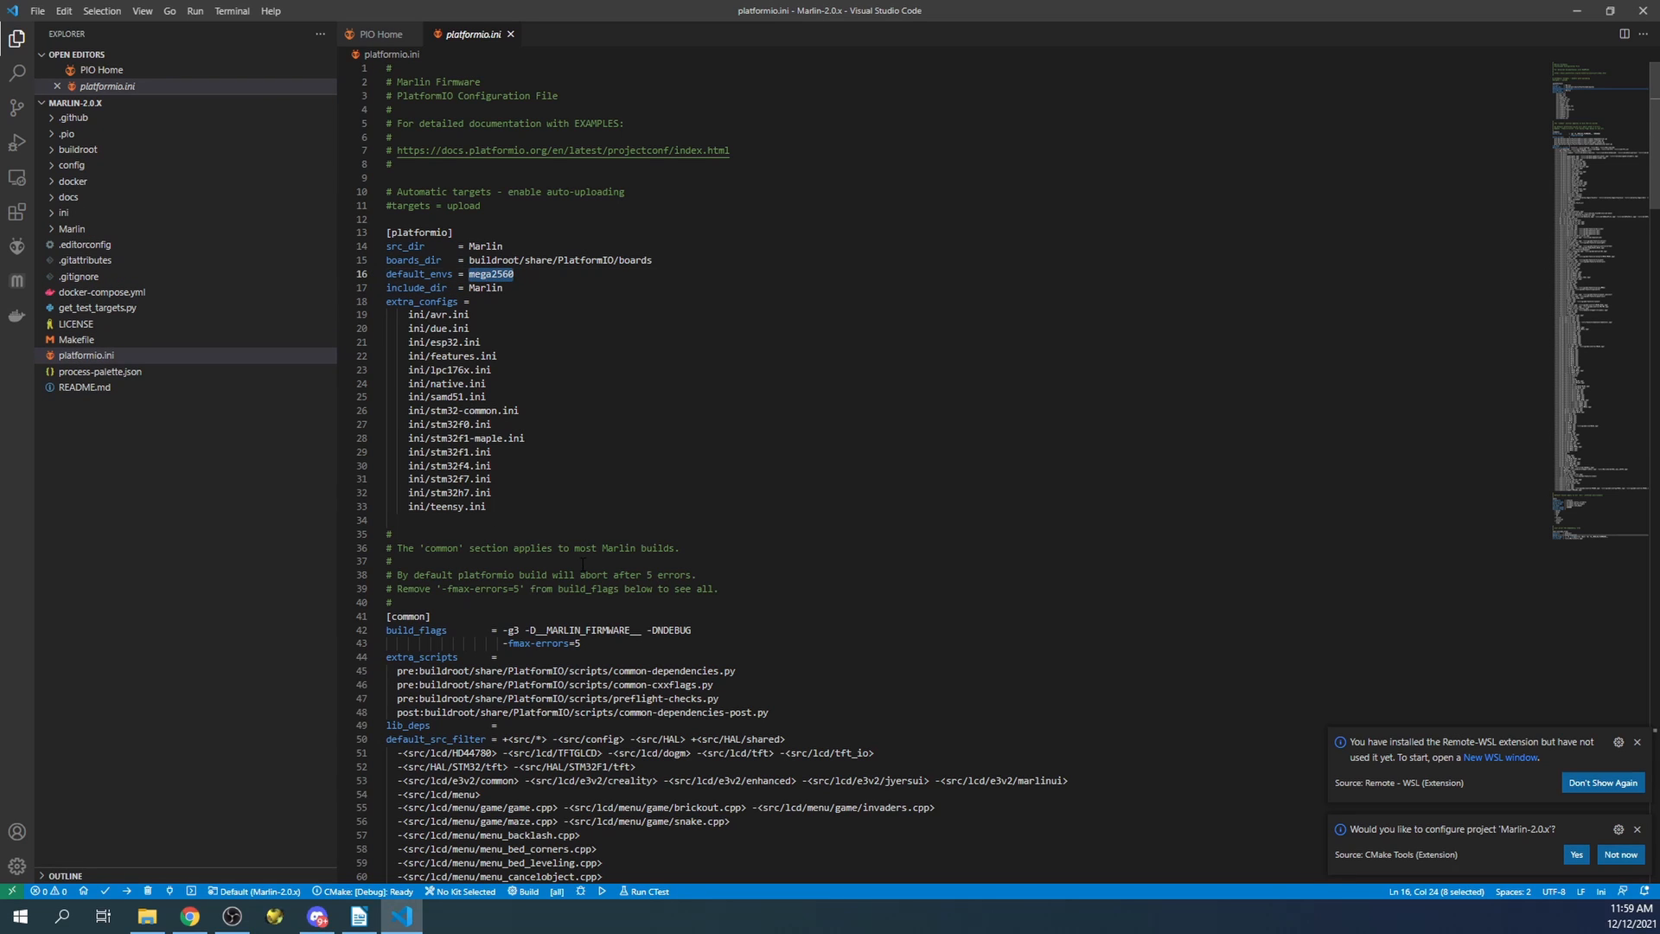
{"action": "mouse_move", "coordinate": [270, 287]}
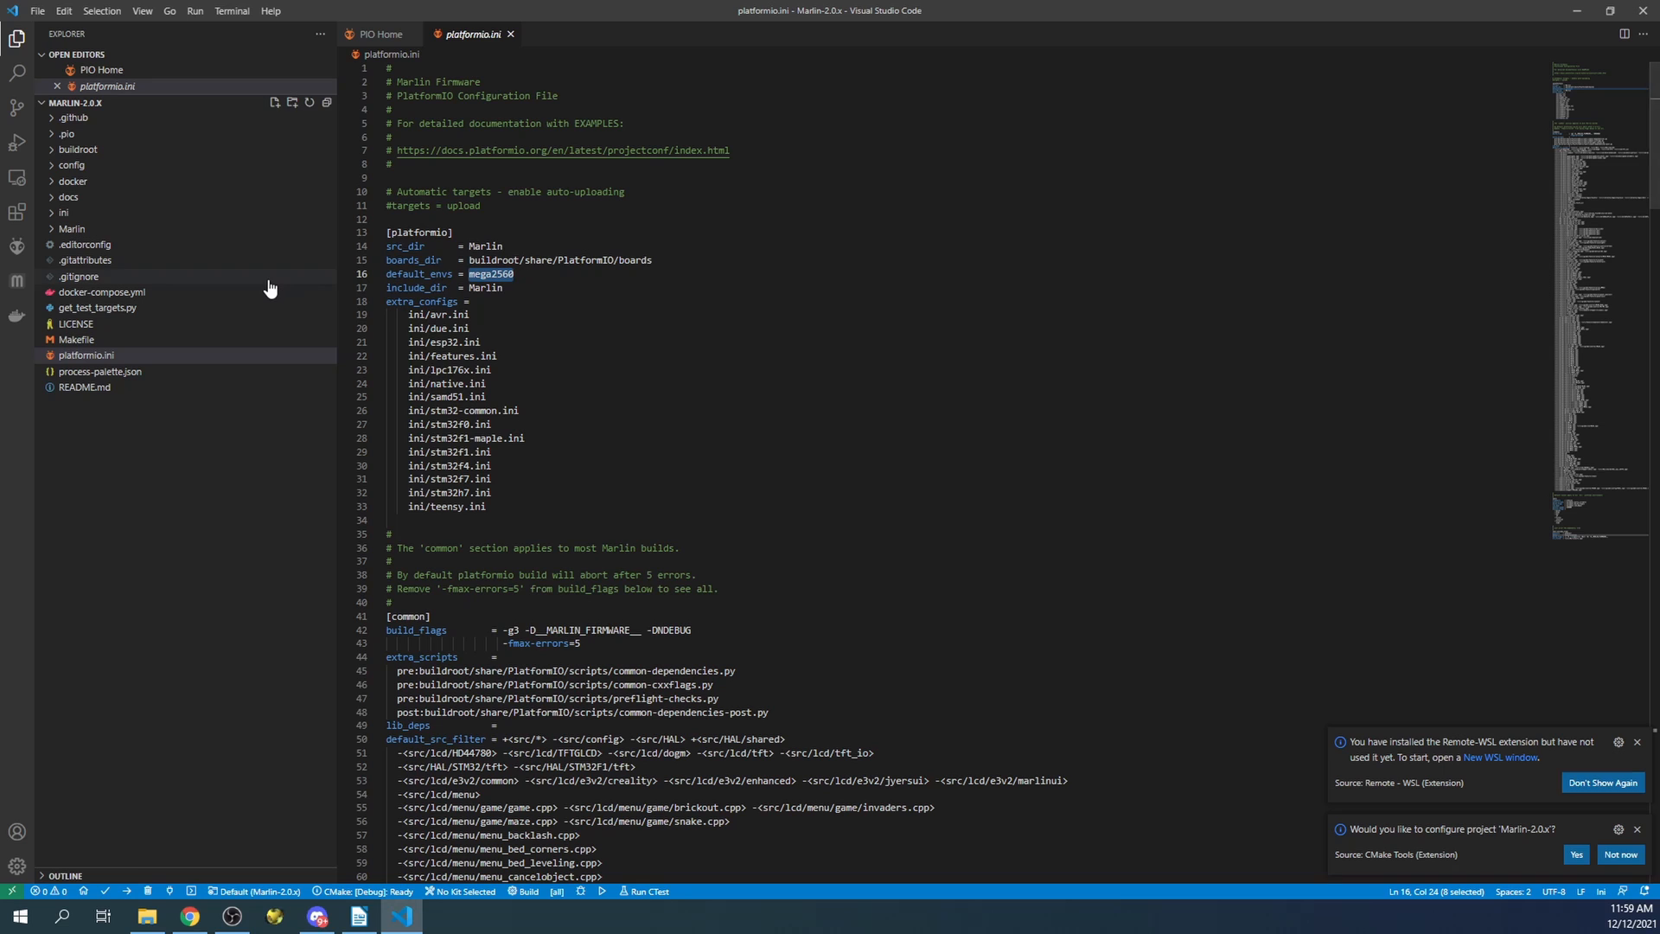
{"action": "left_click", "coordinate": [63, 212]}
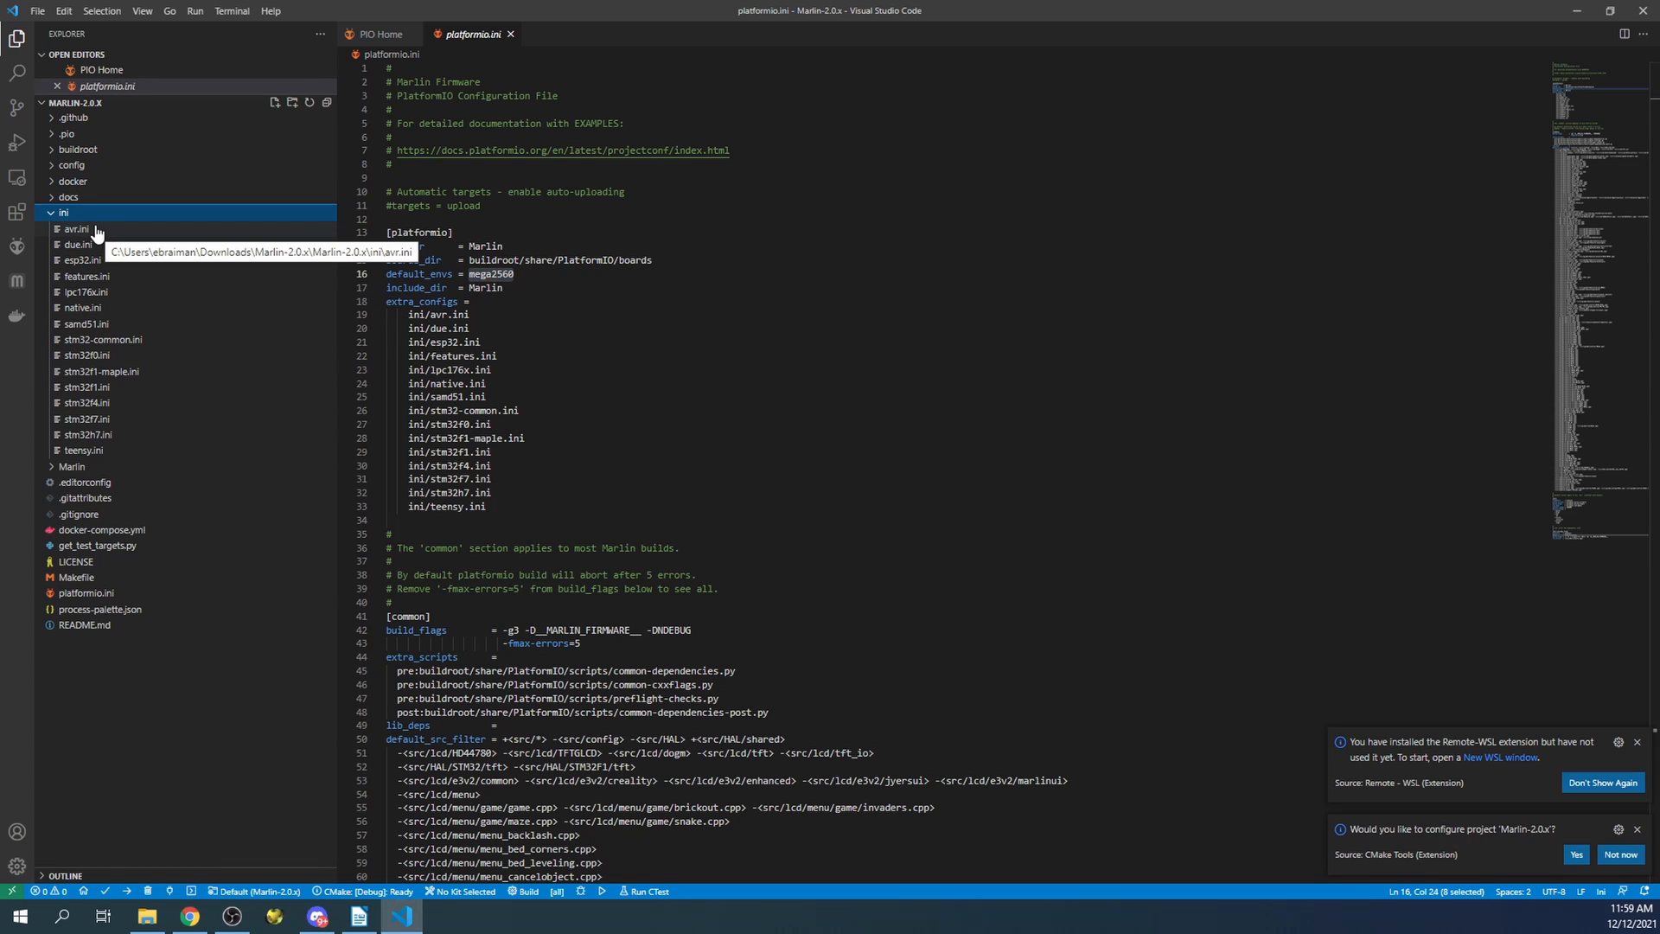
{"action": "left_click", "coordinate": [62, 213]}
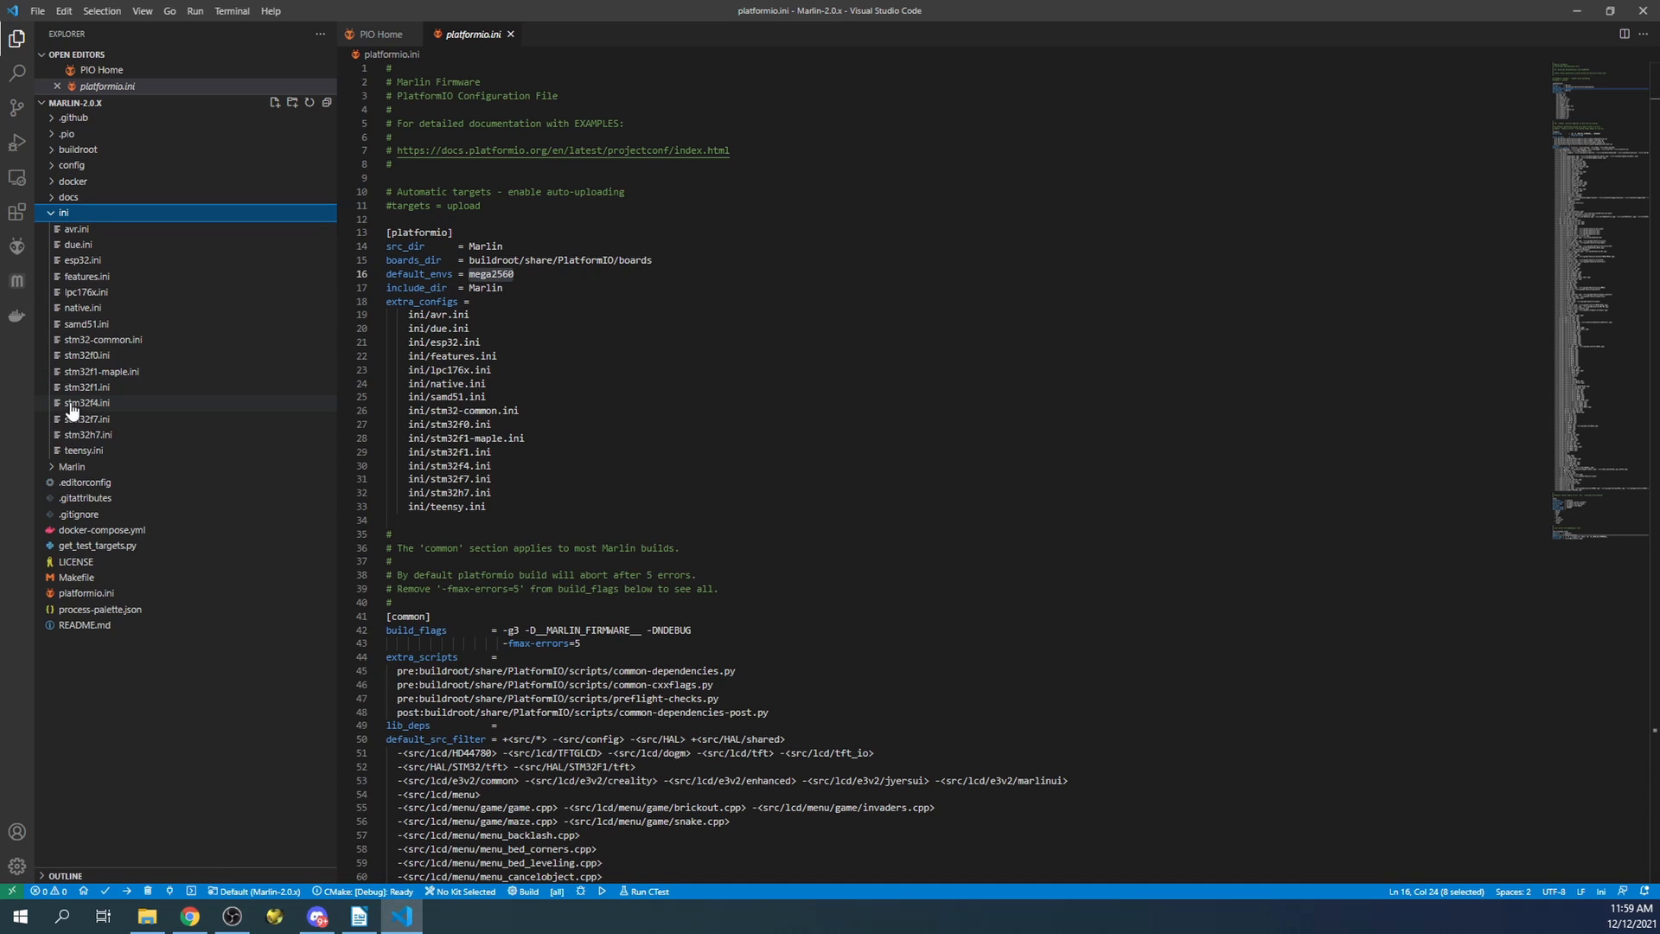
Open ini/stm32f4.ini and search it for 'SKR' to find the SKR V2.0 environment
{"action": "double_click", "coordinate": [87, 401]}
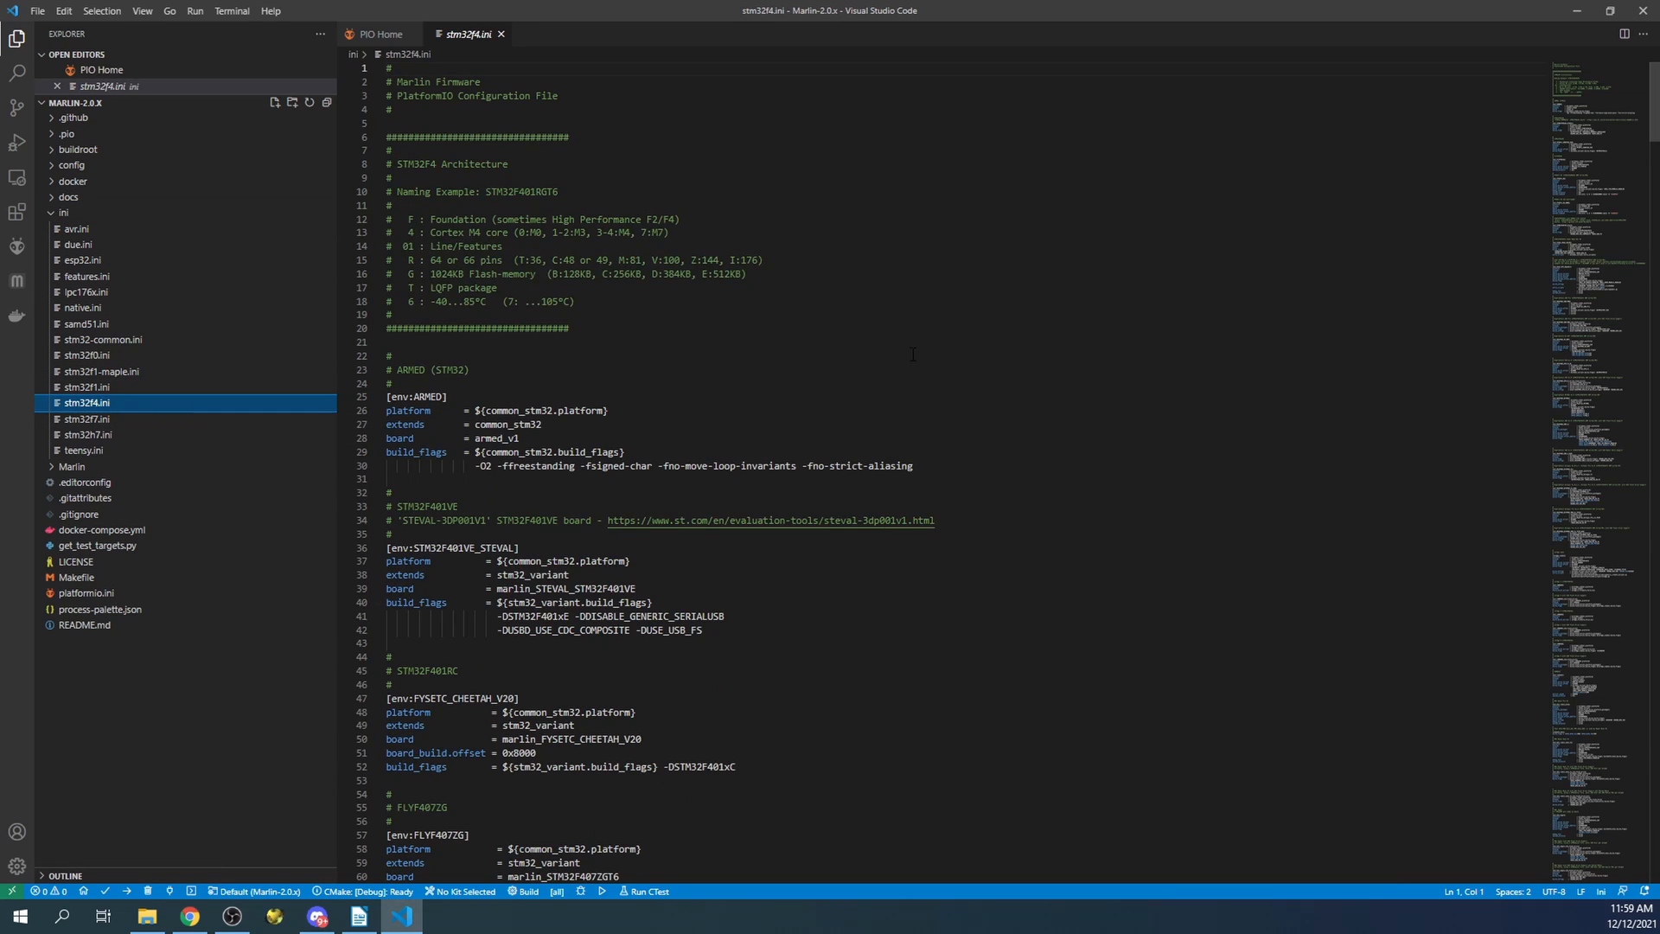
{"action": "key", "text": "Ctrl+f"}
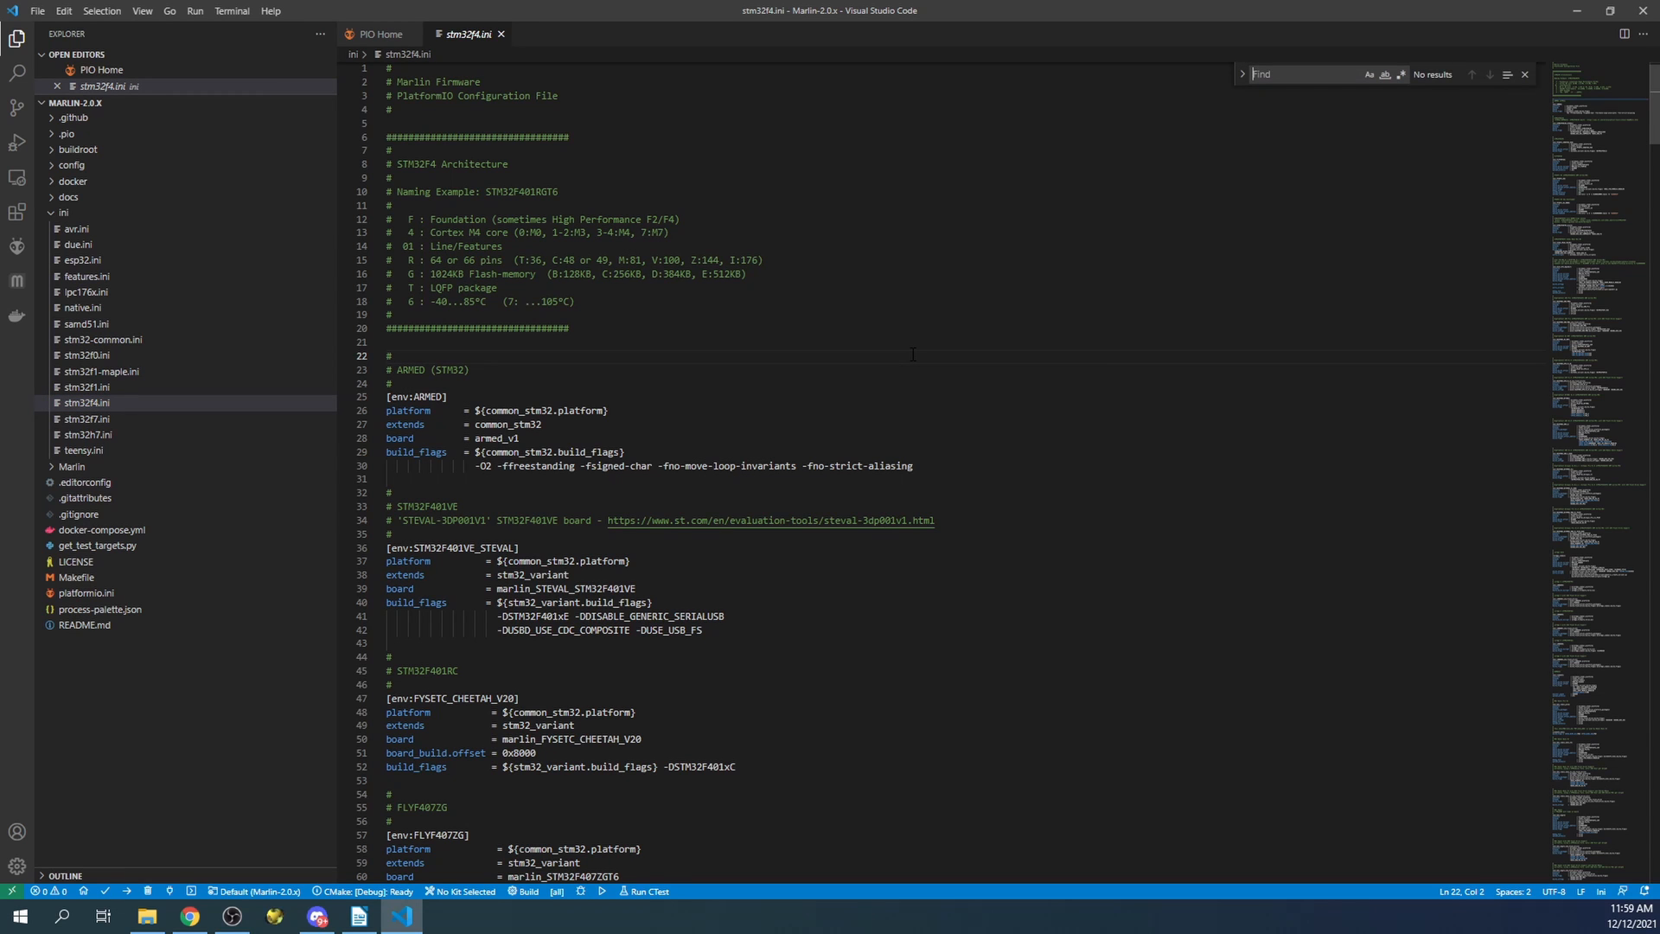
{"action": "type", "text": "SKR_2"}
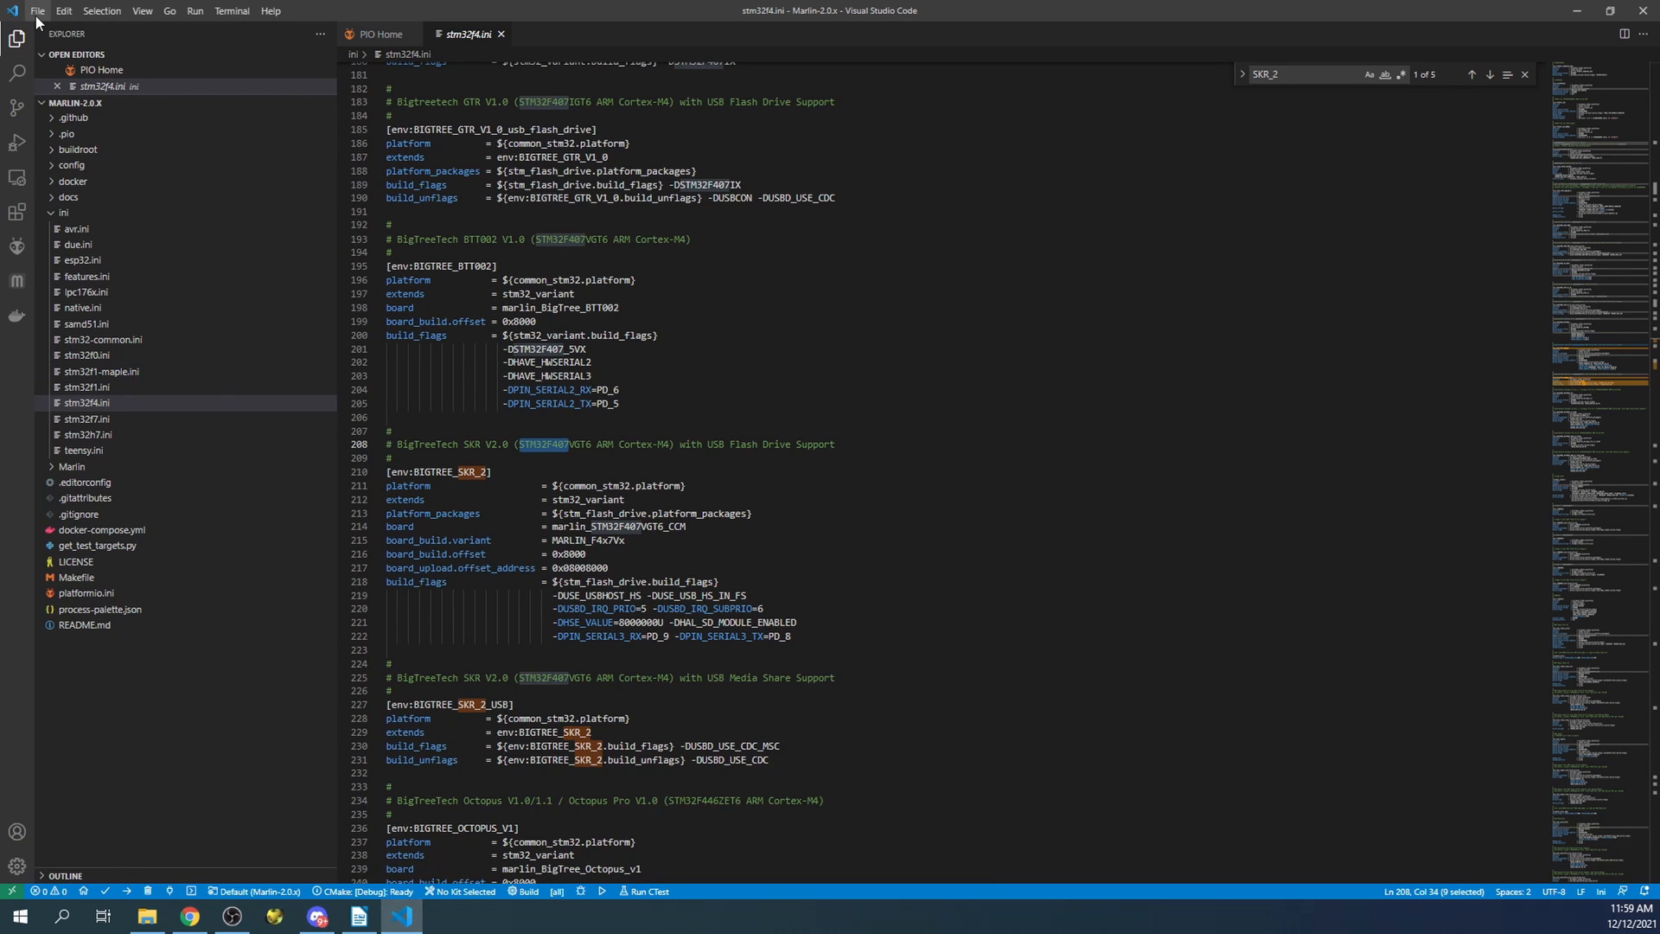
Close the Marlin-2.0.x folder and open Marlin-bugfix-2.0.x as the workspace
{"action": "left_click", "coordinate": [37, 11]}
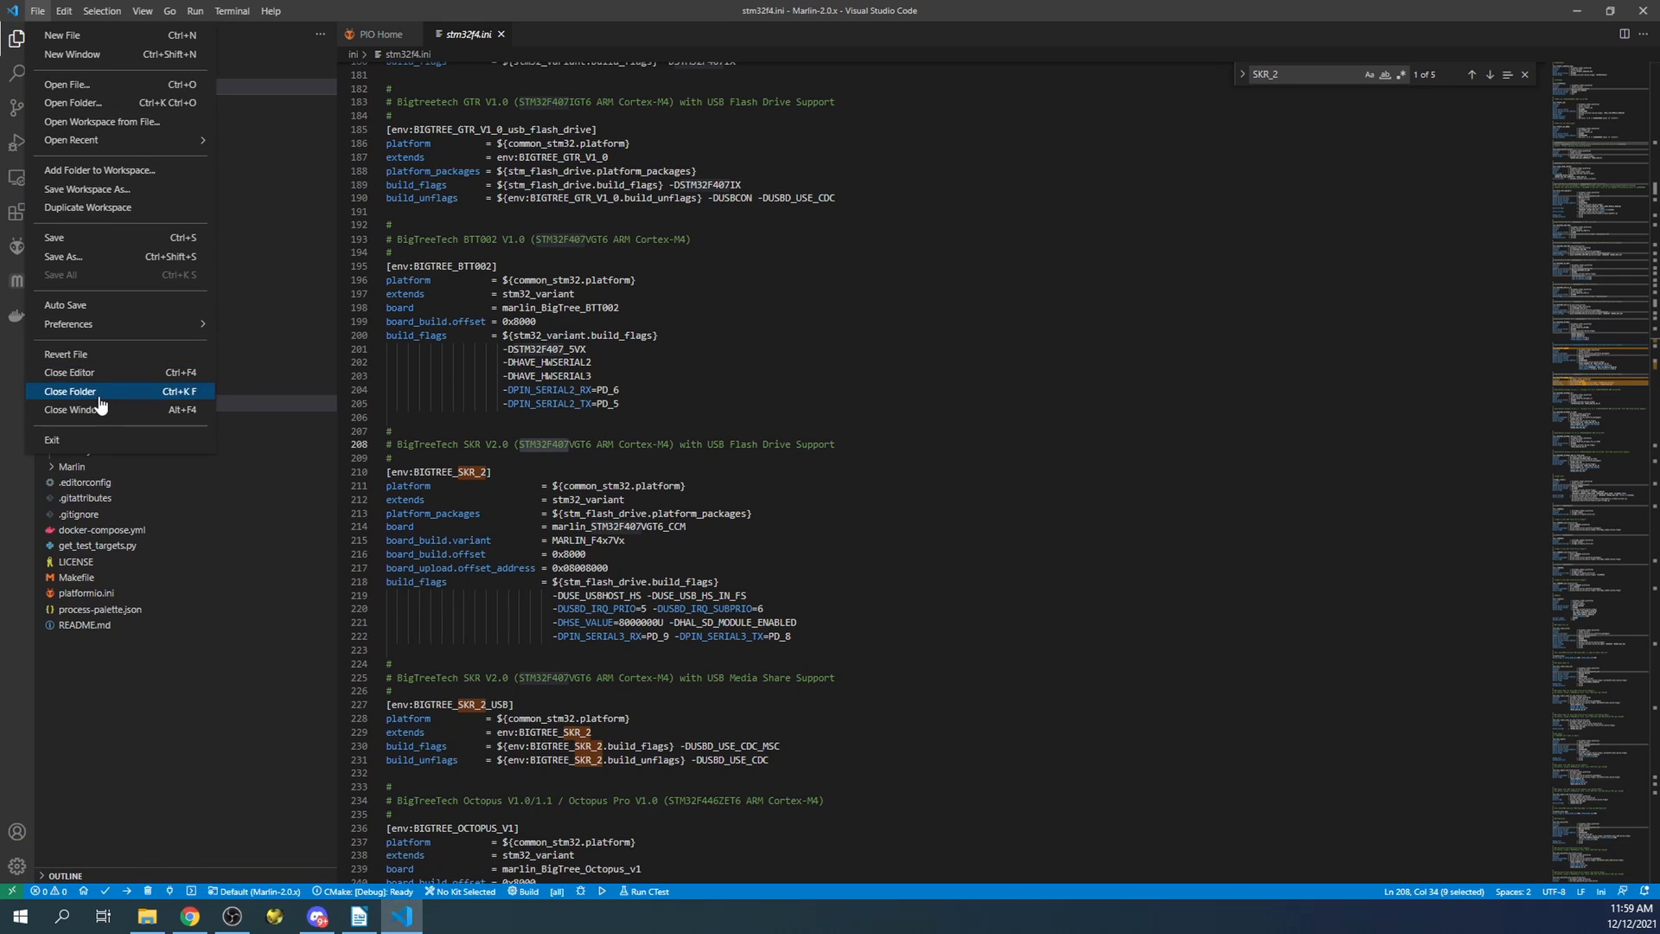
{"action": "left_click", "coordinate": [70, 391]}
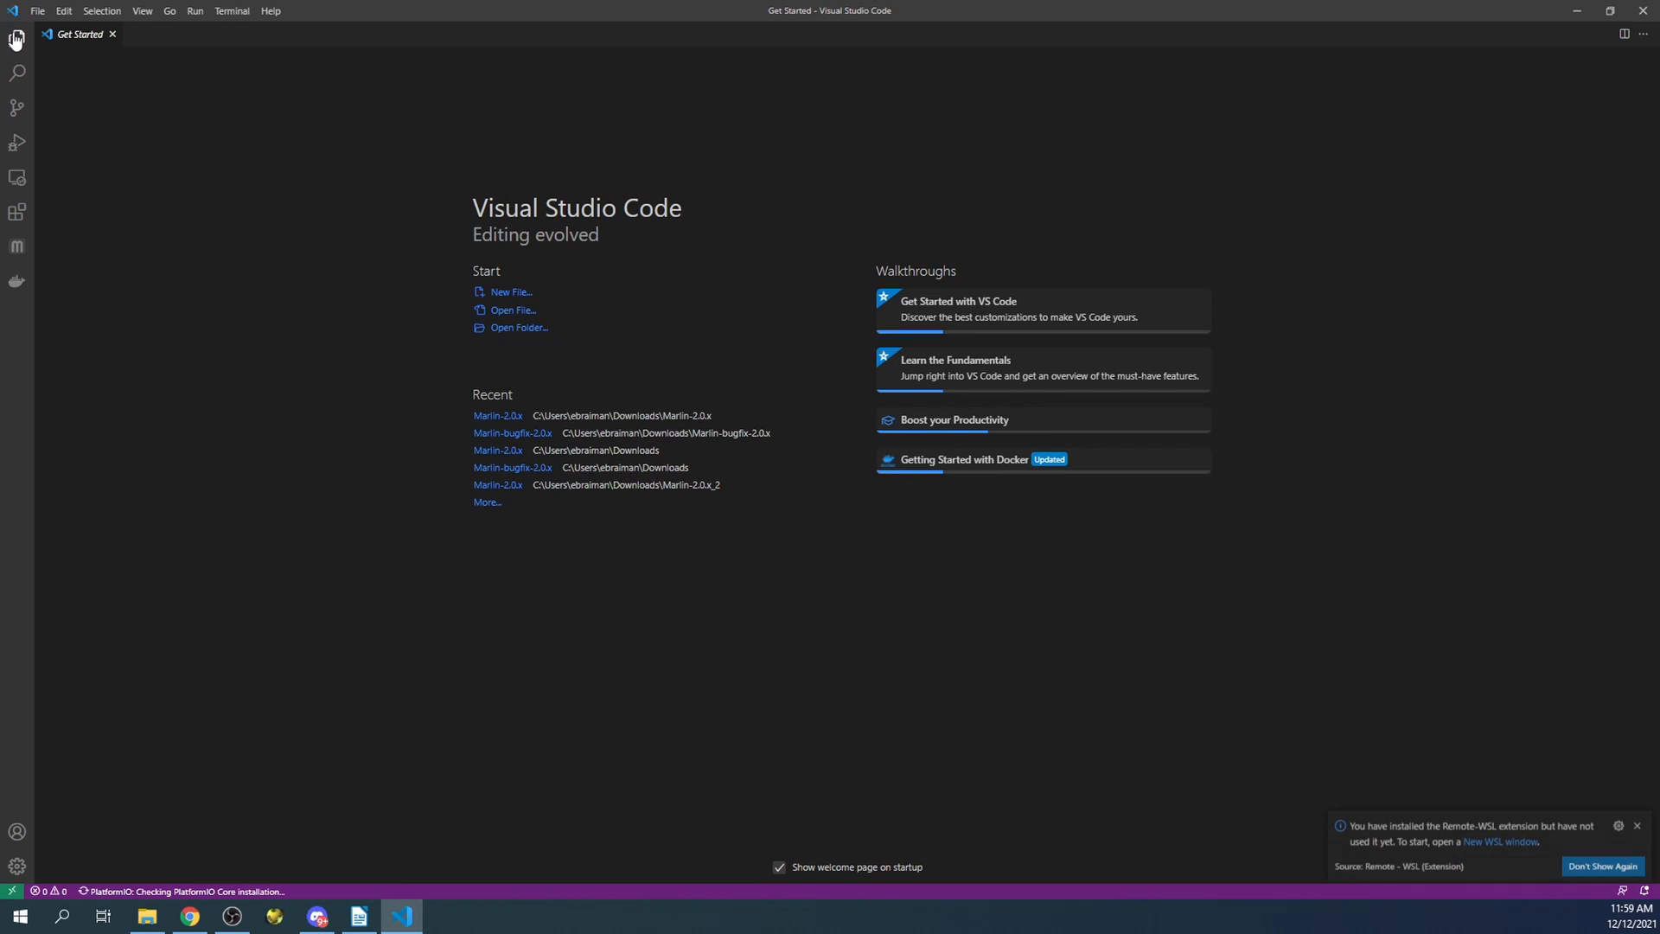
{"action": "left_click", "coordinate": [519, 327]}
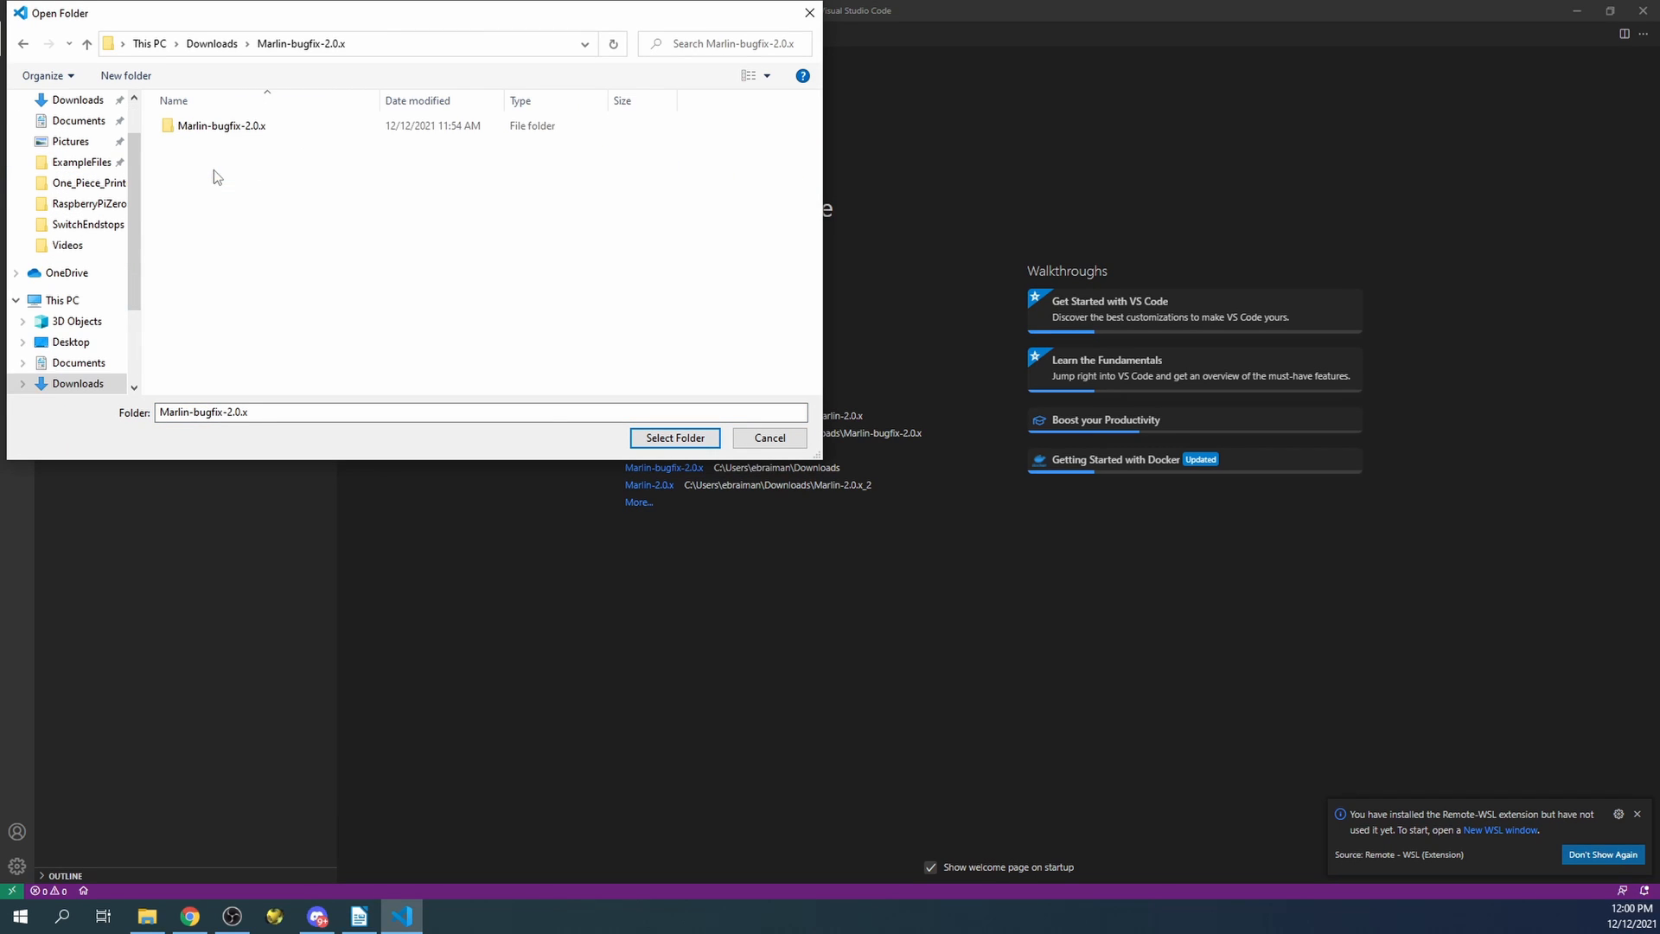
{"action": "left_click", "coordinate": [221, 125]}
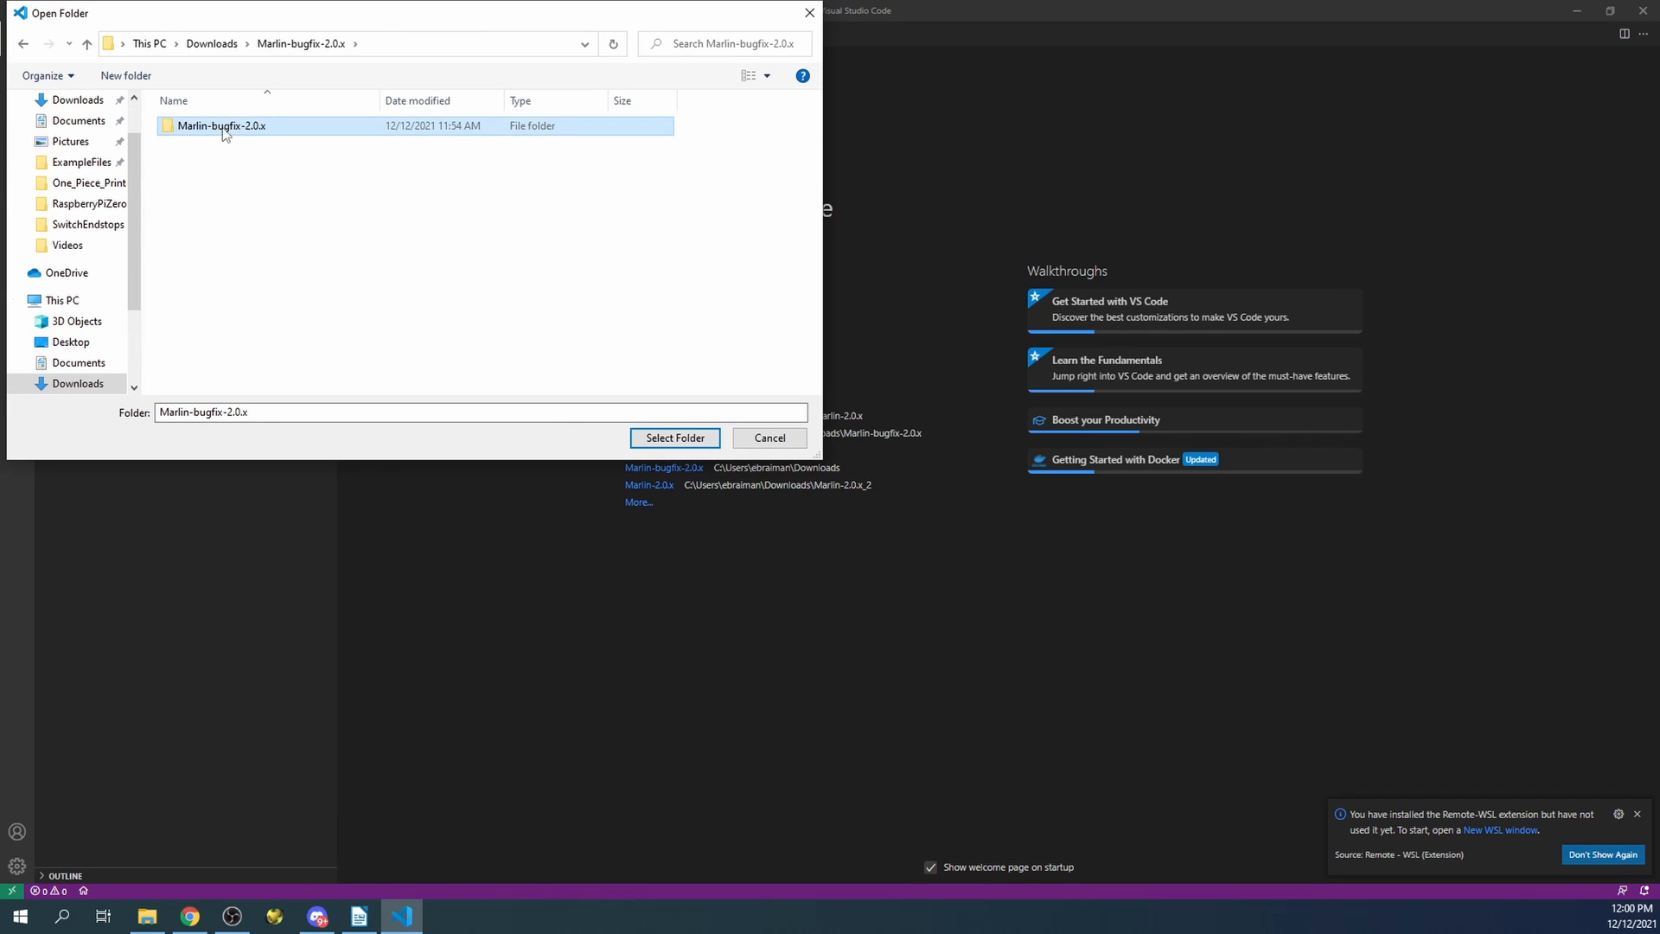
{"action": "left_click", "coordinate": [674, 438]}
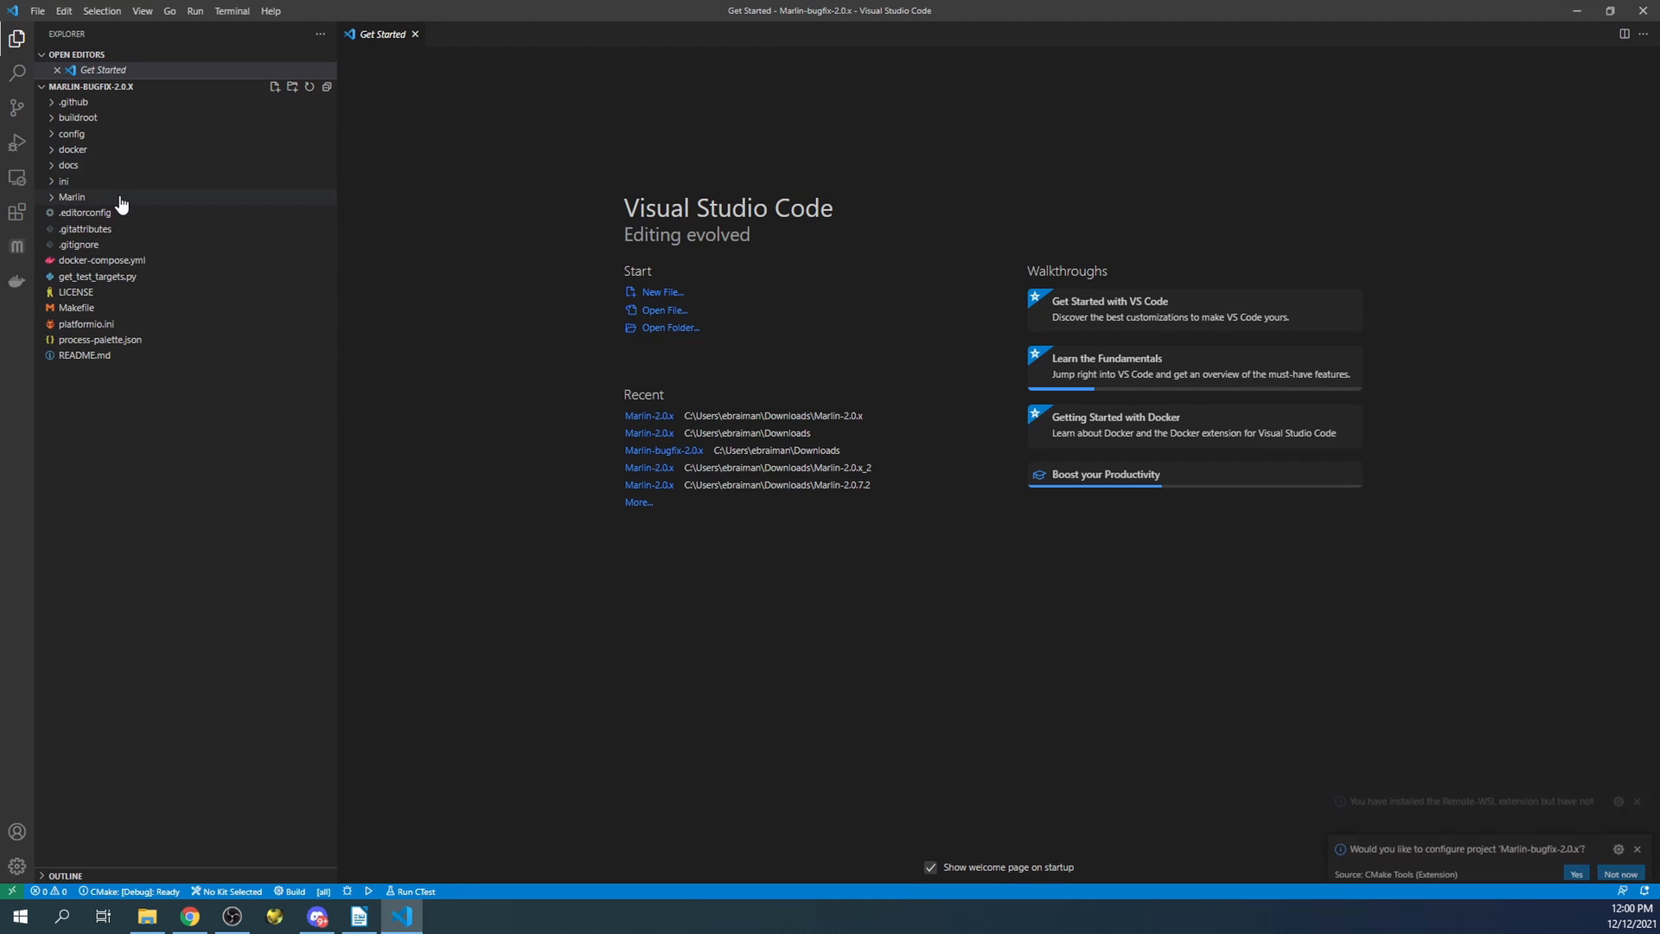
Open the bugfix platformio.ini and expand the Marlin and src folders
{"action": "double_click", "coordinate": [86, 324]}
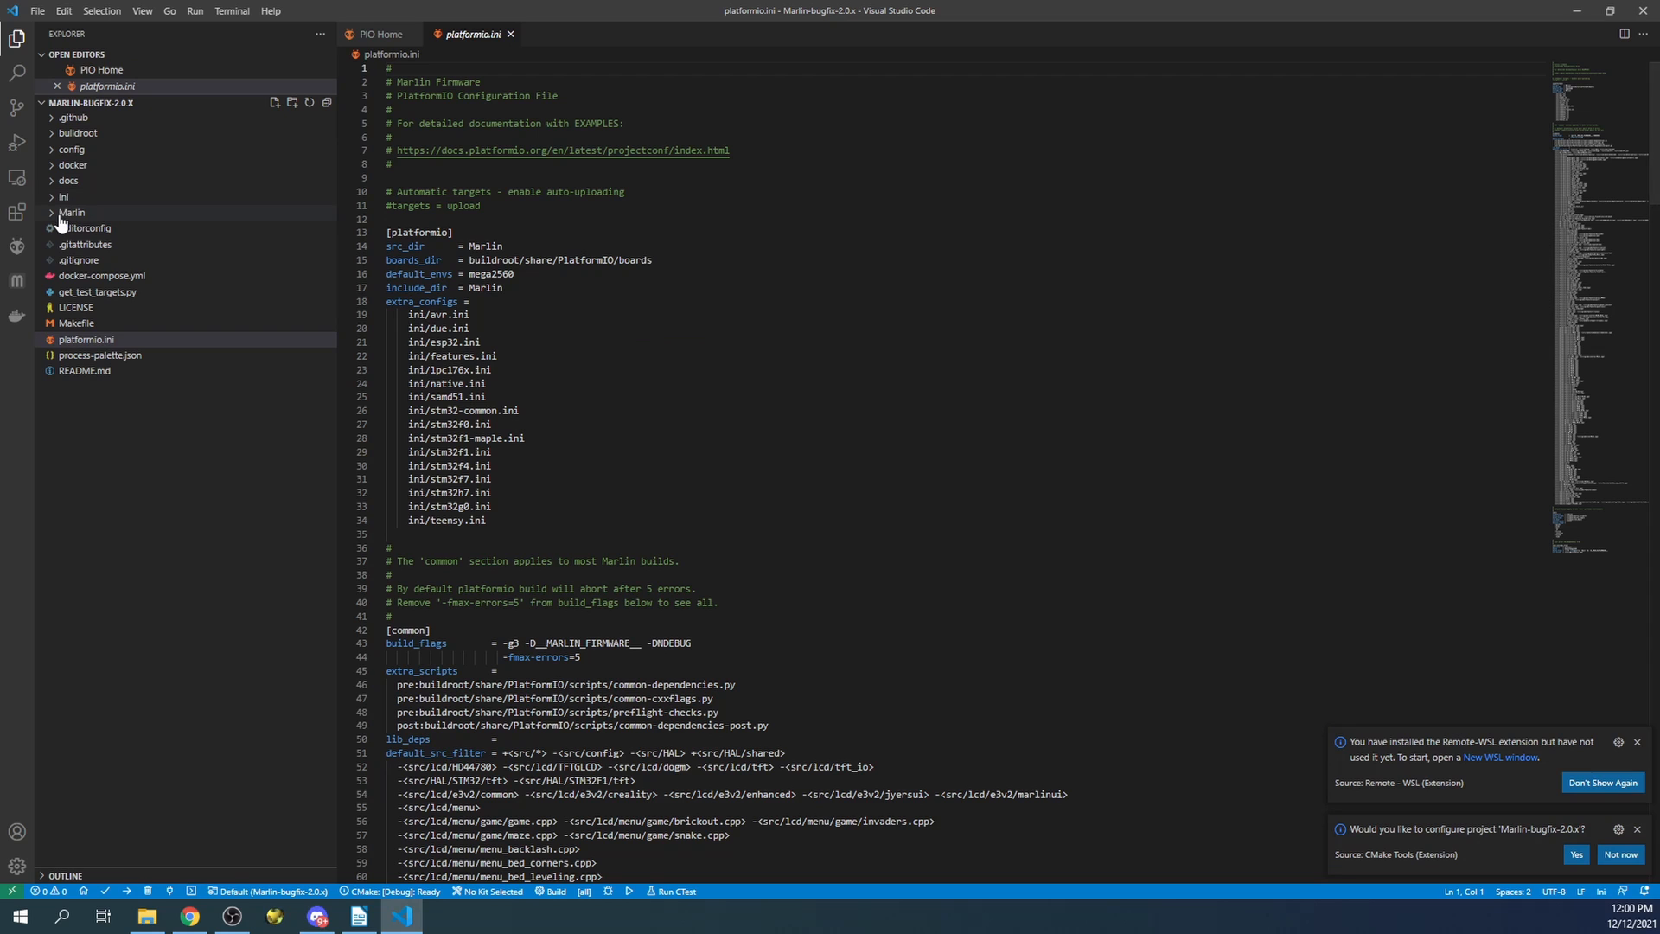
{"action": "left_click", "coordinate": [71, 212]}
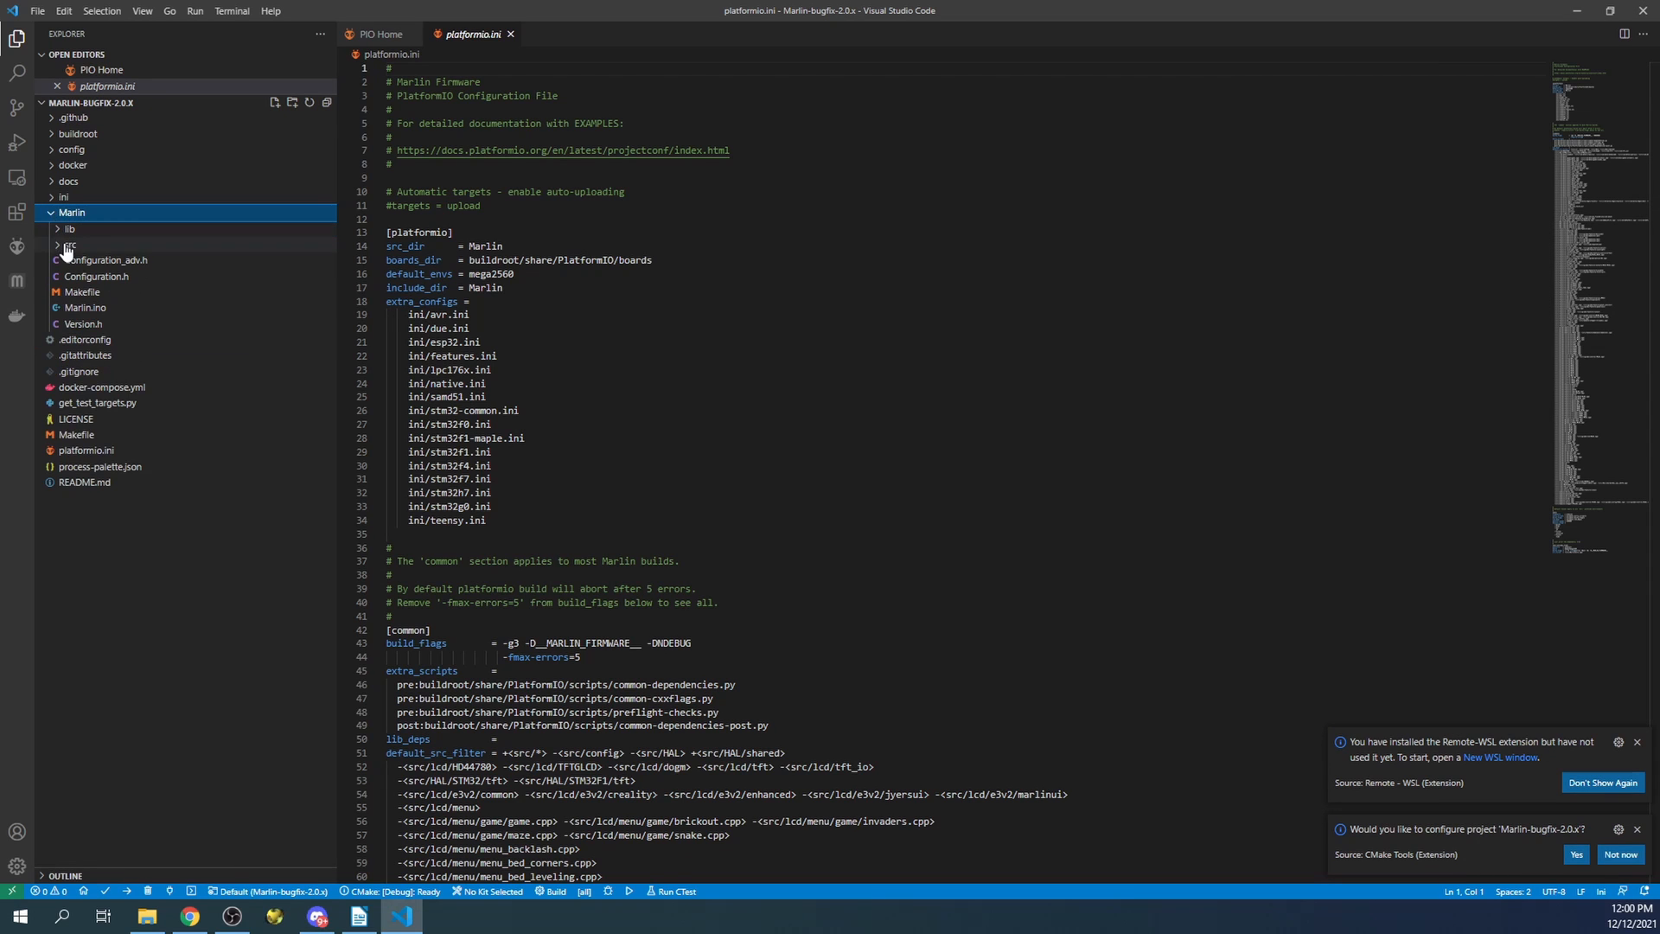
{"action": "left_click", "coordinate": [69, 261]}
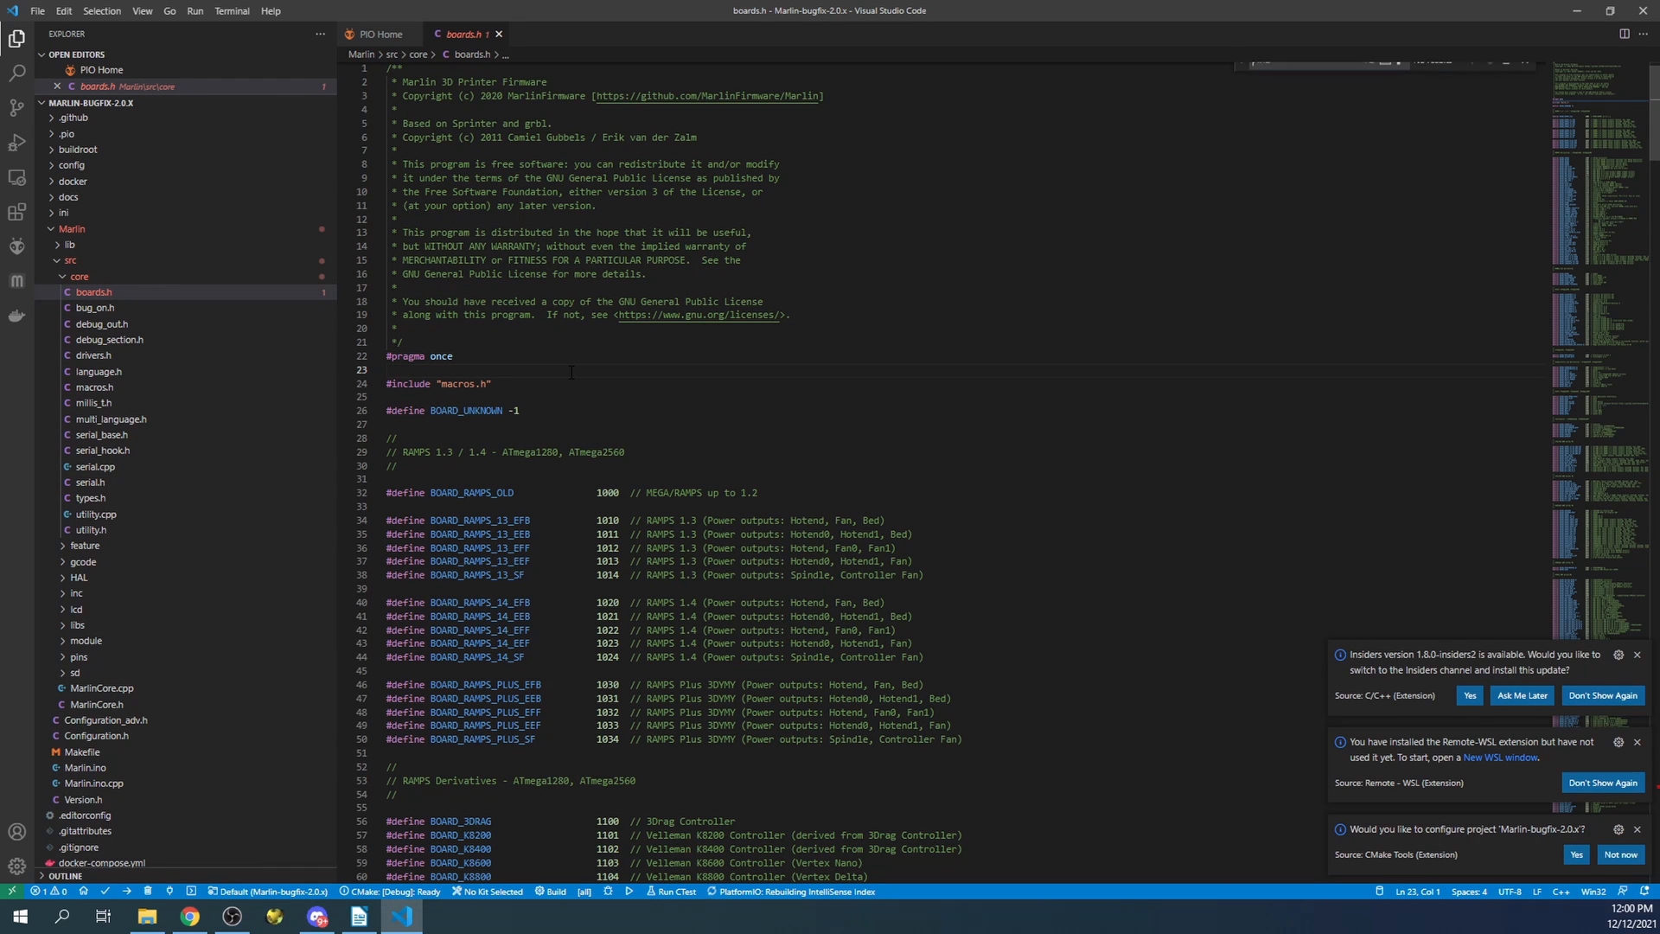
Search boards.h for 'SKR_V' and copy the BOARD_BTT_SKR_V2_0_REV_B board name
{"action": "key", "text": "Ctrl+f"}
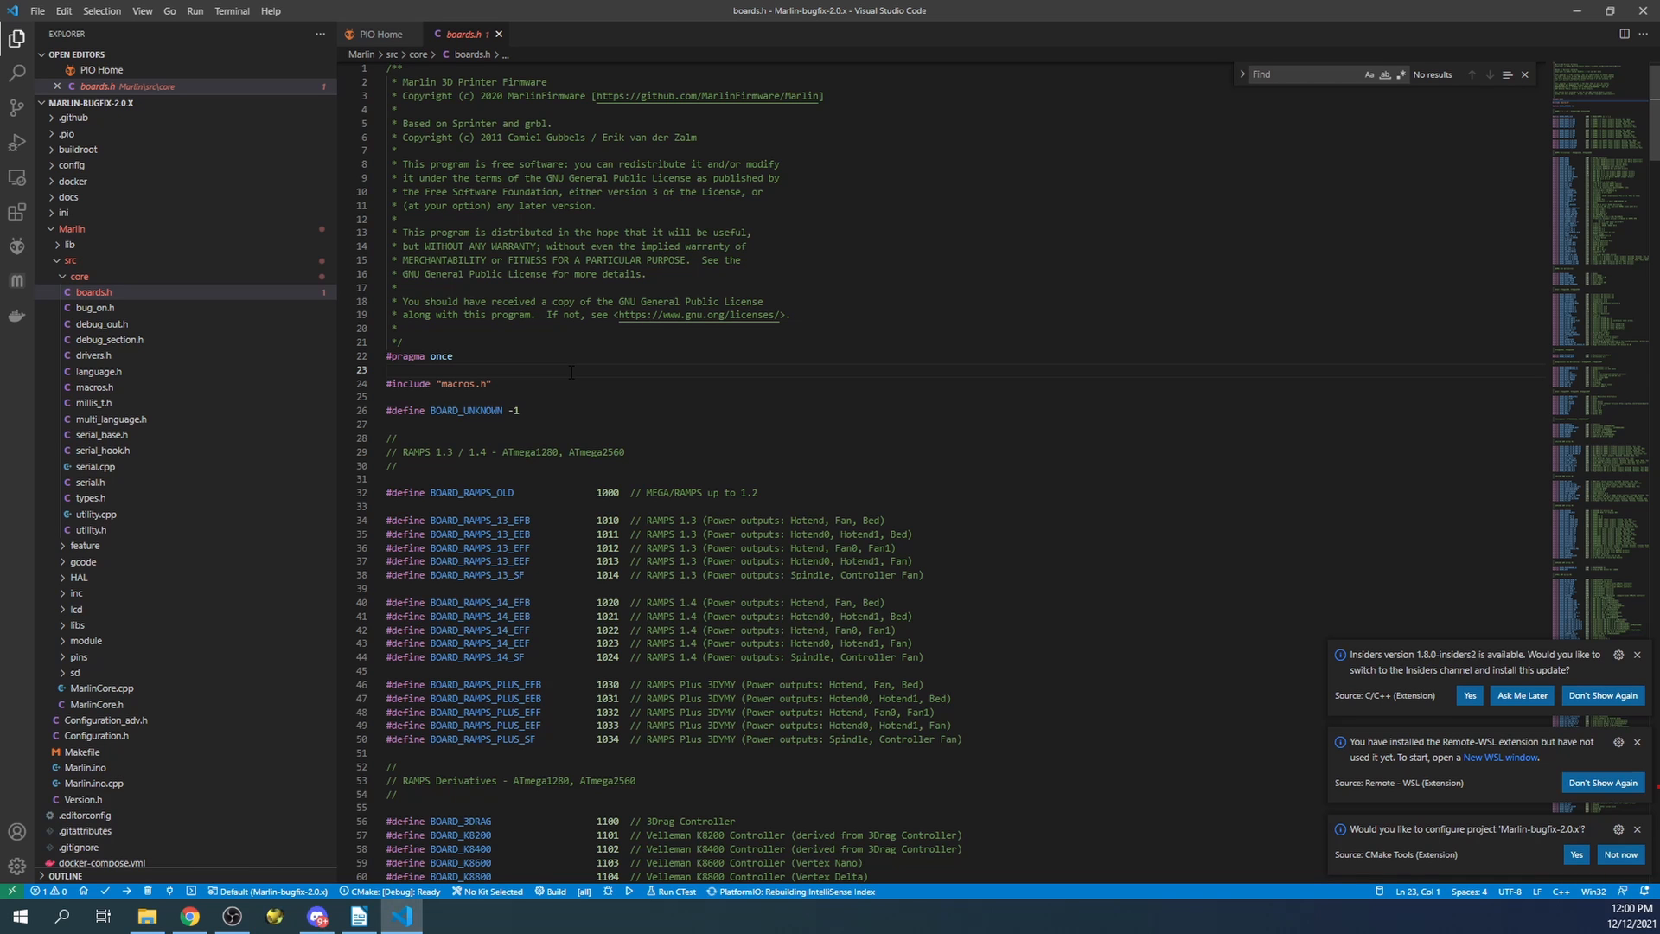
{"action": "type", "text": "SKR_V"}
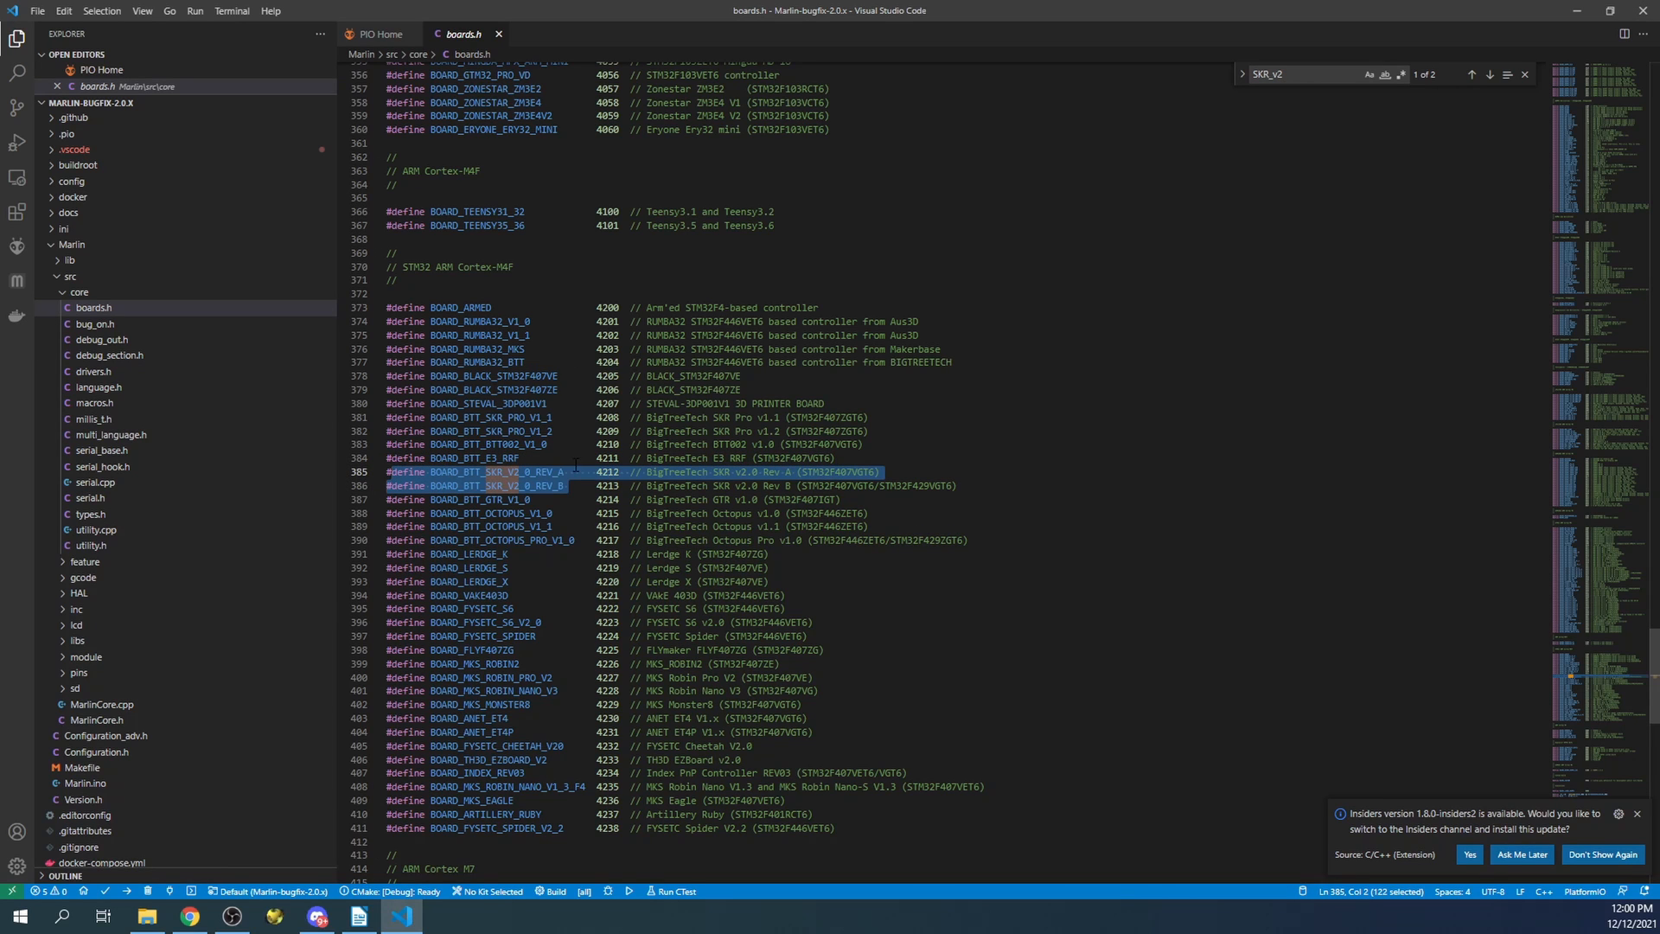
{"action": "left_click", "coordinate": [565, 486]}
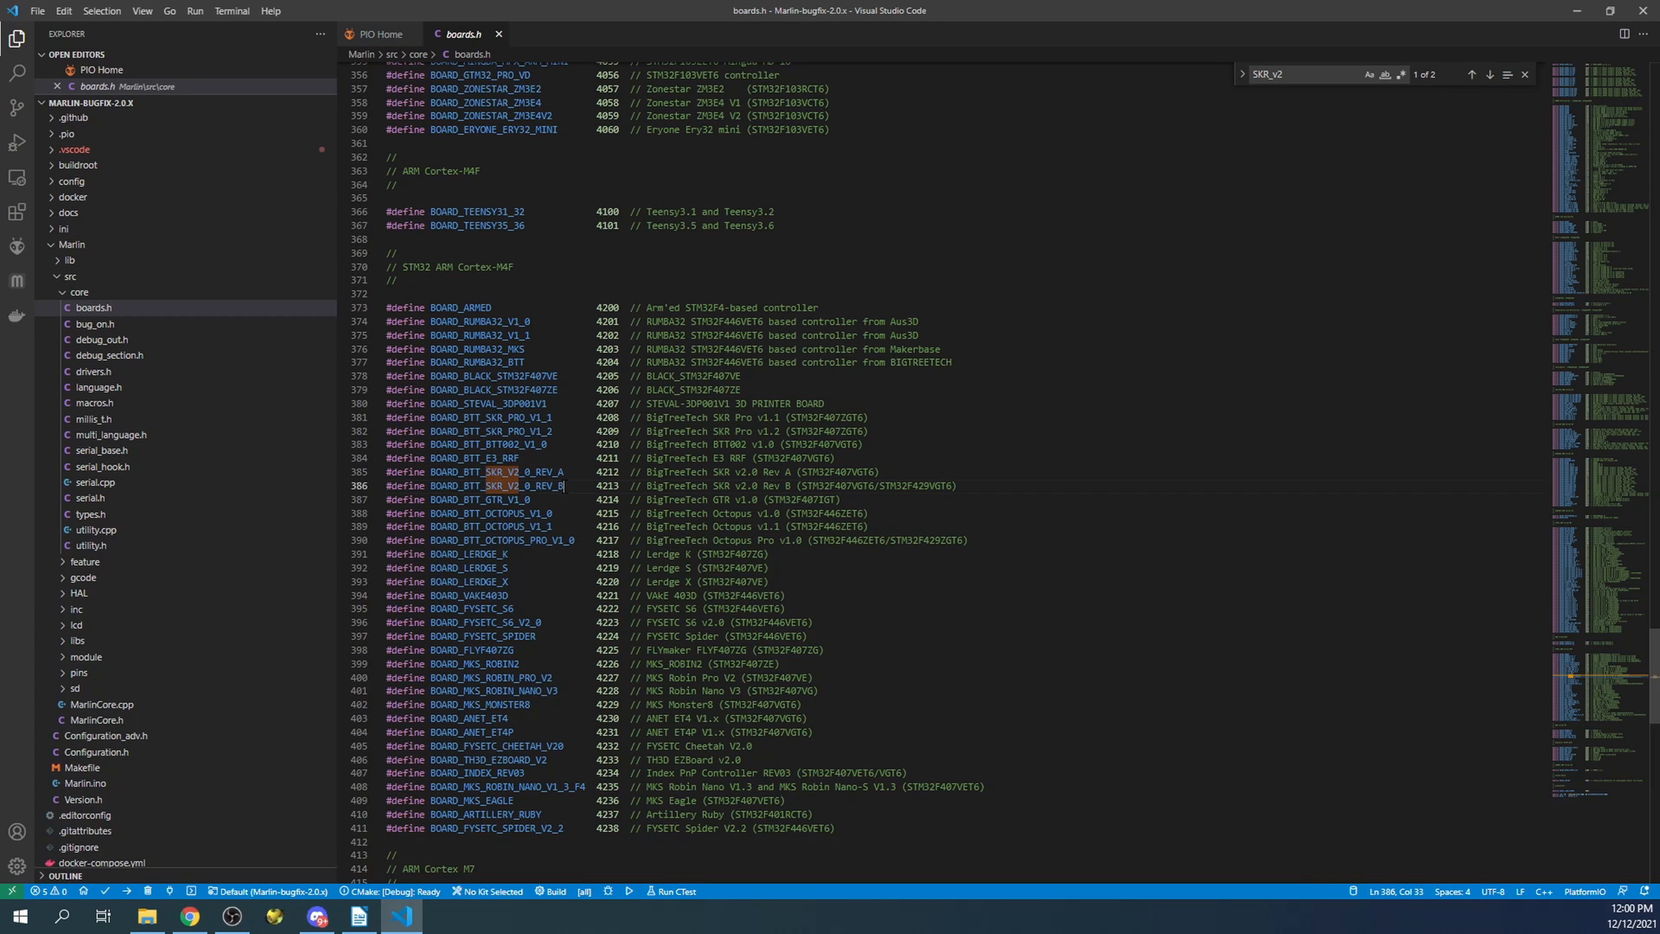
{"action": "double_click", "coordinate": [498, 484]}
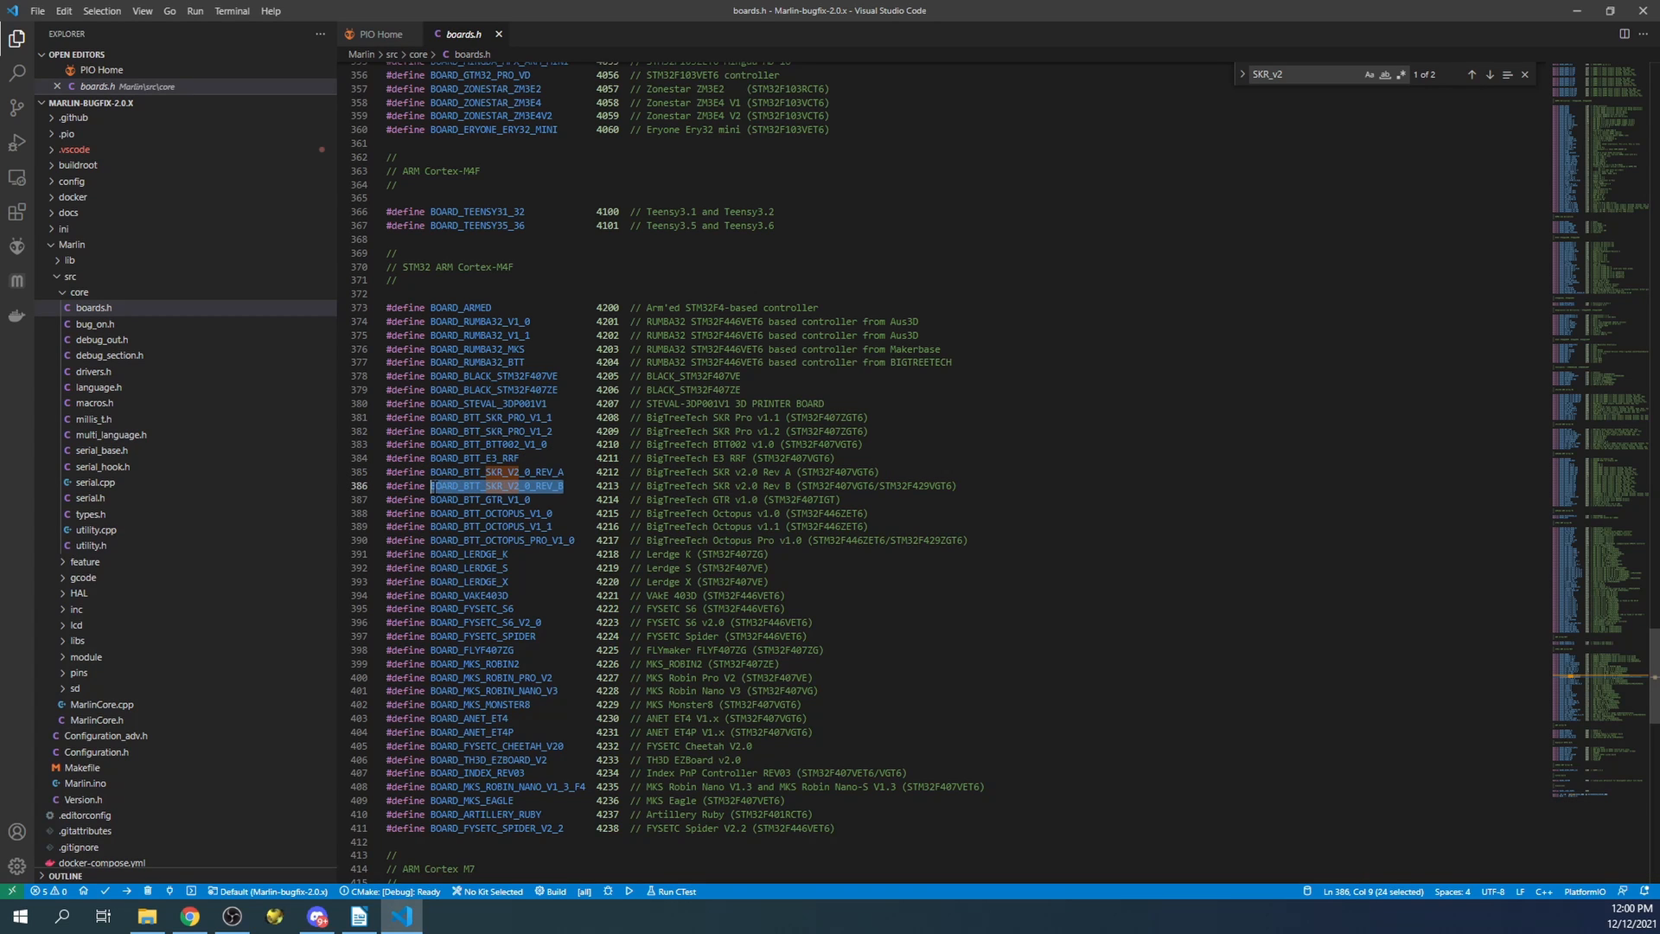
{"action": "right_click", "coordinate": [484, 485]}
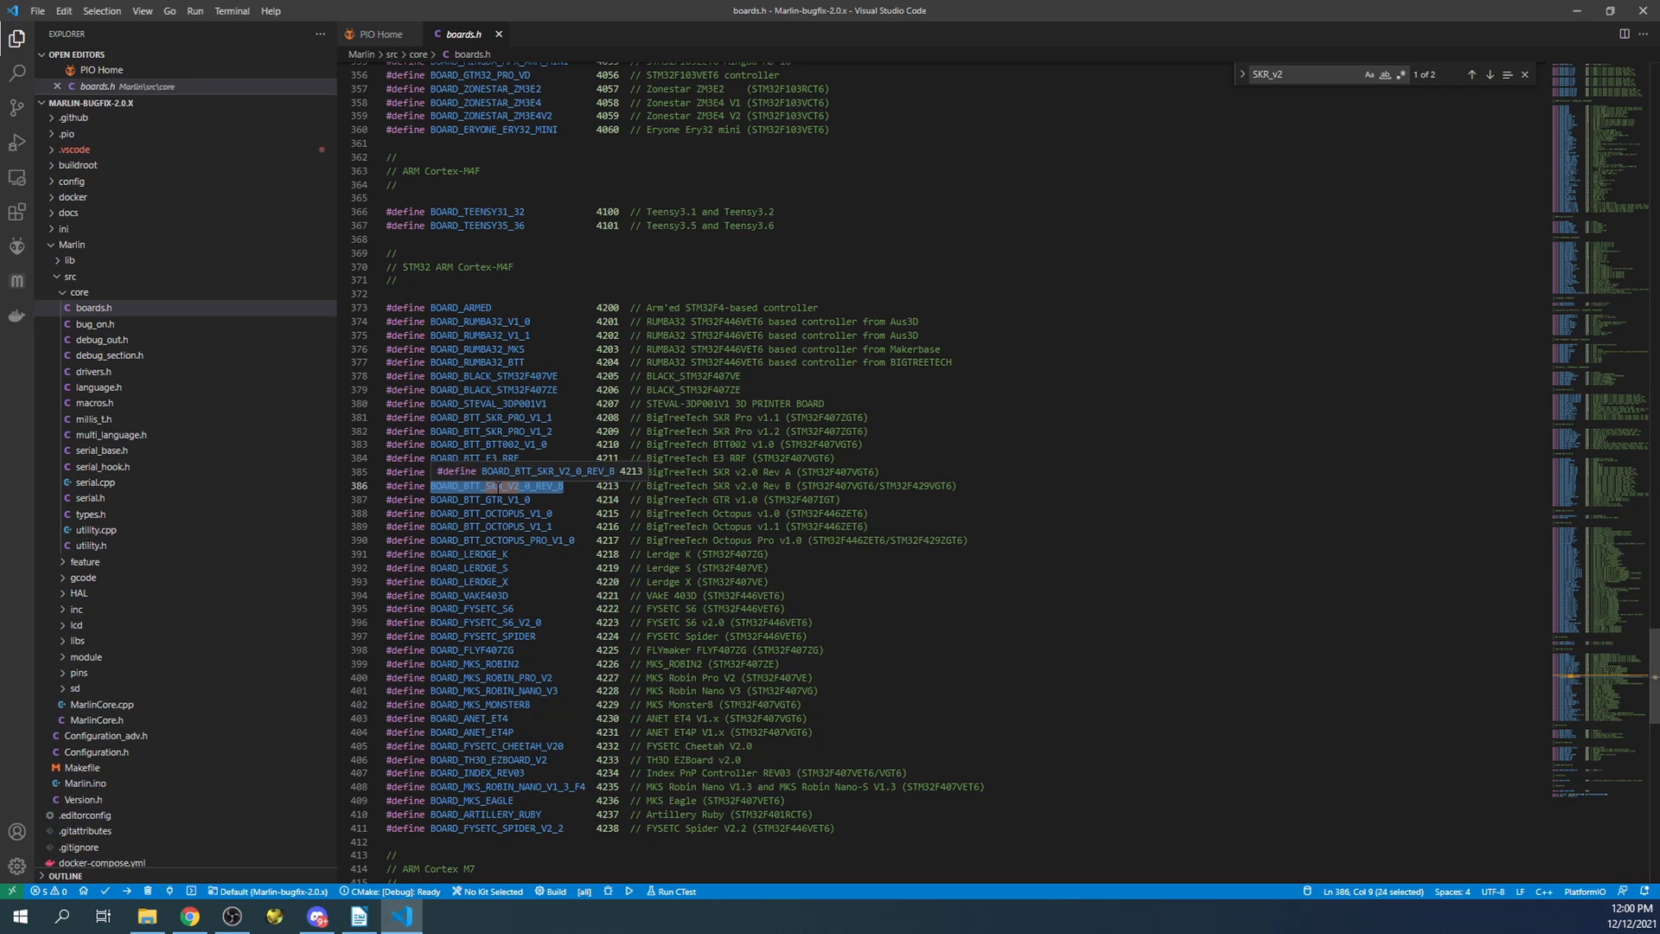
{"action": "right_click", "coordinate": [494, 485]}
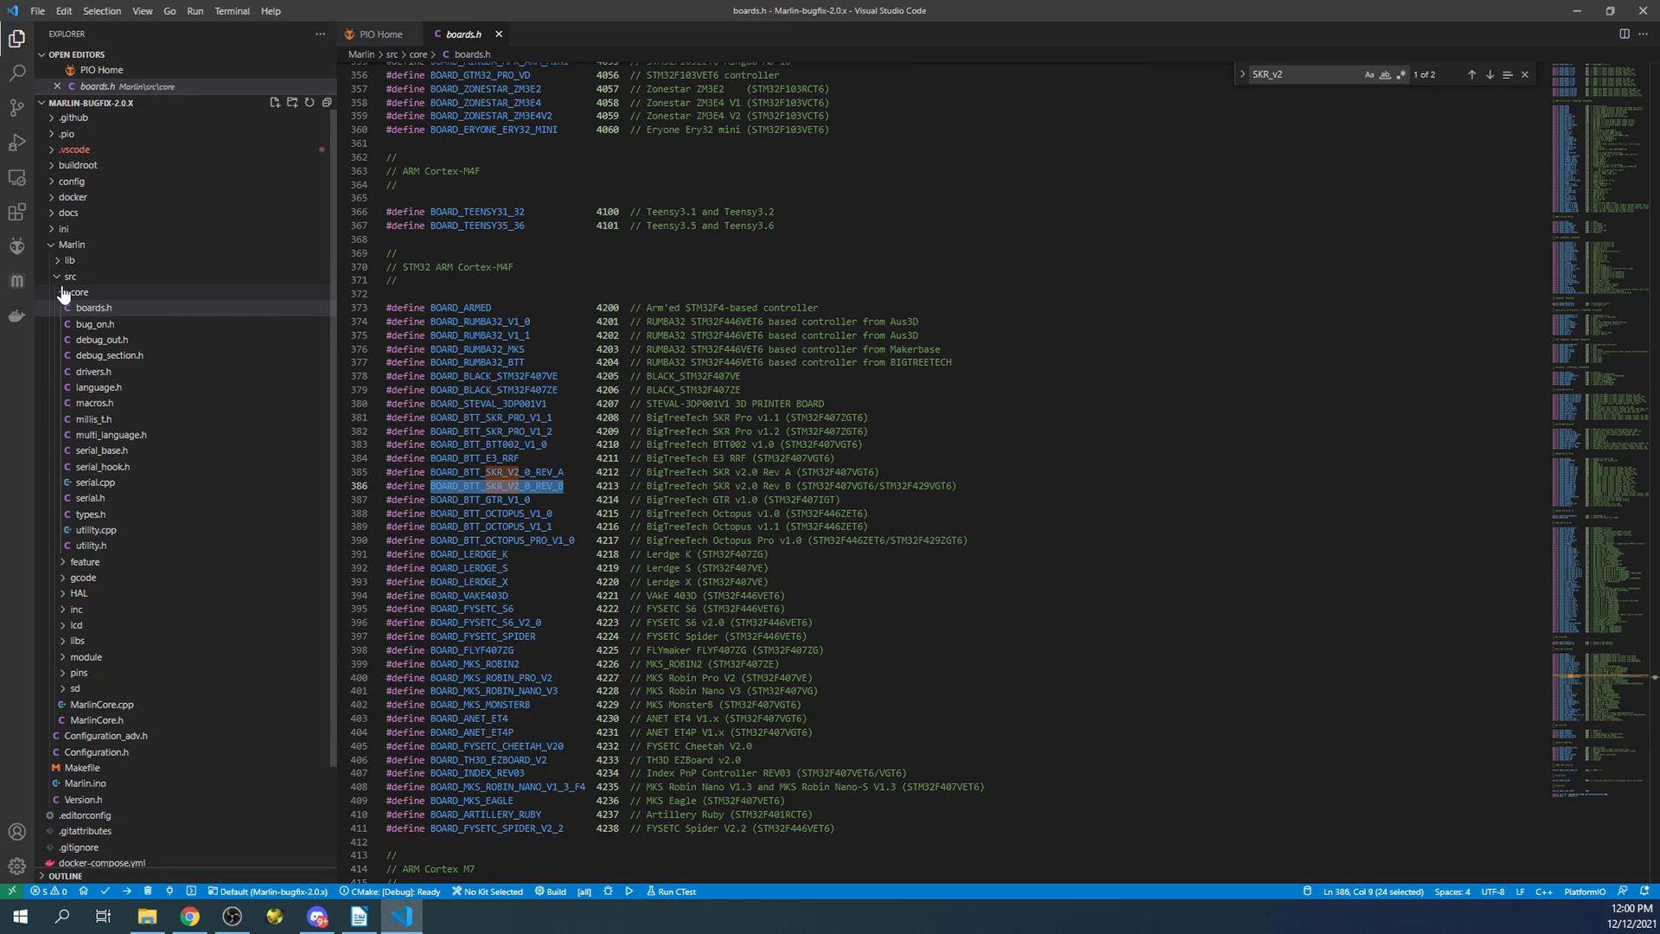
{"action": "left_click", "coordinate": [70, 276]}
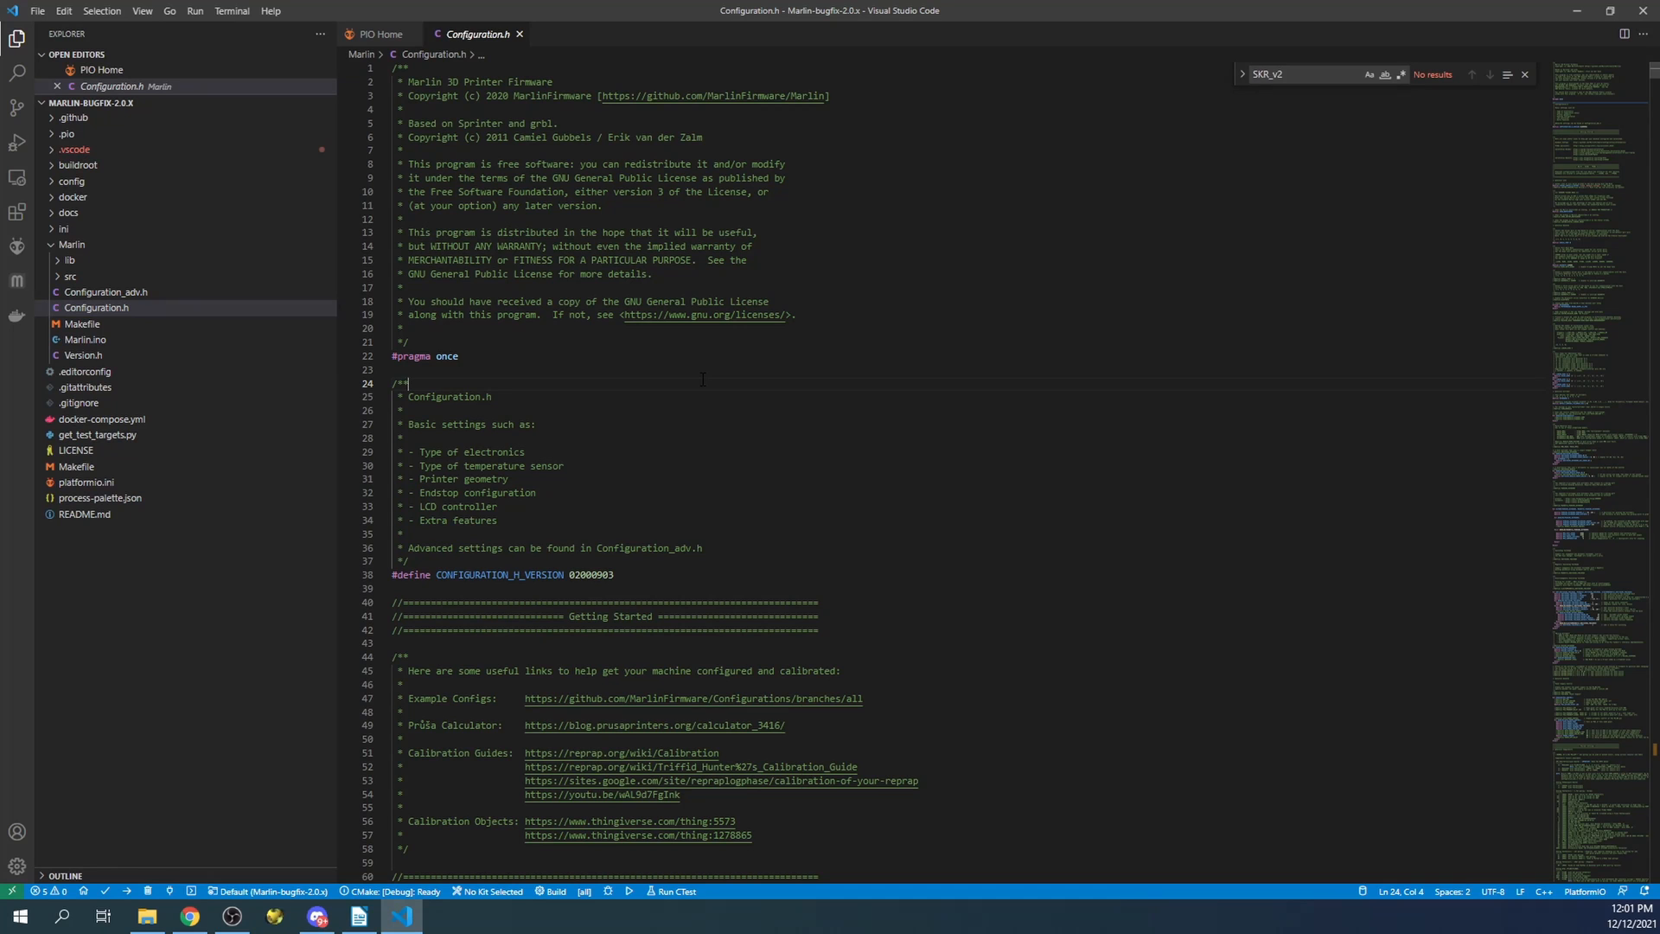
Locate the MOTHERBOARD section, set SERIAL_PORT to -1 in Configuration.h, and reopen platformio.ini
{"action": "type", "text": "mother"}
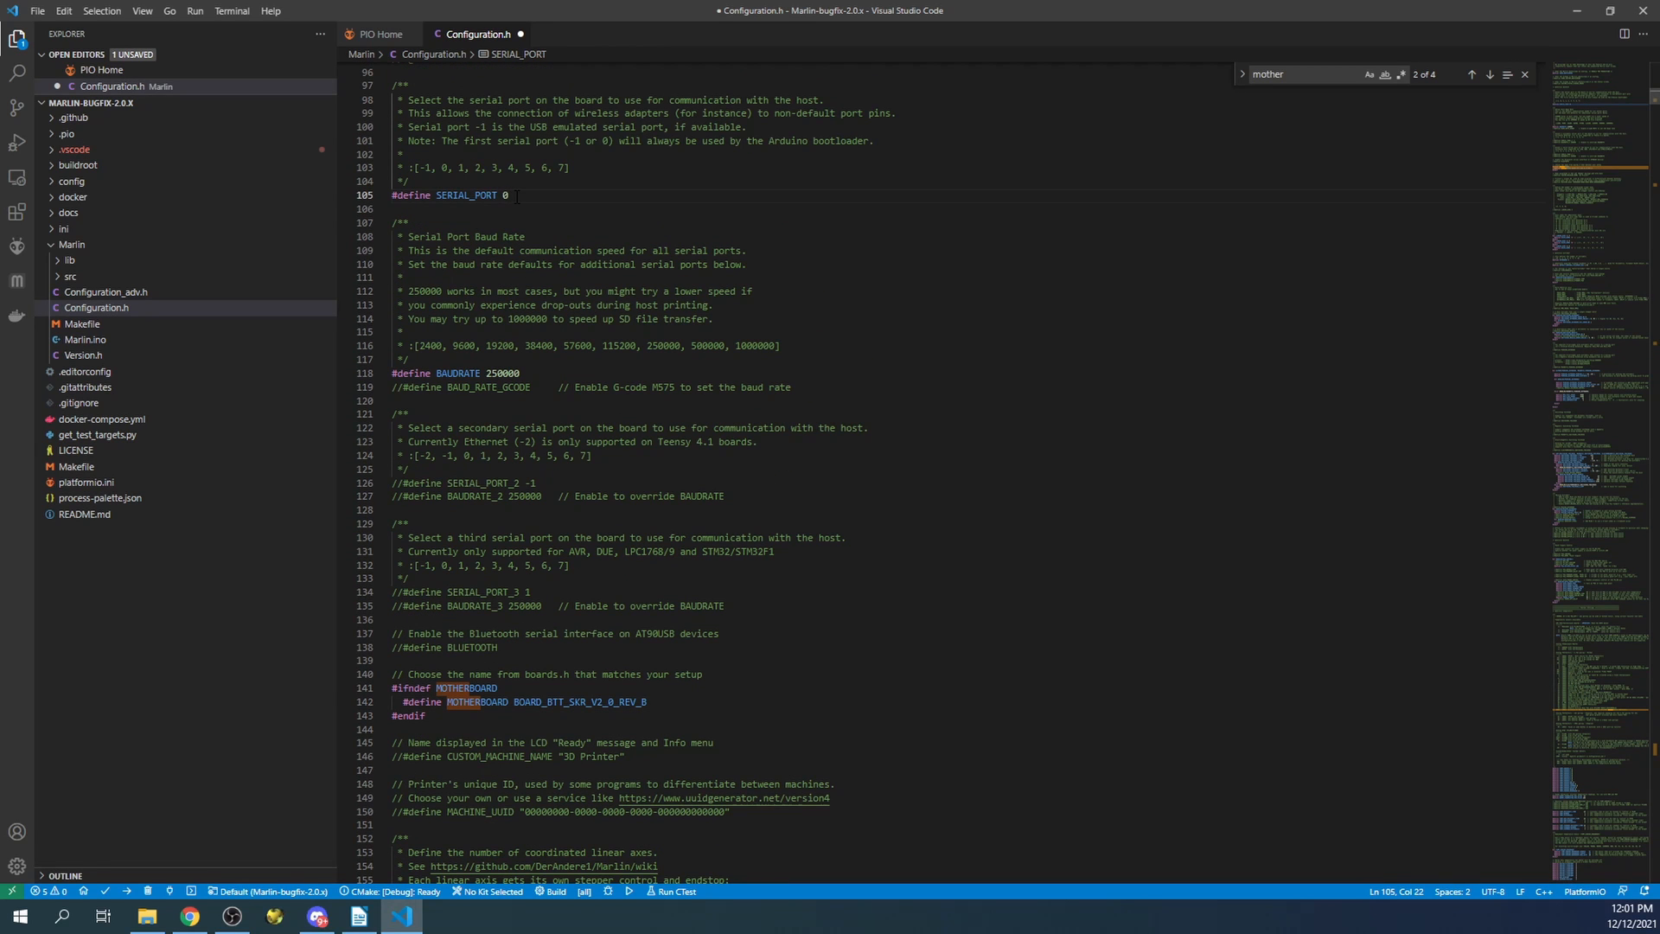
{"action": "type", "text": "-1"}
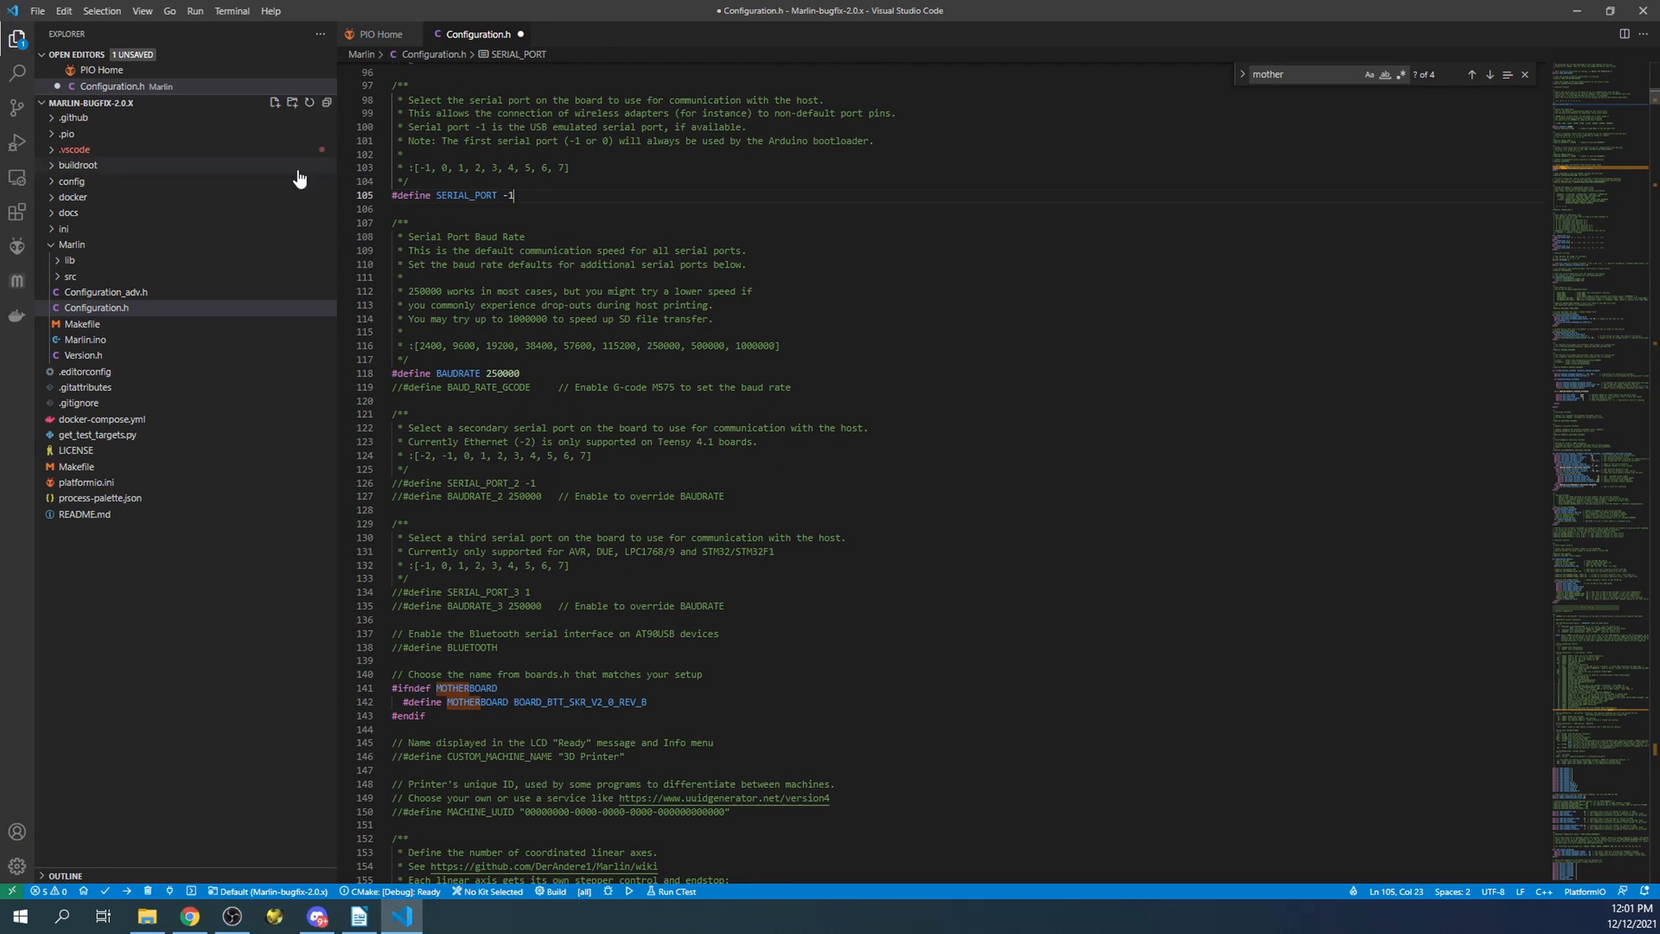
{"action": "mouse_move", "coordinate": [90, 494]}
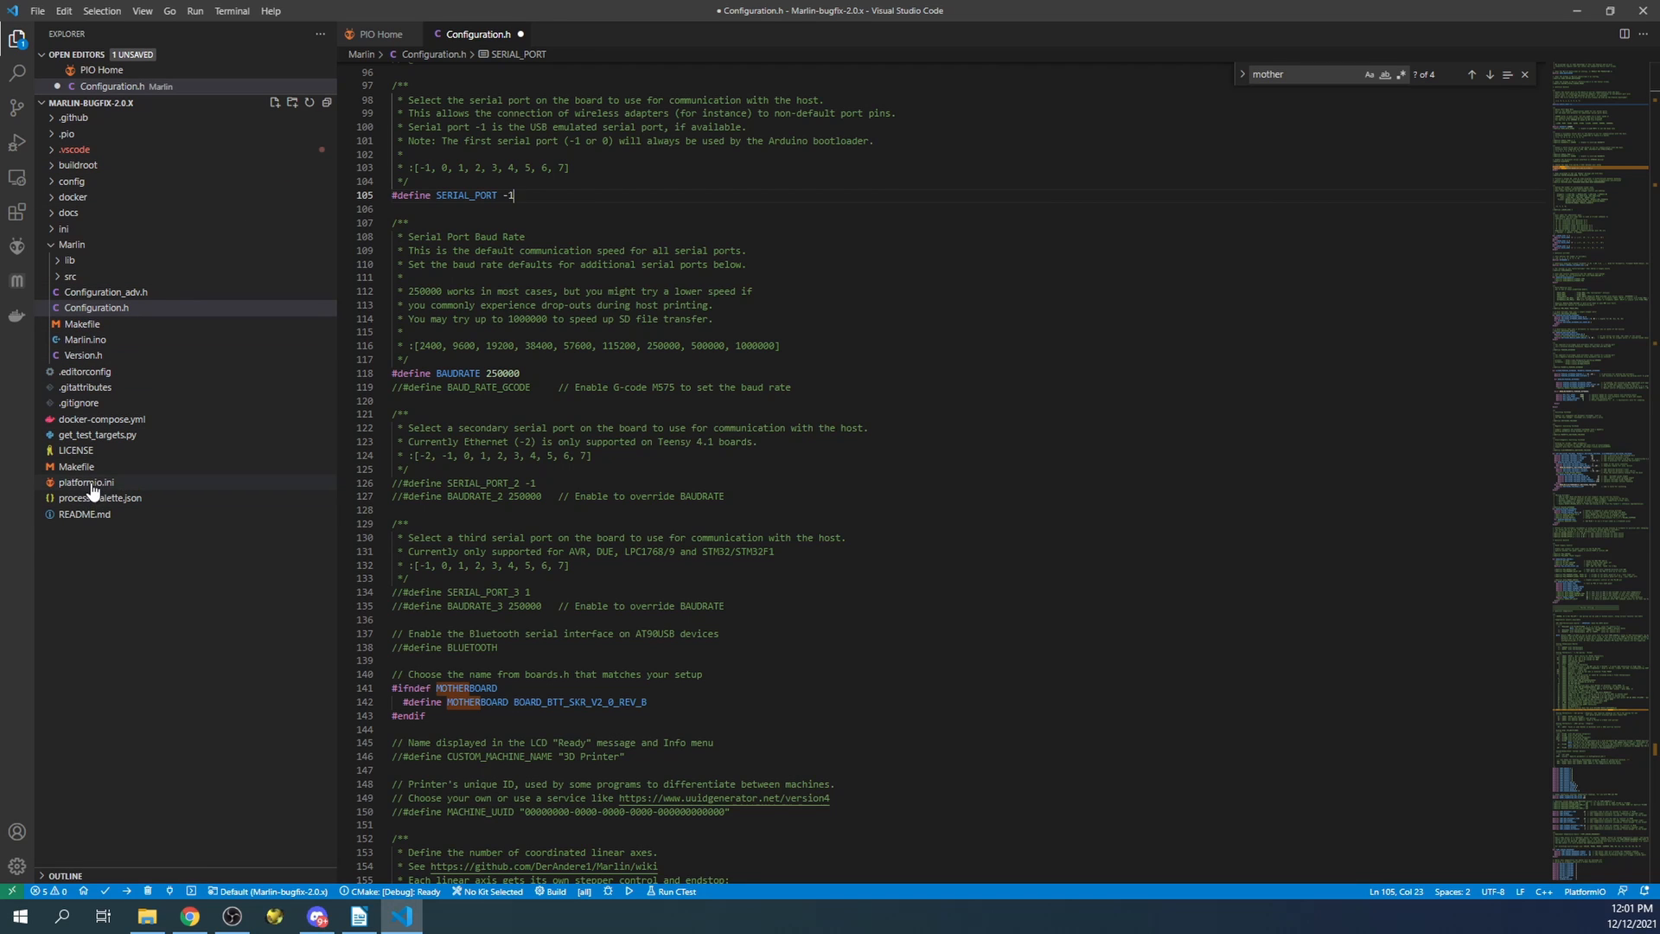
{"action": "left_click", "coordinate": [86, 481]}
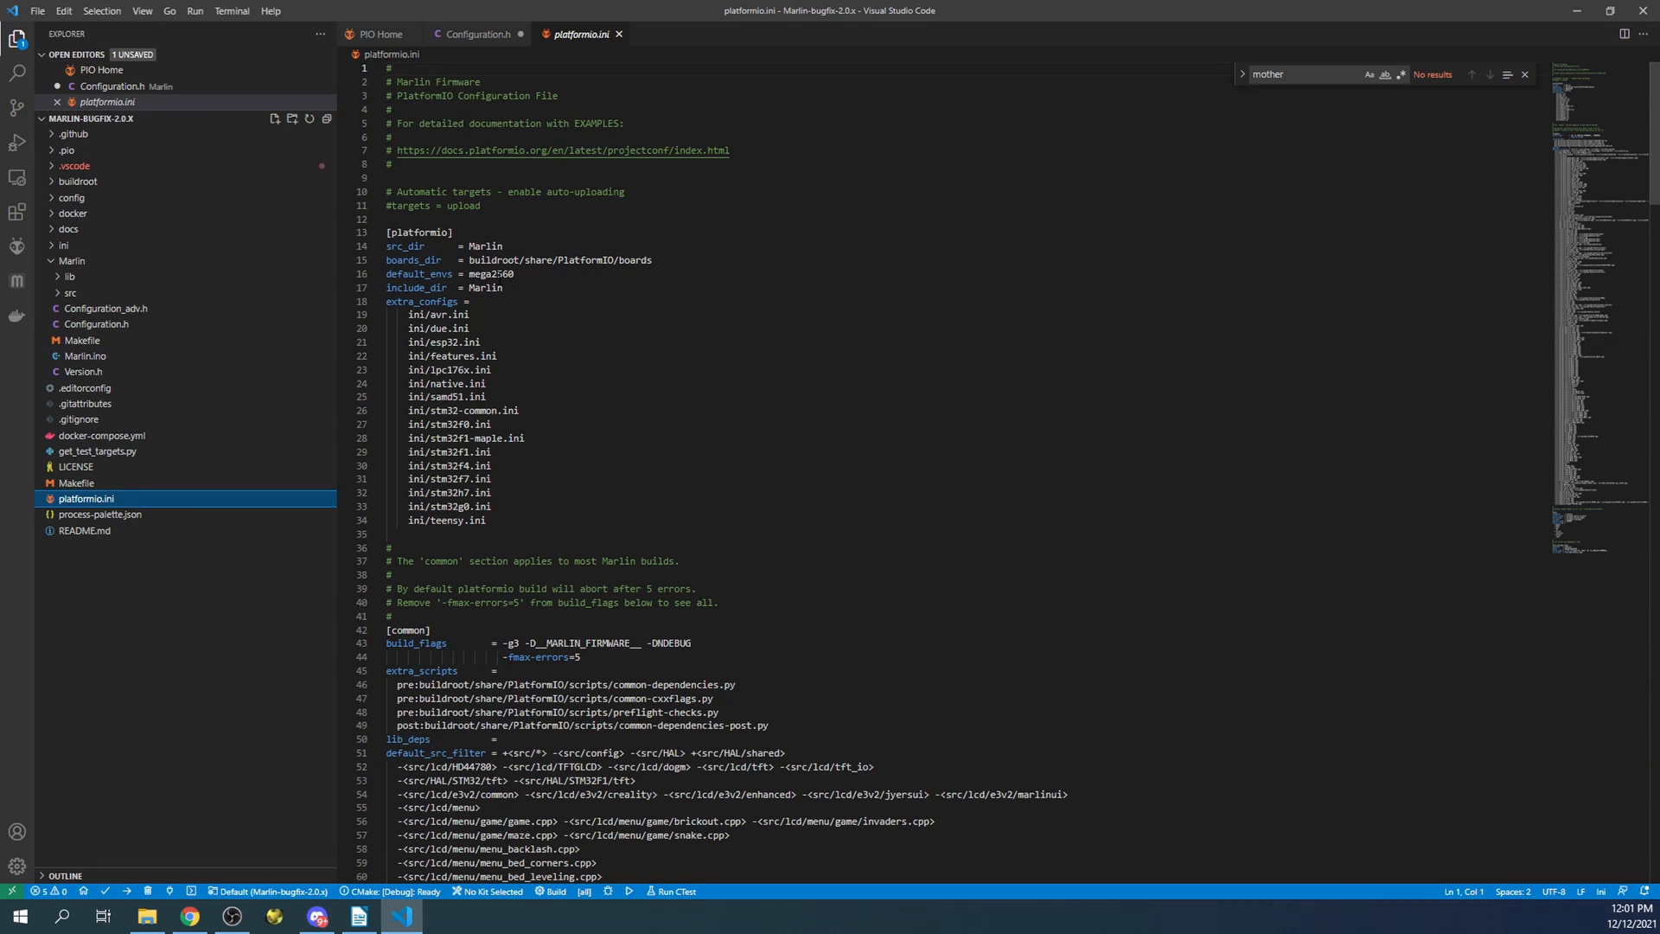
{"action": "double_click", "coordinate": [488, 274]}
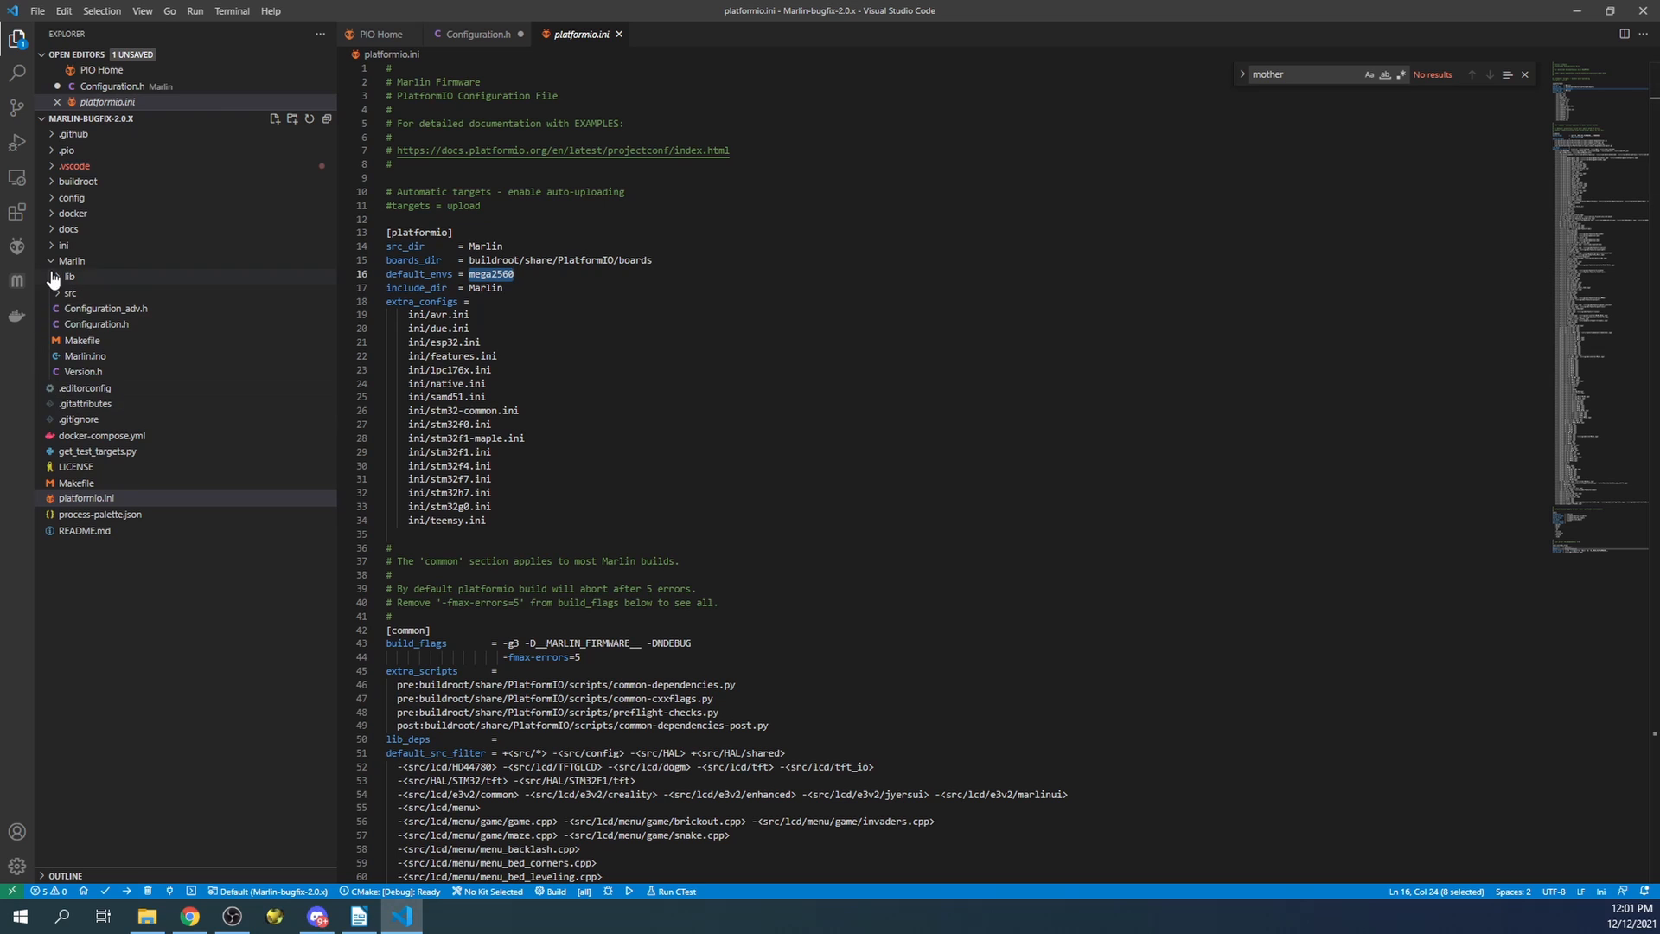
{"action": "left_click", "coordinate": [63, 245]}
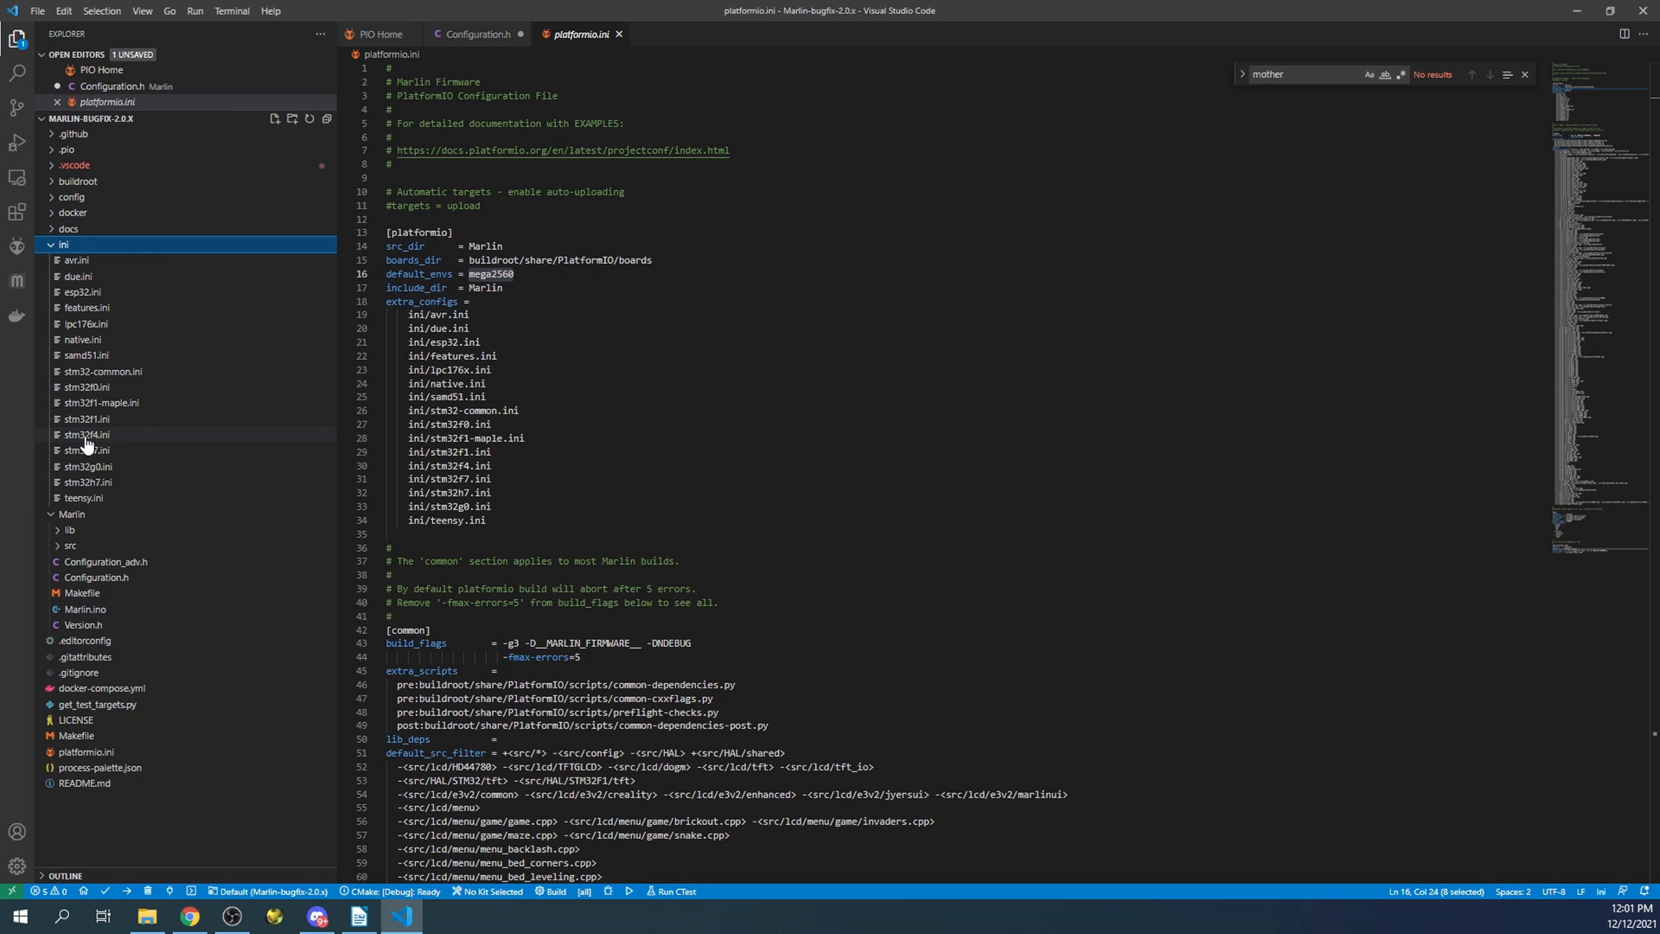
{"action": "left_click", "coordinate": [85, 434]}
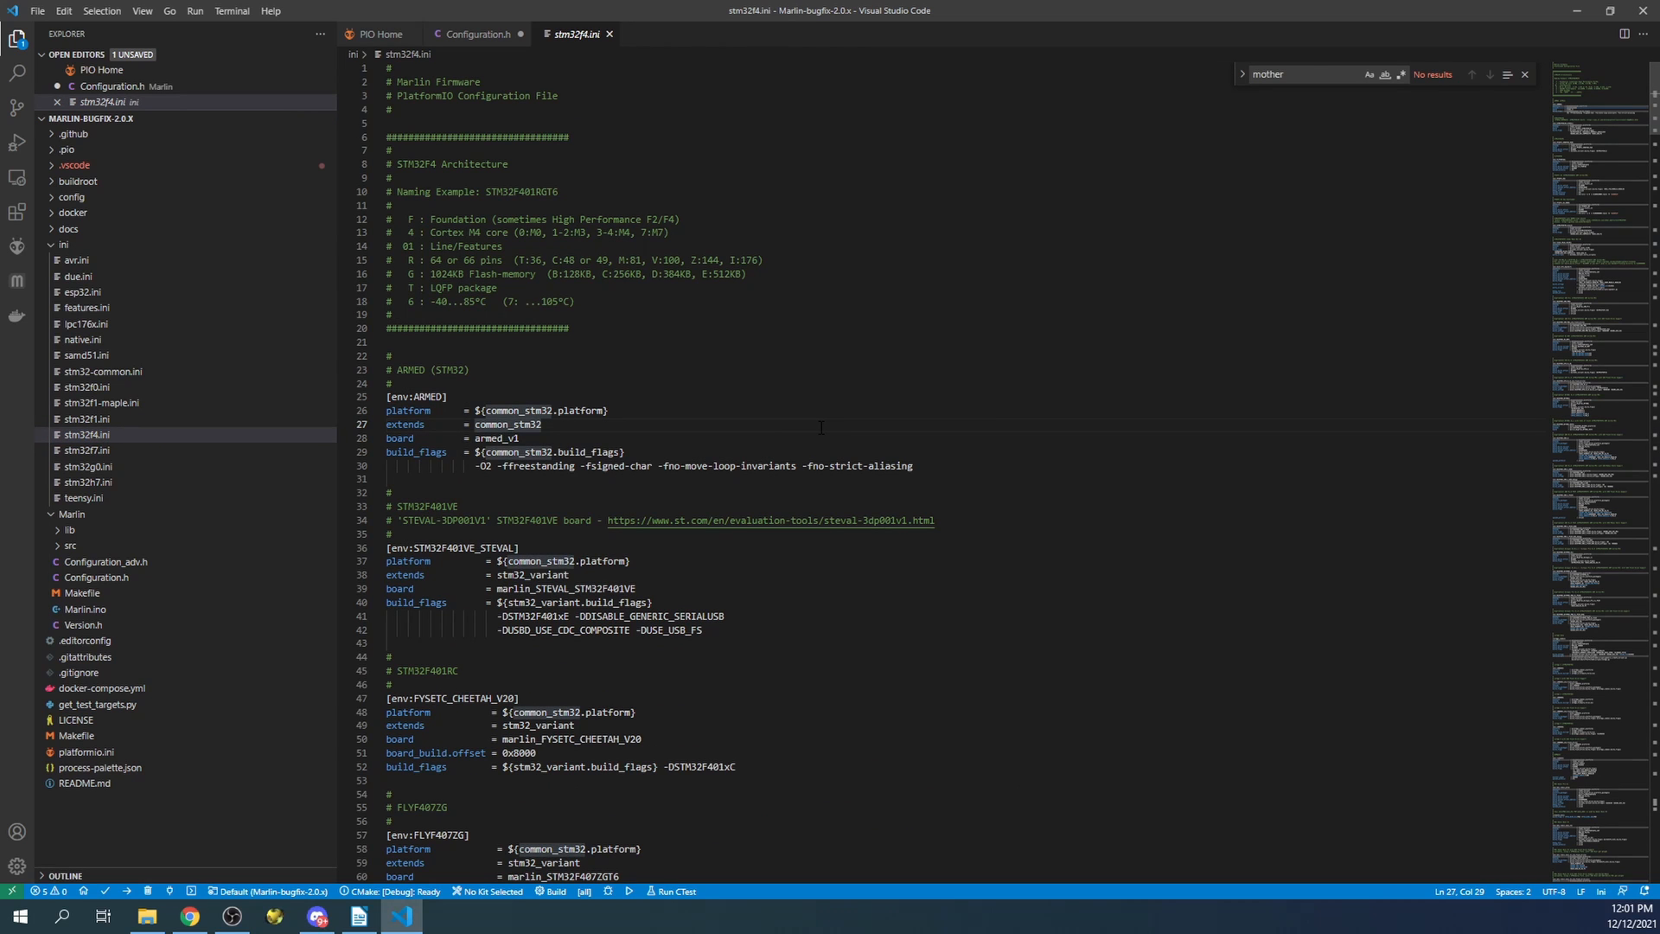
{"action": "type", "text": "SKR_2"}
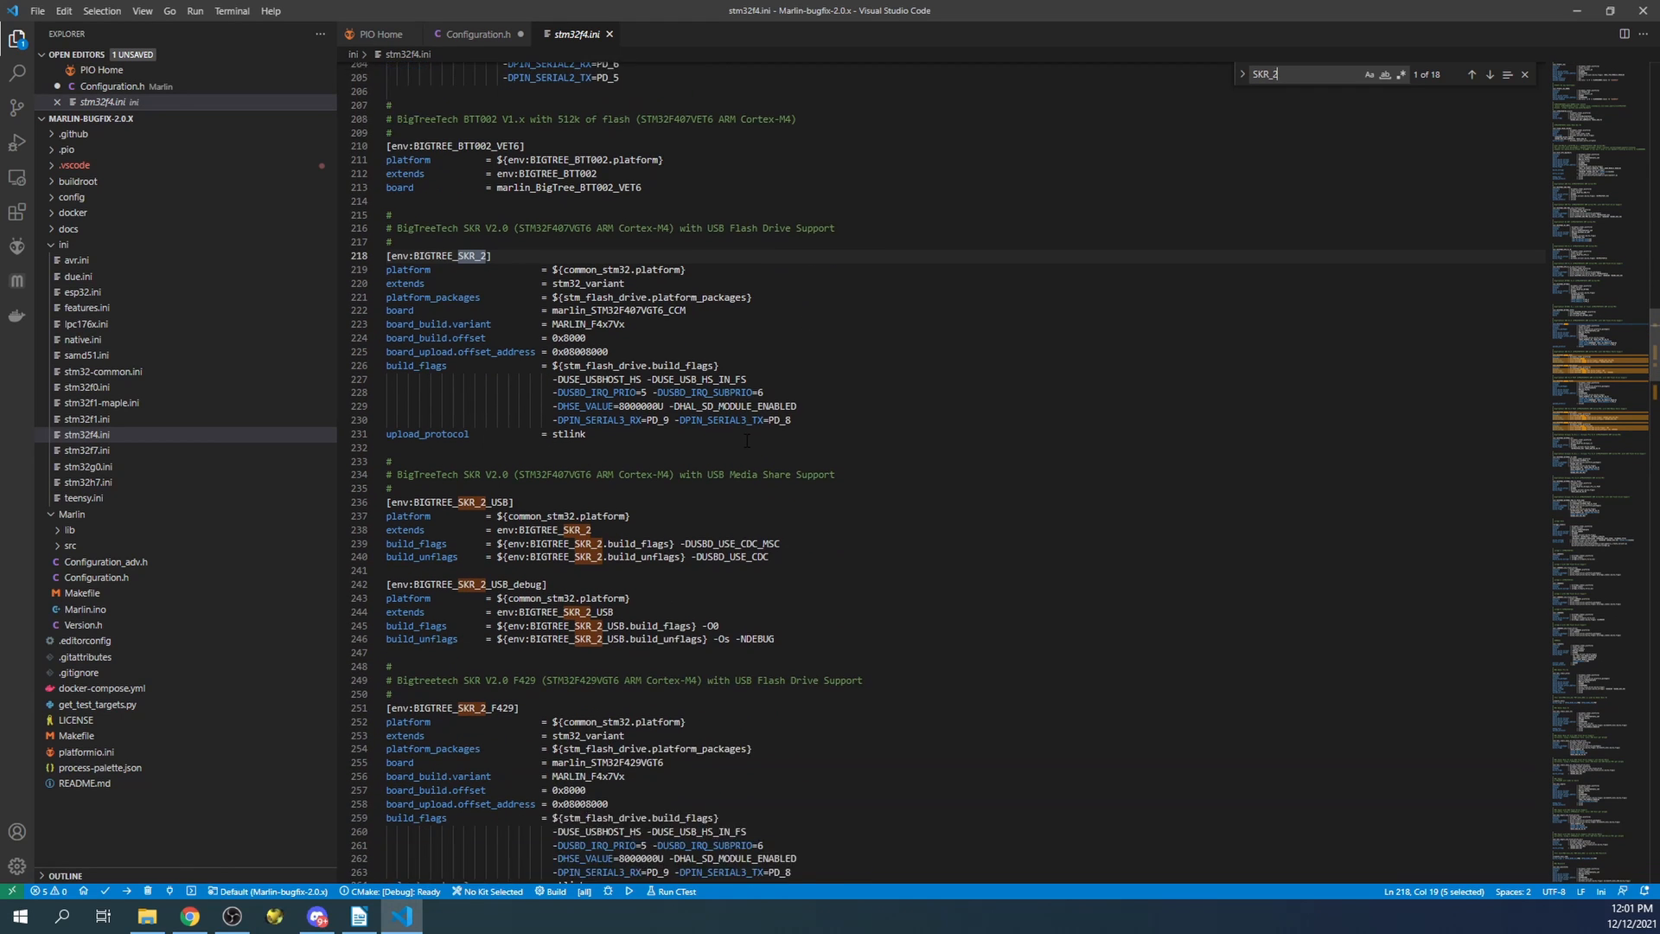
{"action": "scroll", "scroll_direction": "down", "scroll_amount": 3}
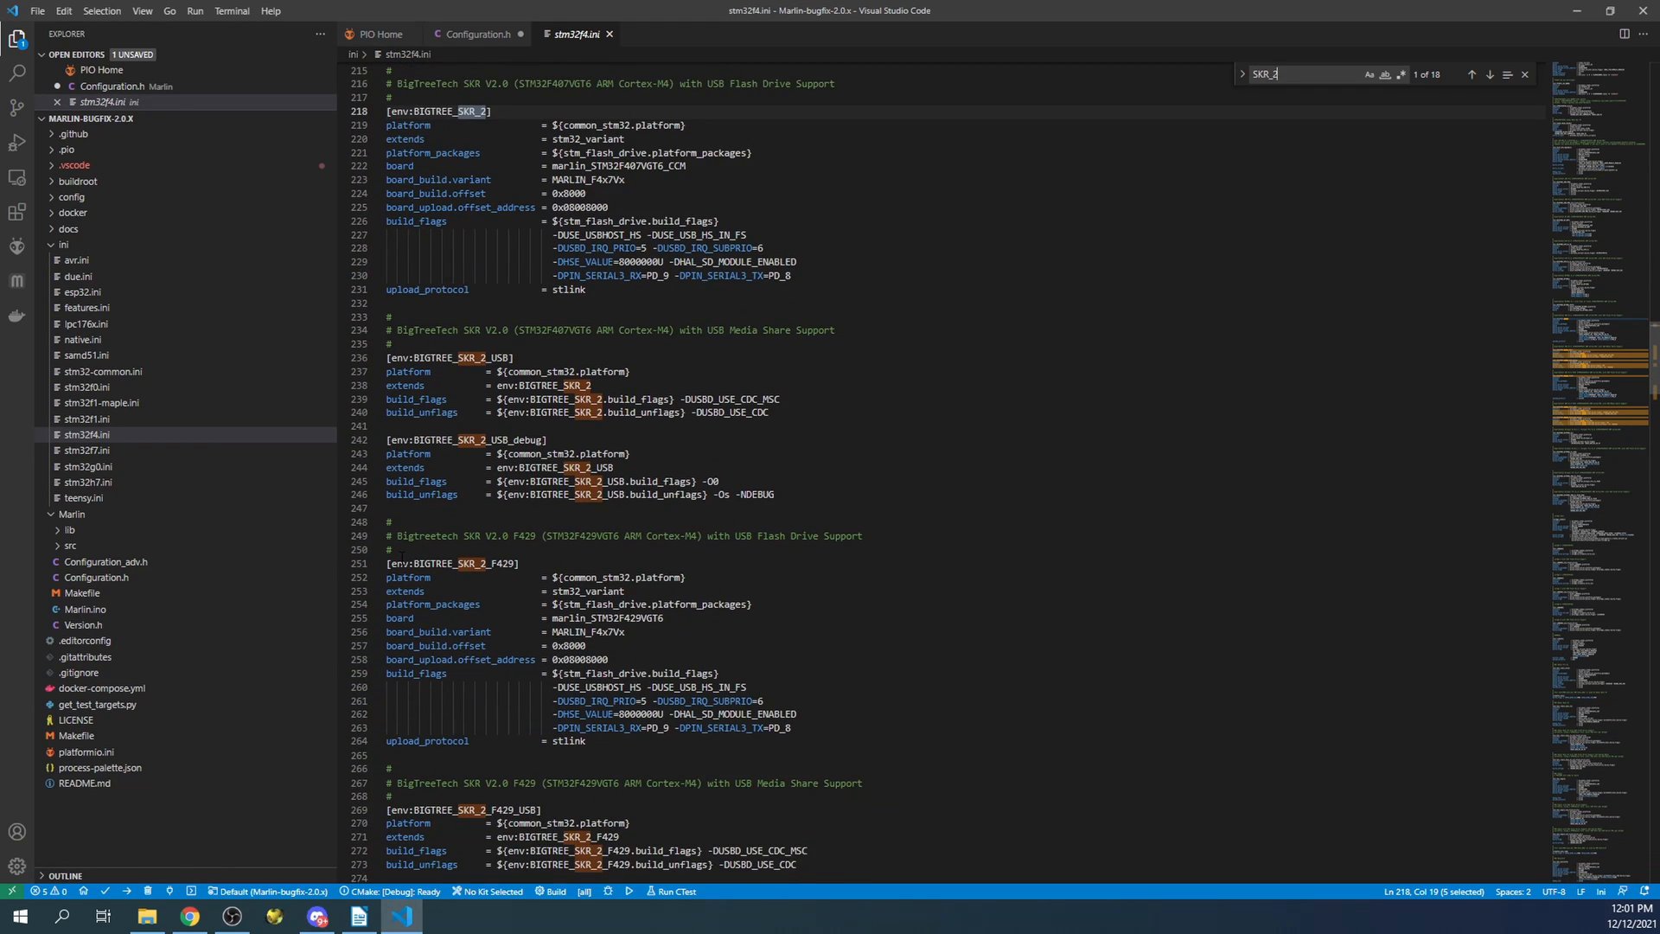
{"action": "left_click", "coordinate": [1472, 75]}
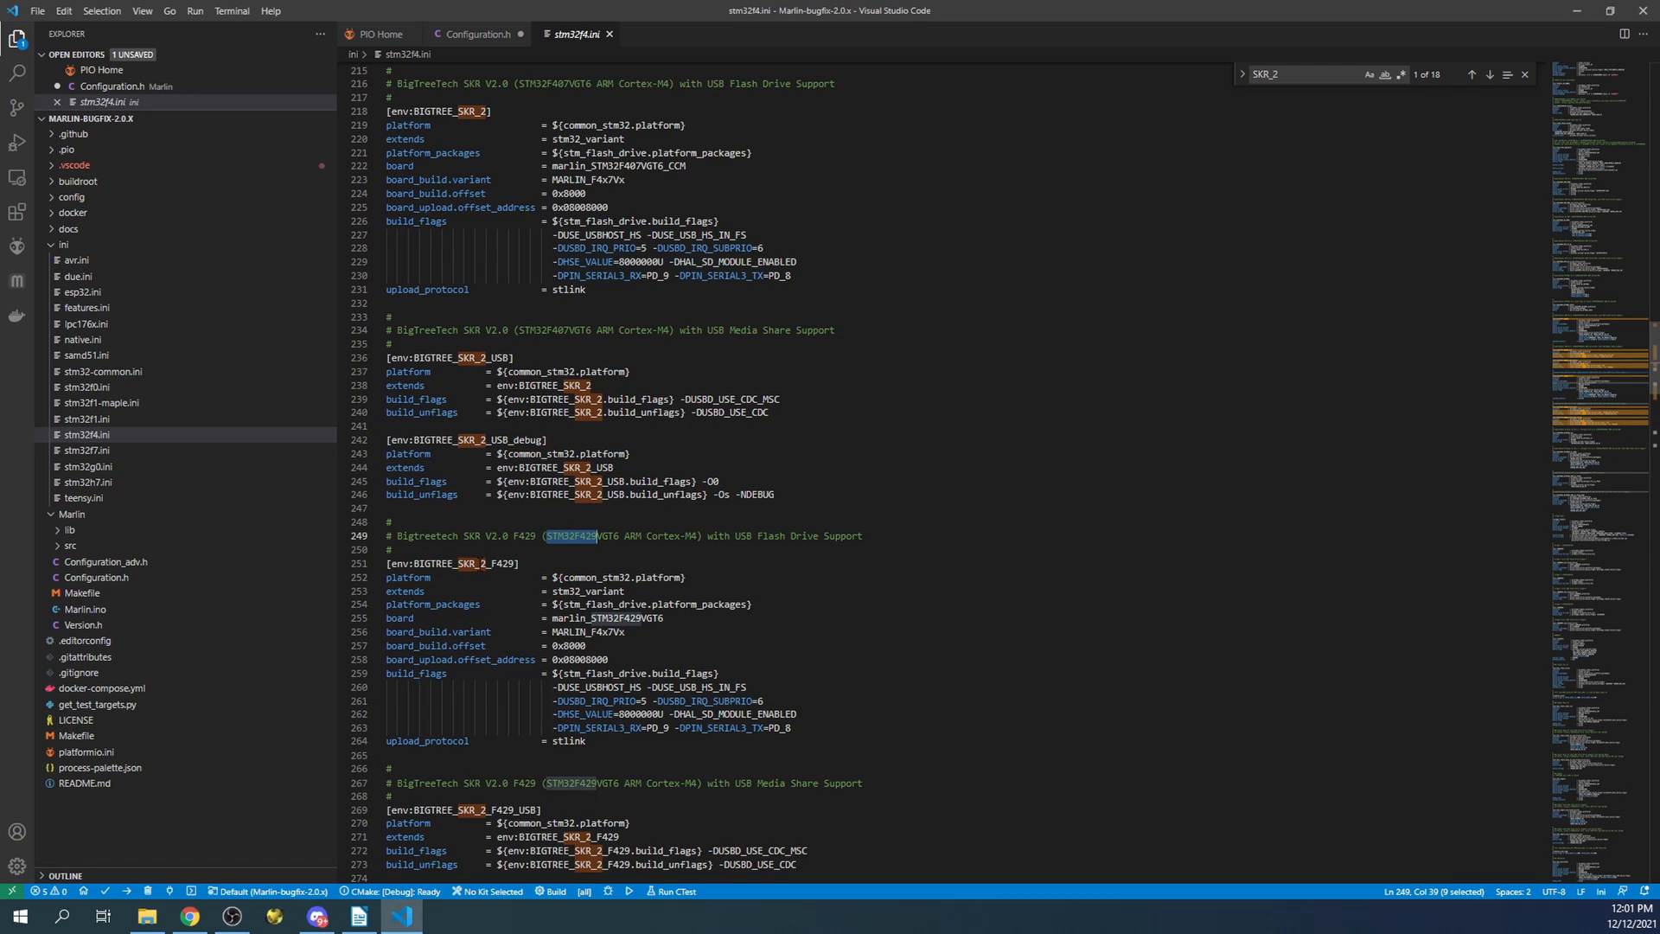
{"action": "right_click", "coordinate": [476, 562]}
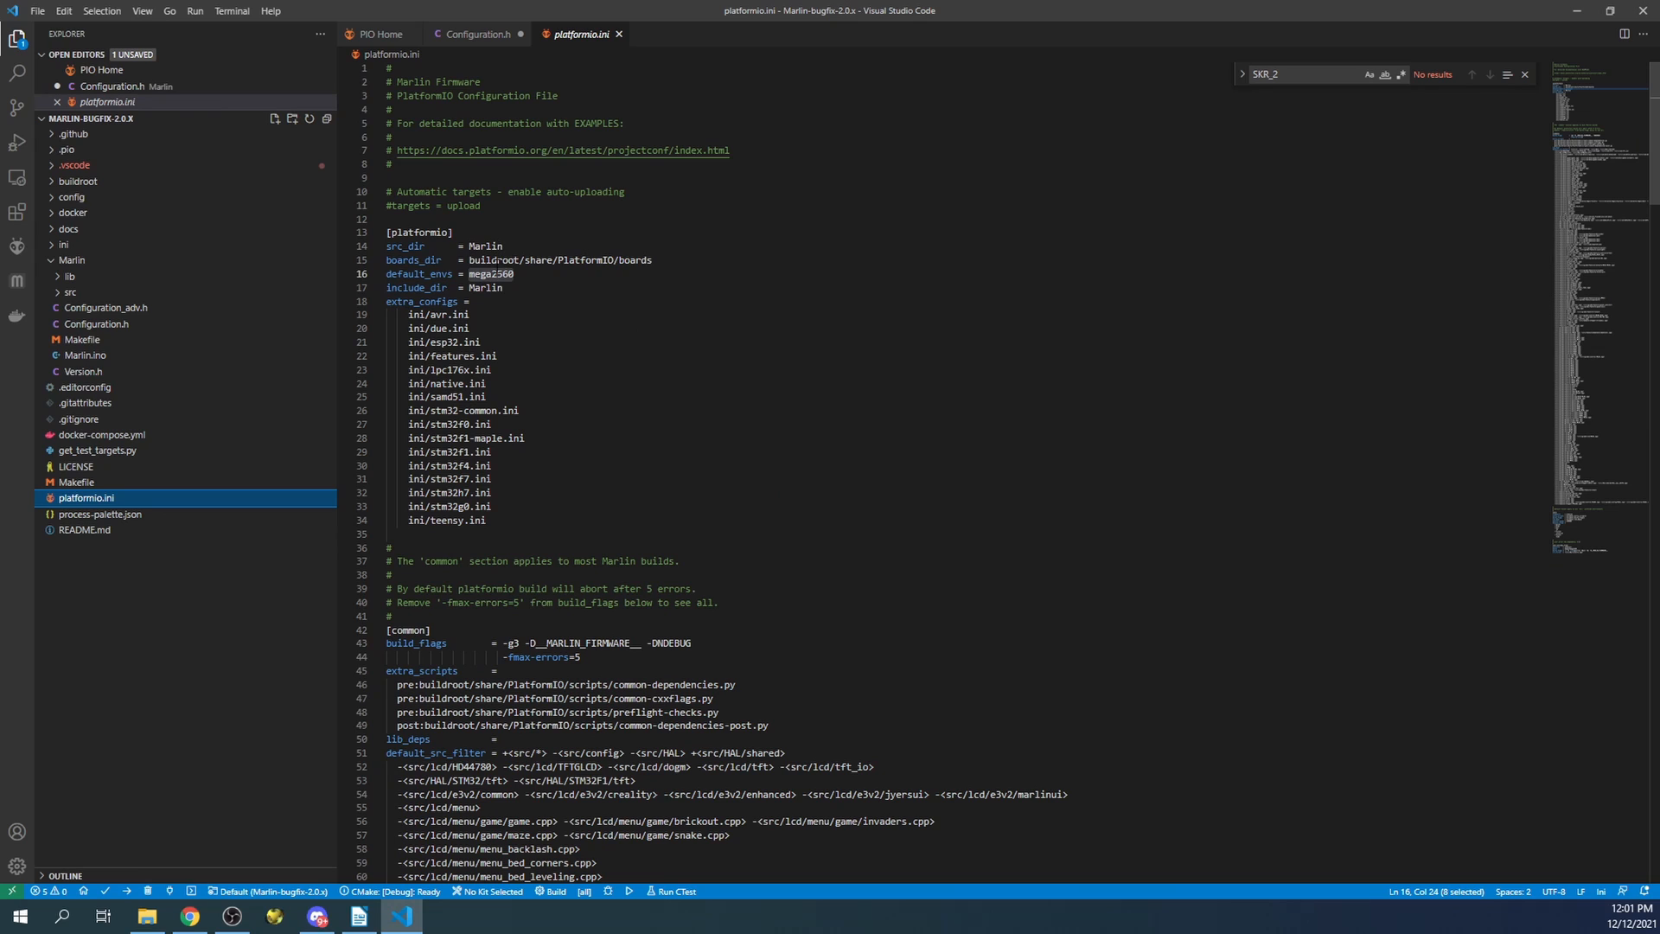
Replace mega2560 with BIGTREE_SKR_2_F429 in default_envs and start the PlatformIO build
{"action": "double_click", "coordinate": [486, 274]}
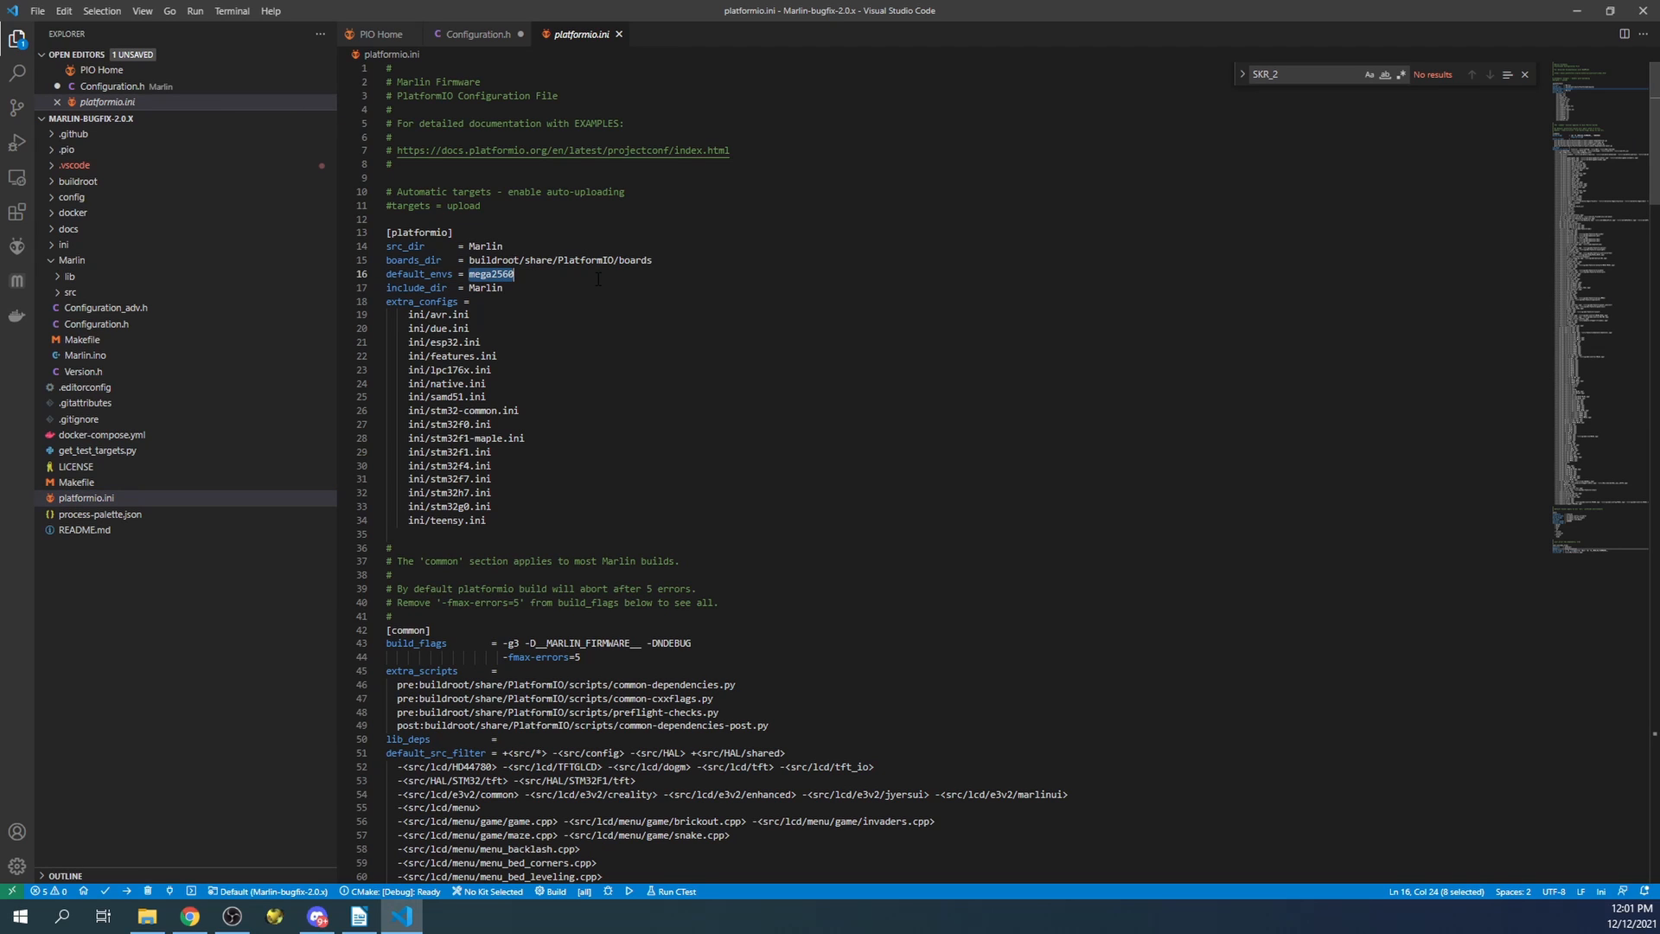
{"action": "type", "text": "BIGTREE_SKR_2_F429"}
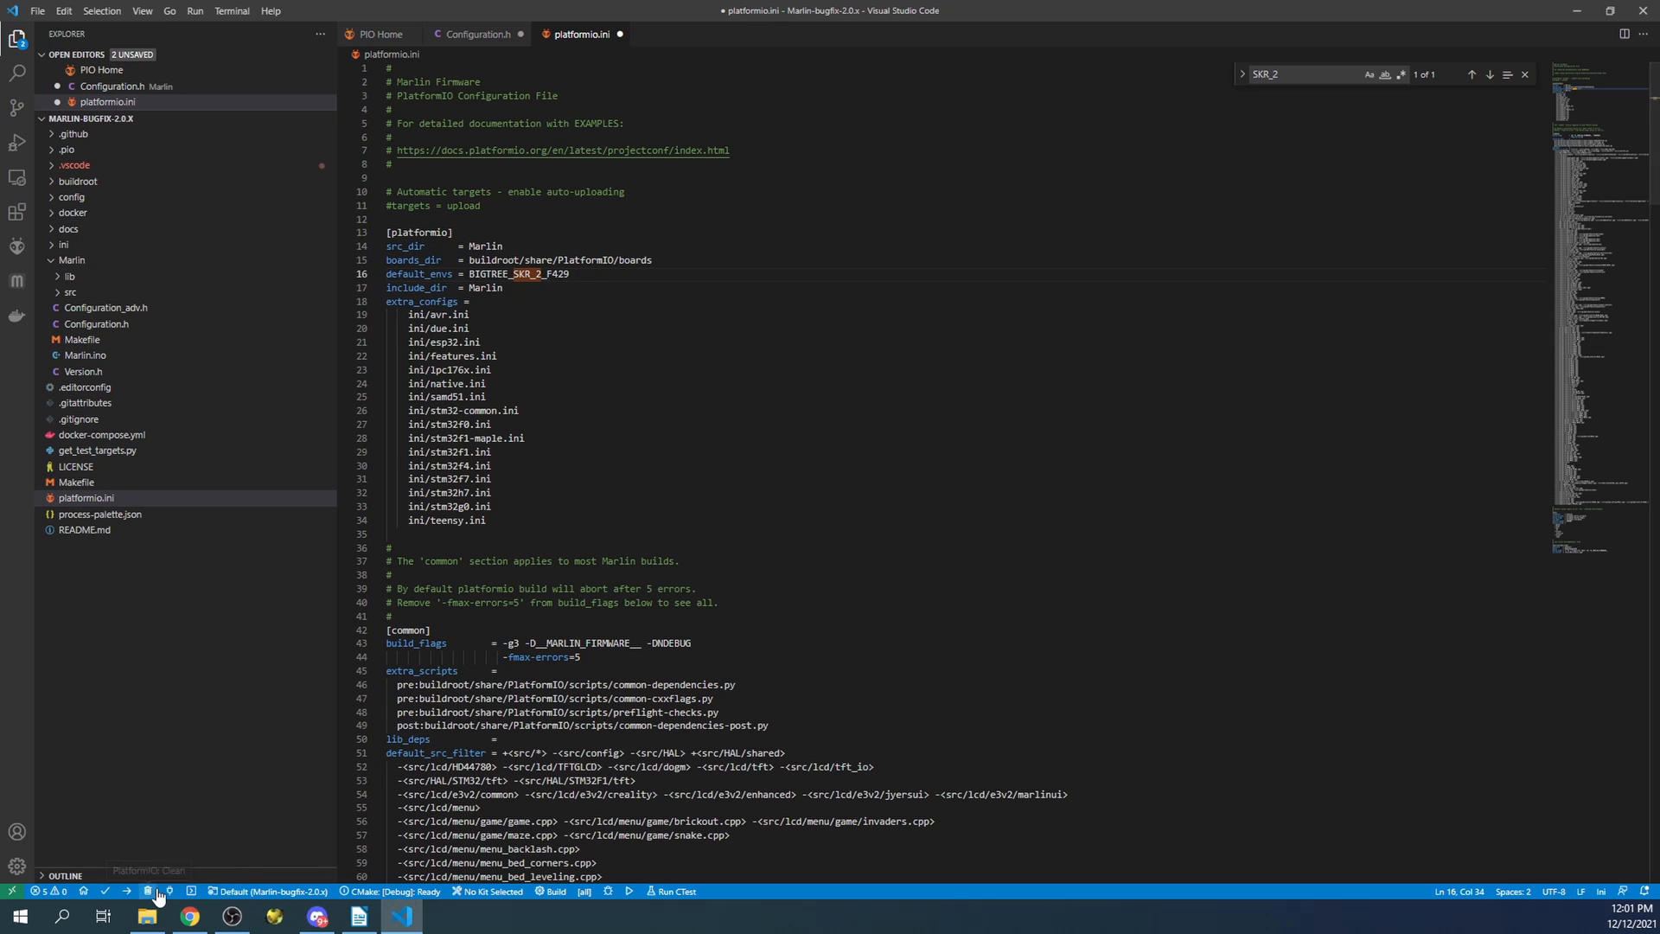
{"action": "left_click", "coordinate": [150, 876]}
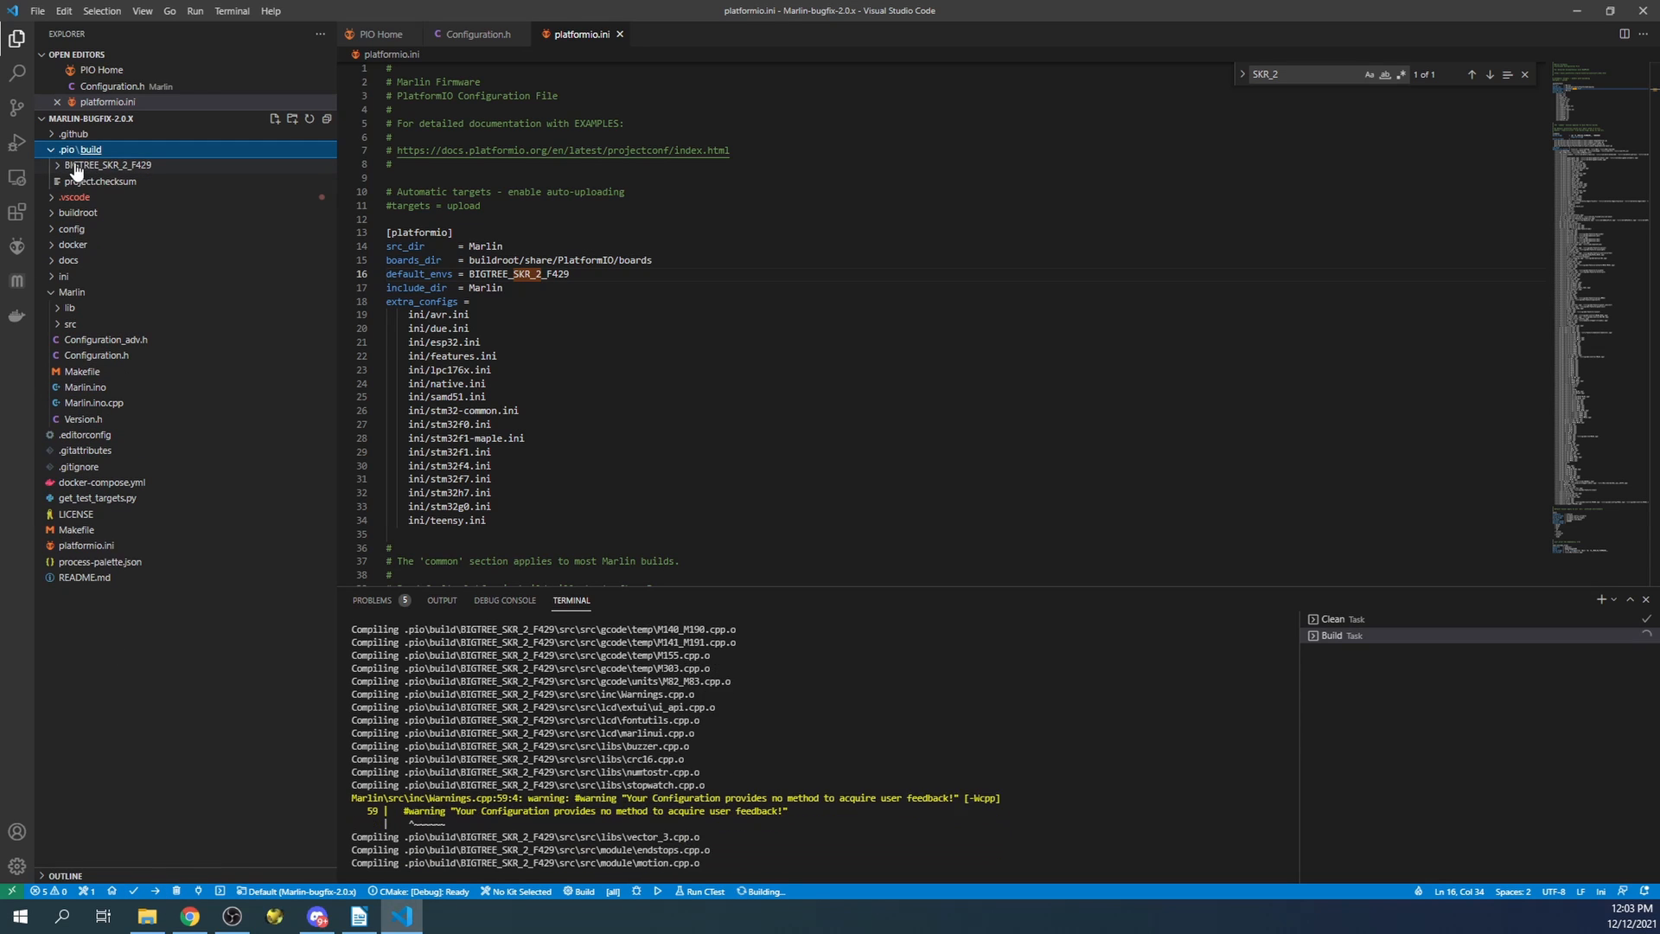
Show the built firmware.bin from .pio/build/BIGTREE_SKR_2_F429 in File Explorer
{"action": "left_click", "coordinate": [107, 165]}
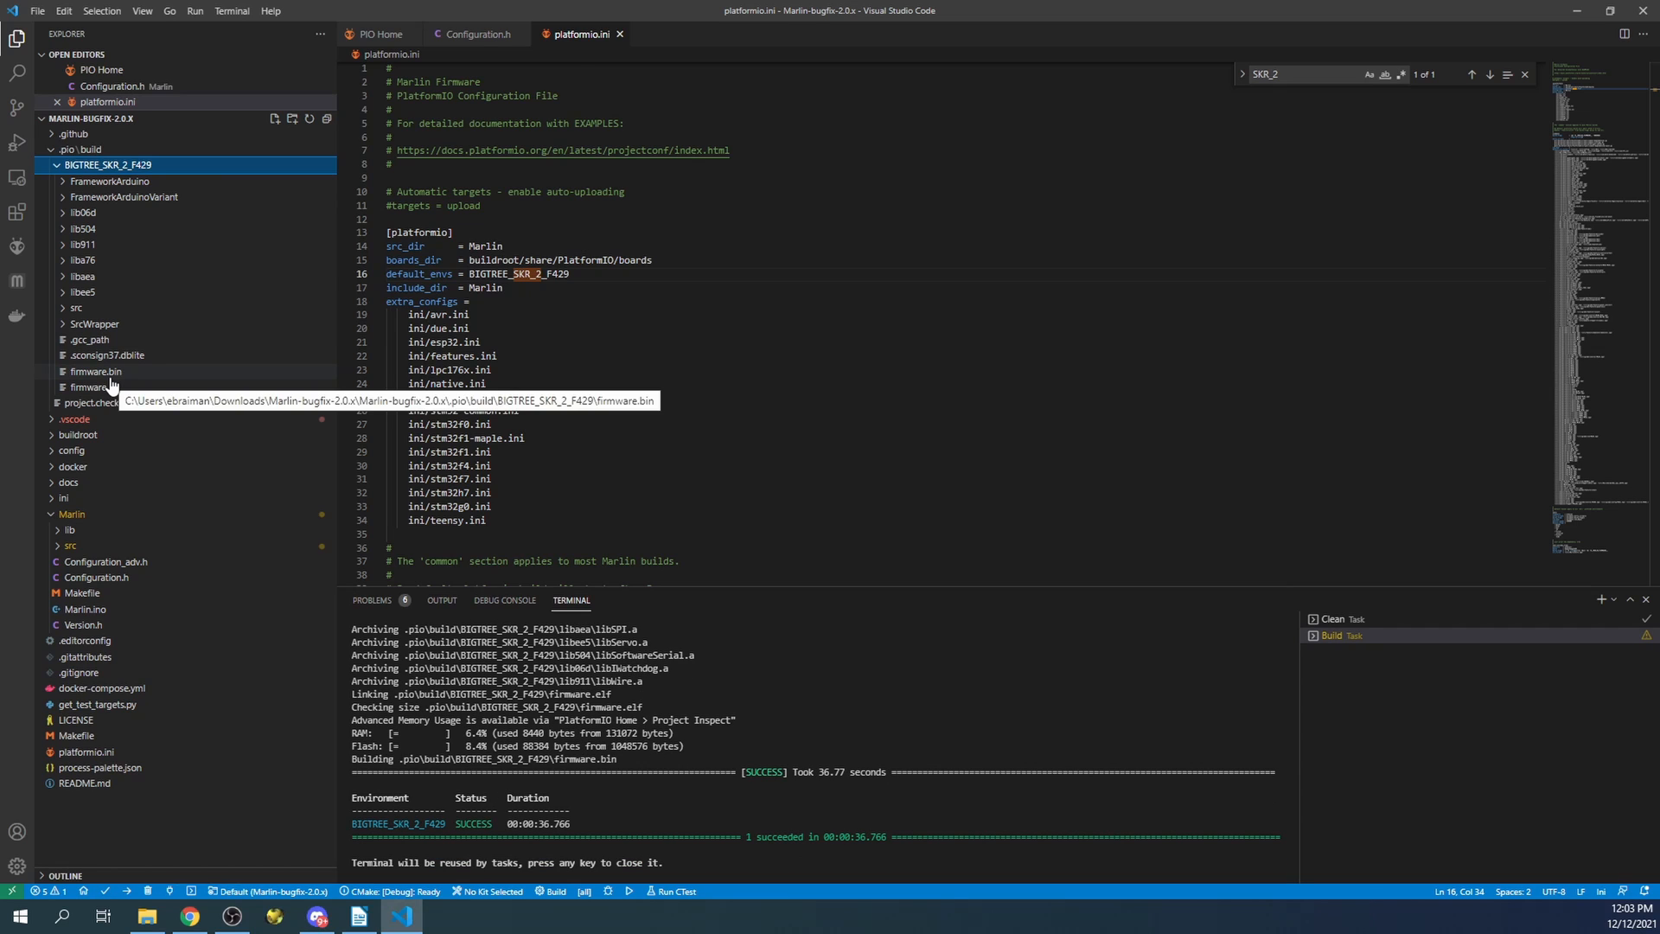
{"action": "left_click", "coordinate": [95, 387]}
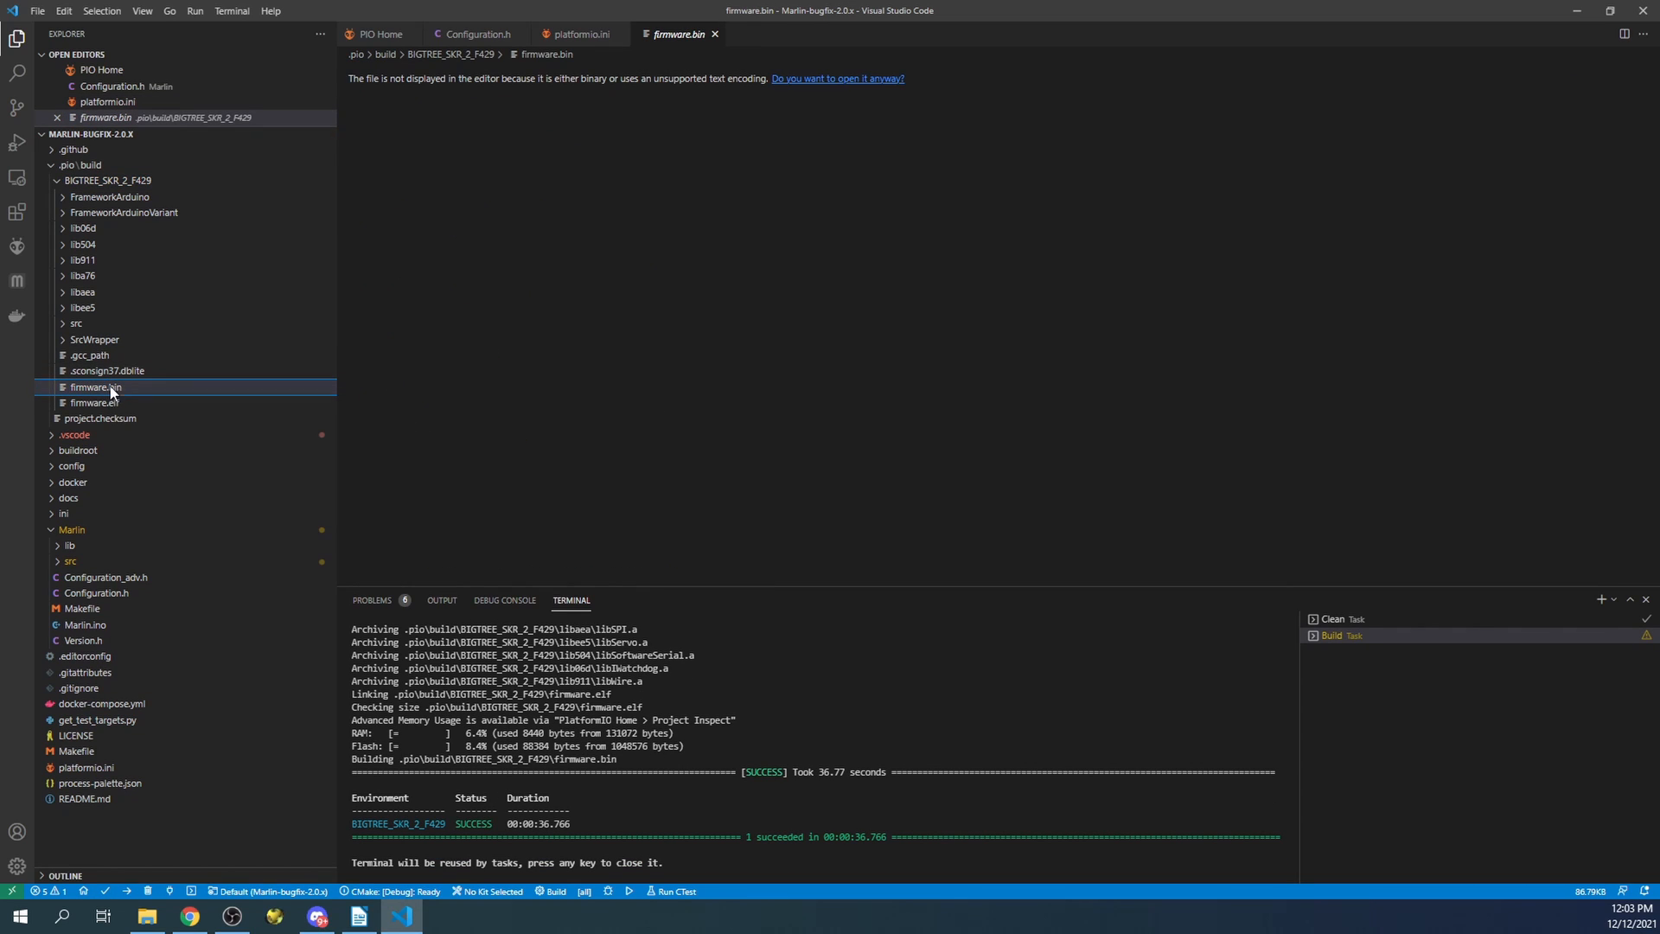
{"action": "right_click", "coordinate": [95, 386]}
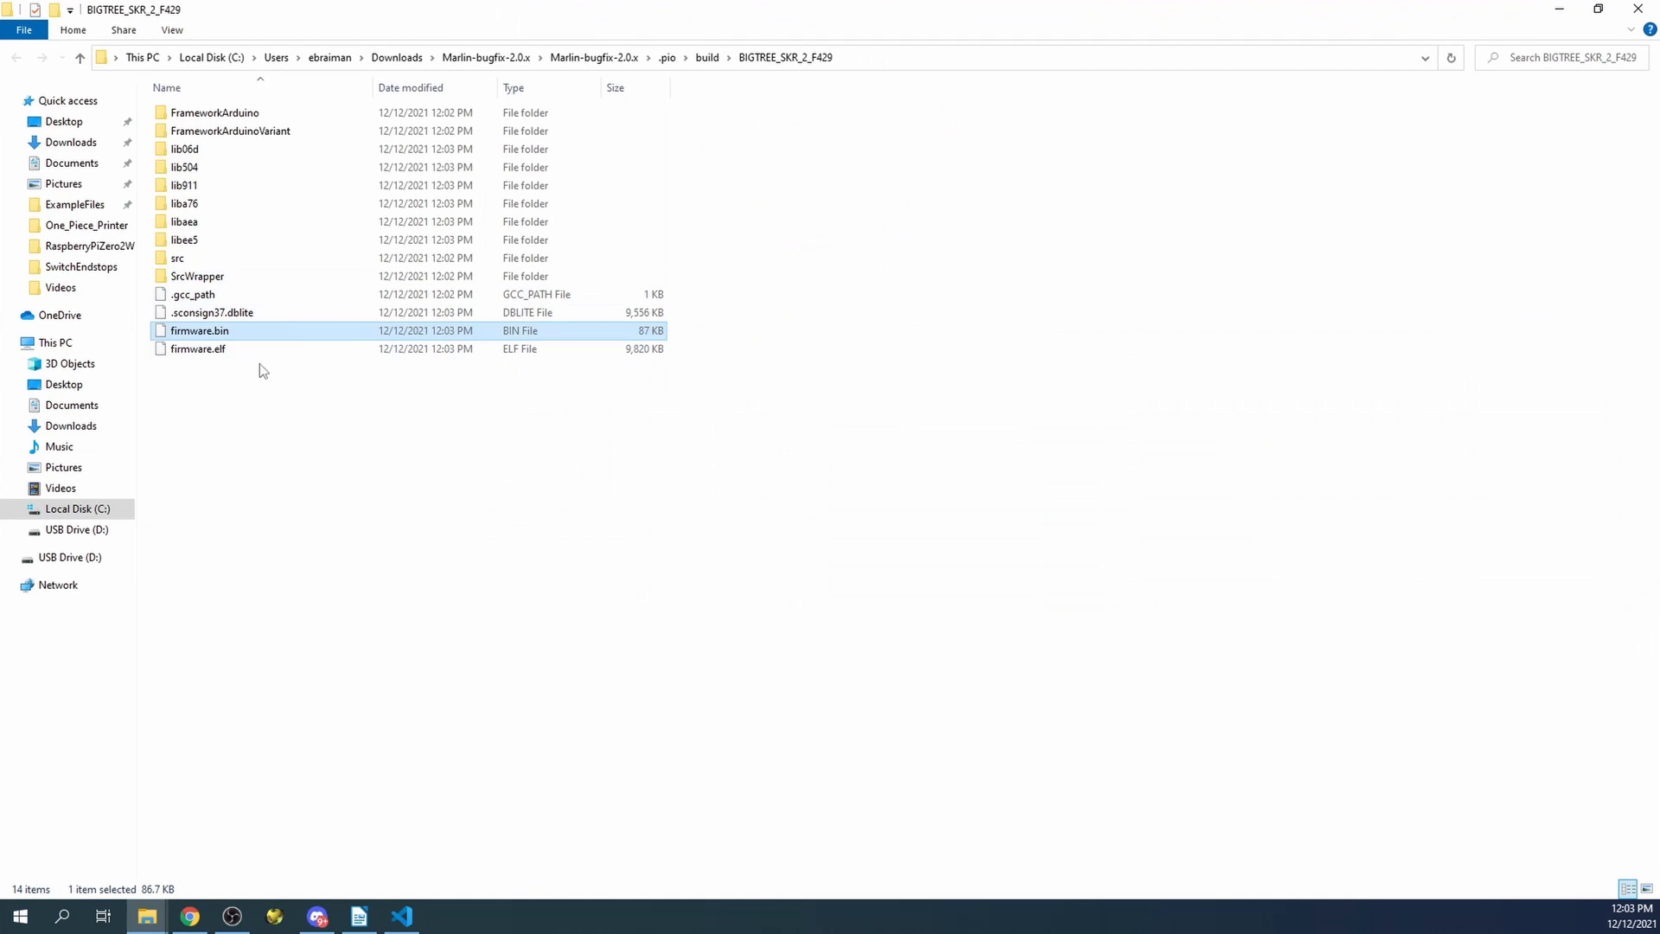
Confirm USB Drive (D:) is empty, then send firmware.bin to it
{"action": "left_click", "coordinate": [76, 557]}
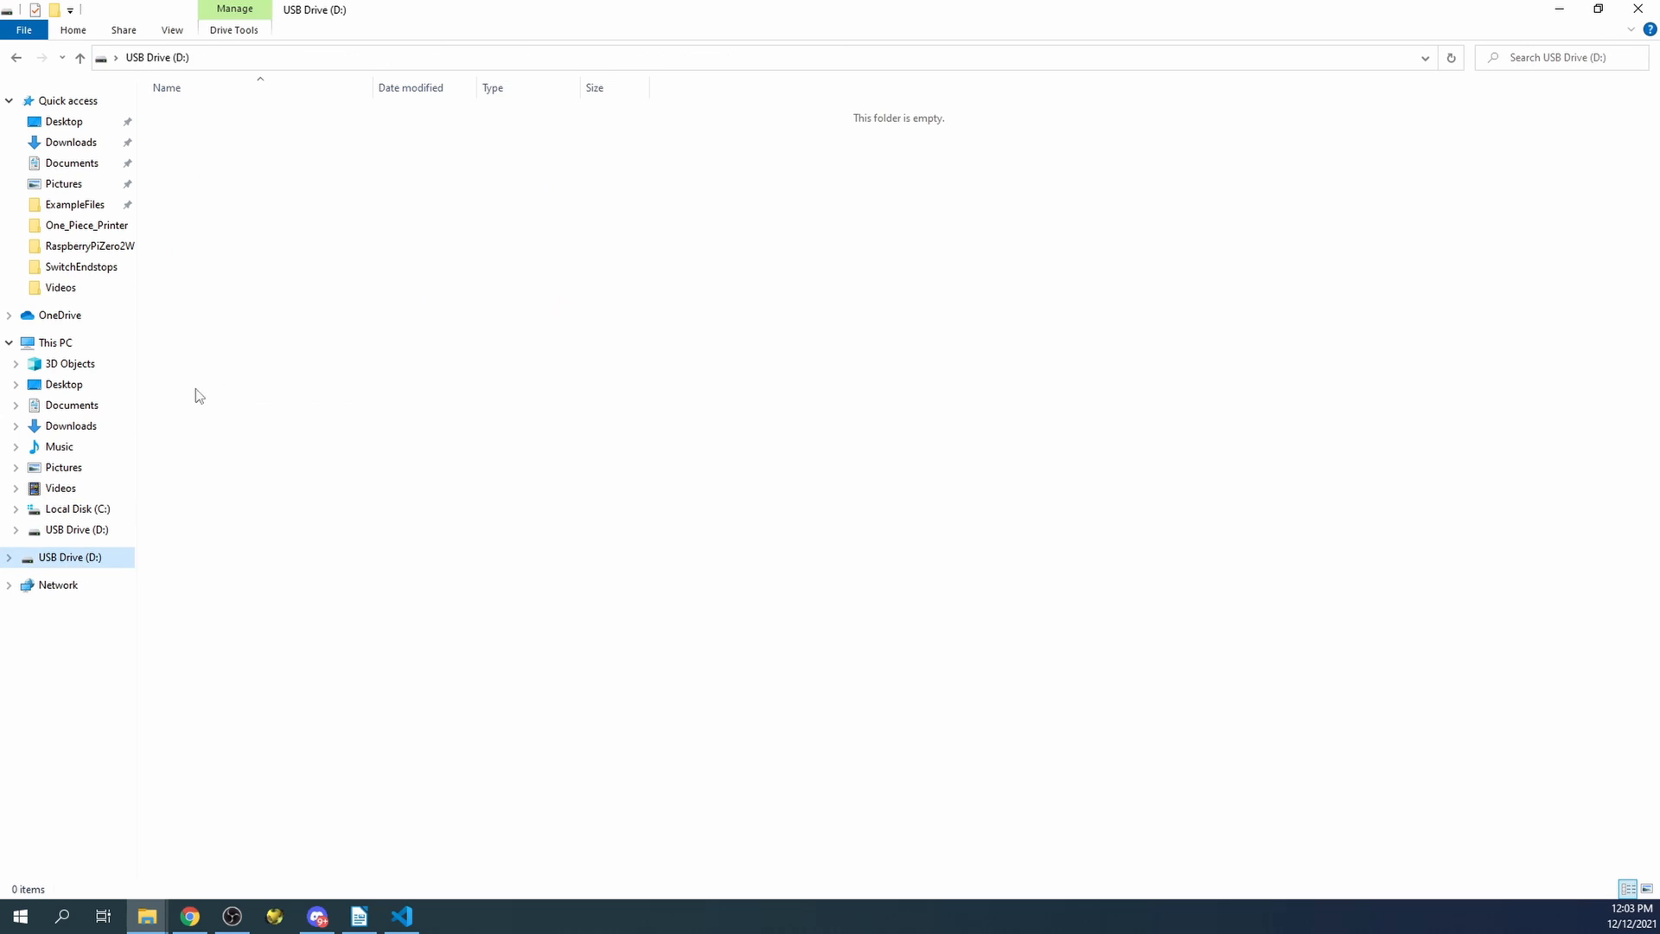
{"action": "mouse_move", "coordinate": [110, 556]}
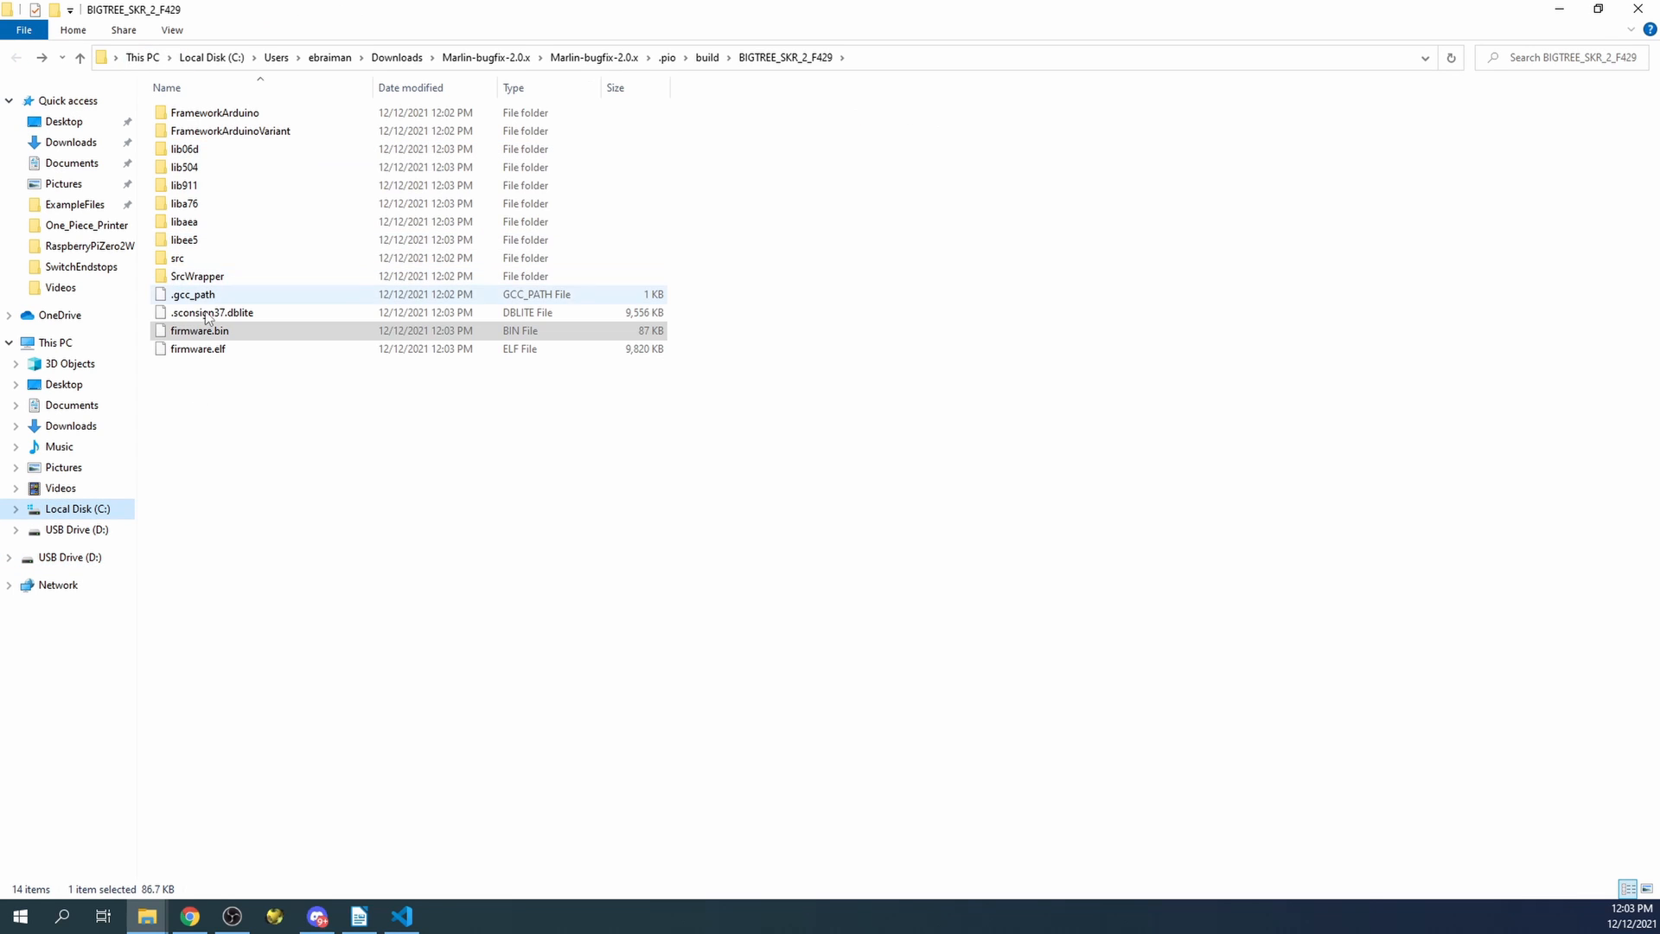
{"action": "left_click", "coordinate": [200, 331]}
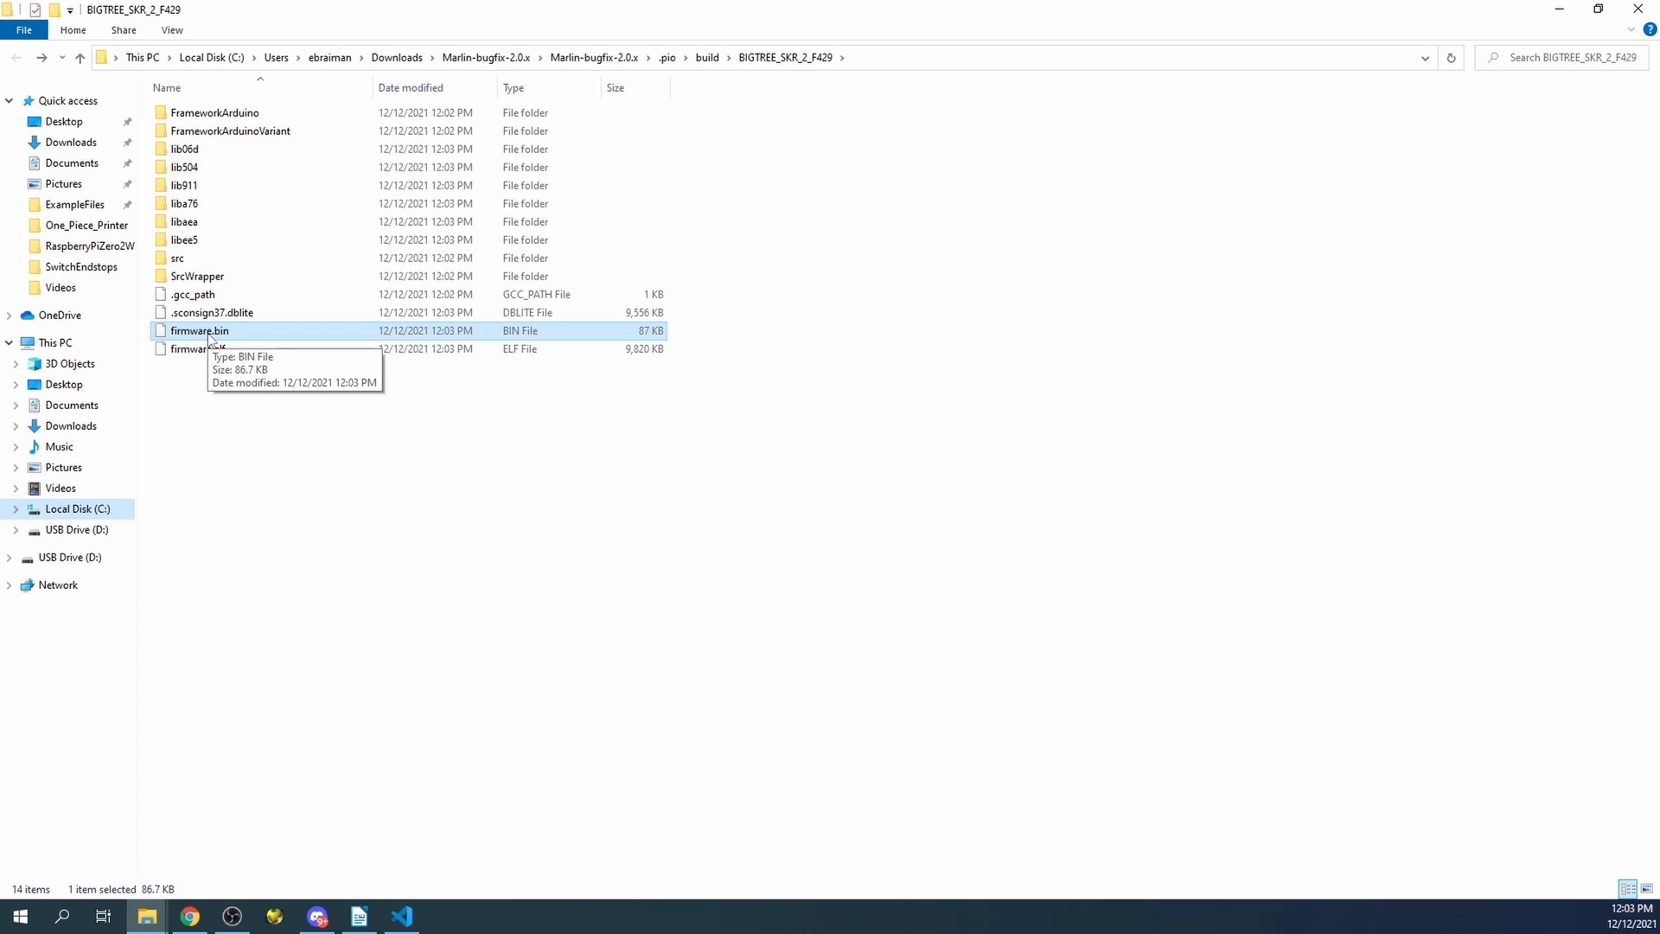
{"action": "right_click", "coordinate": [199, 330]}
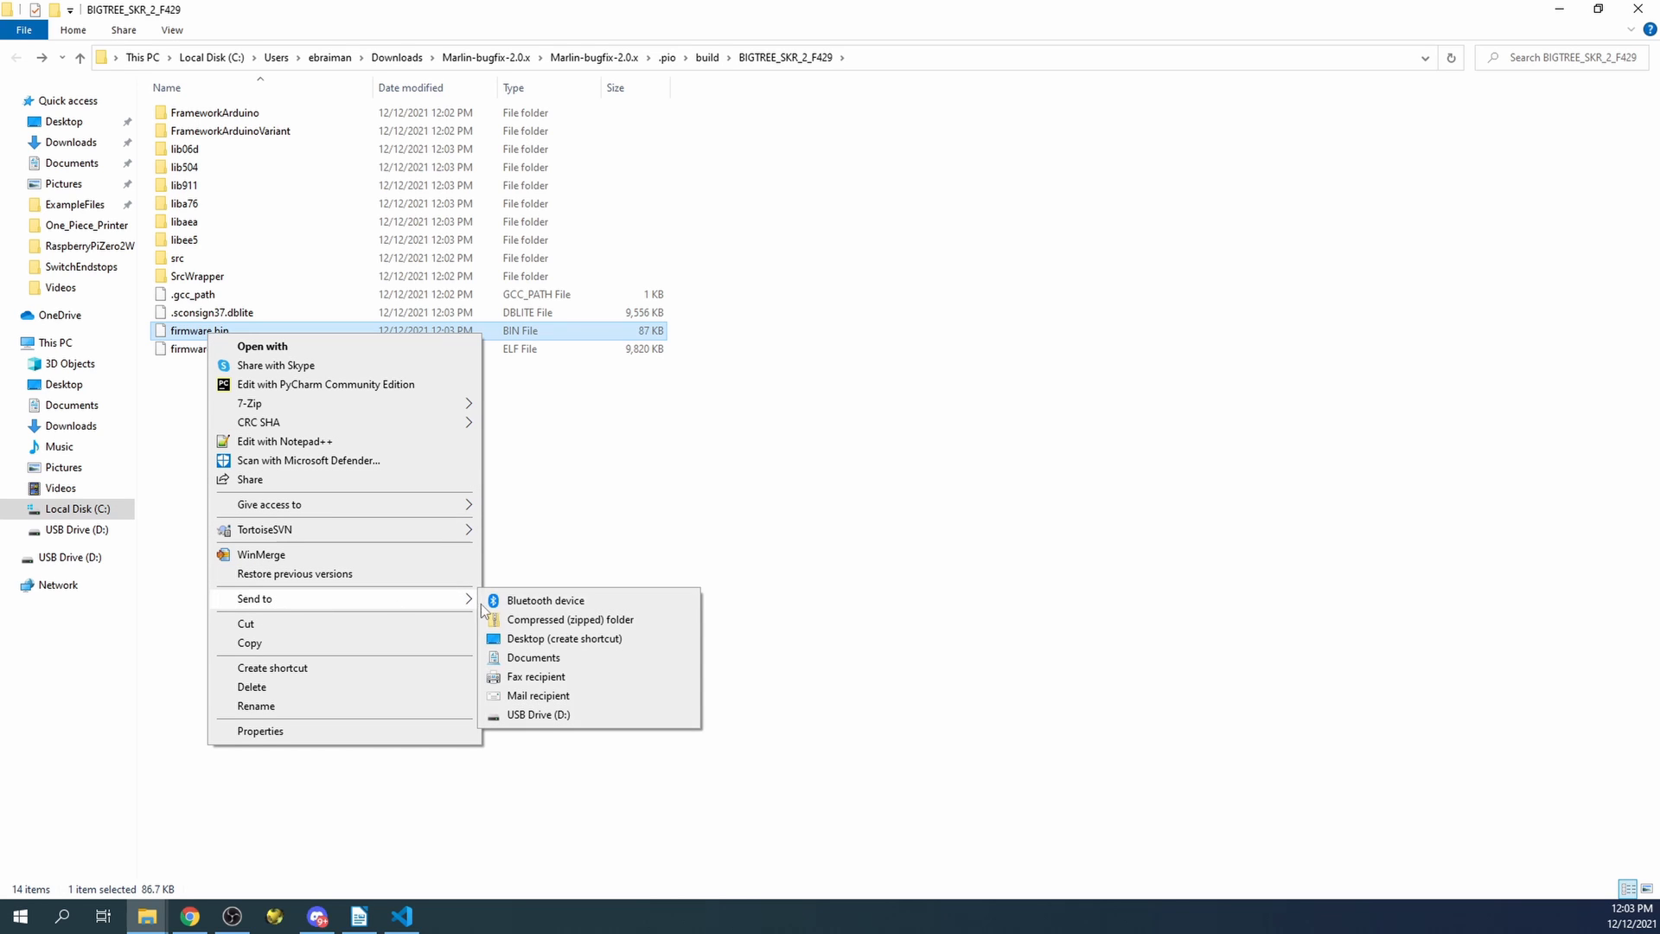
{"action": "left_click", "coordinate": [518, 598]}
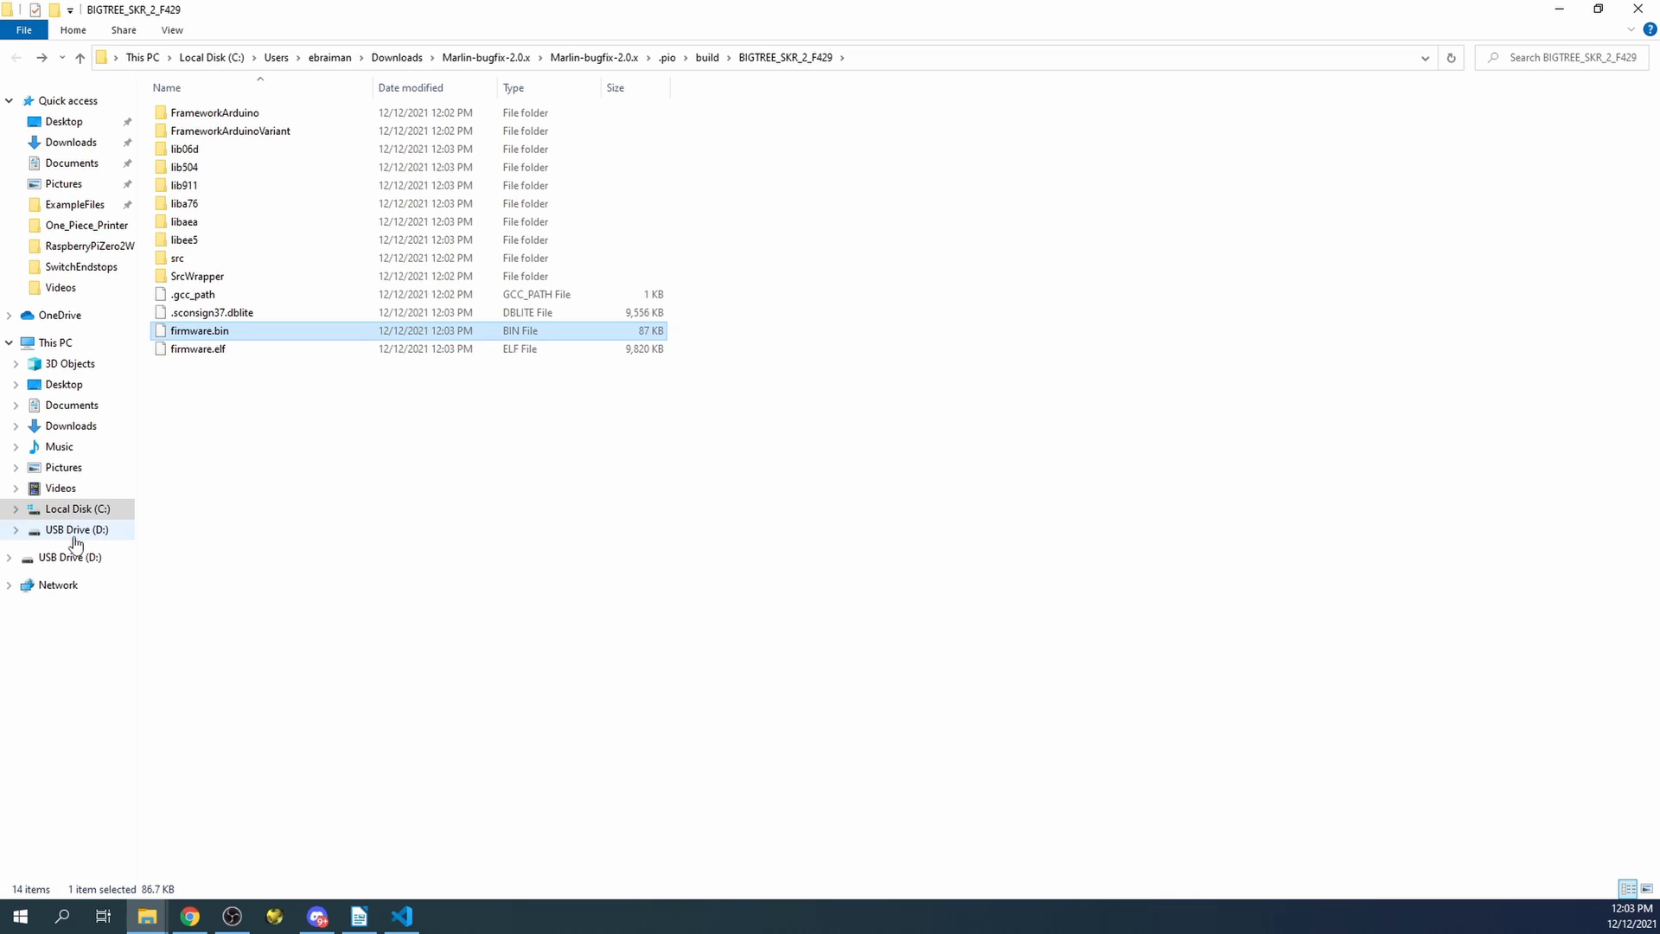
{"action": "left_click", "coordinate": [76, 529]}
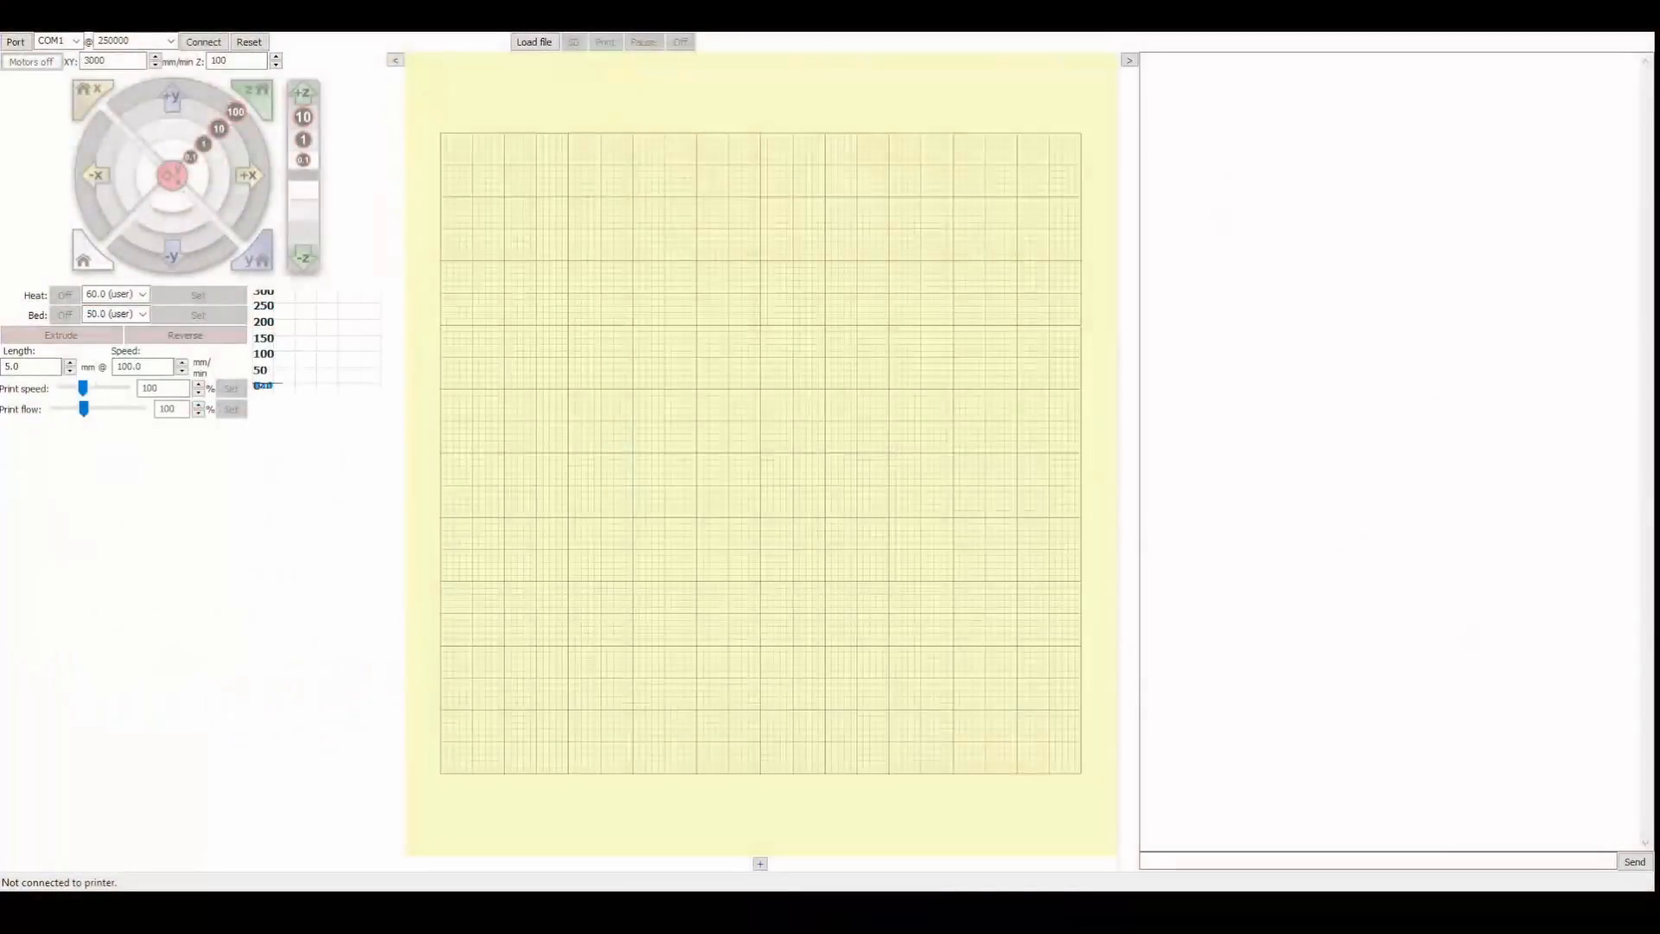
{"action": "left_click", "coordinate": [203, 41]}
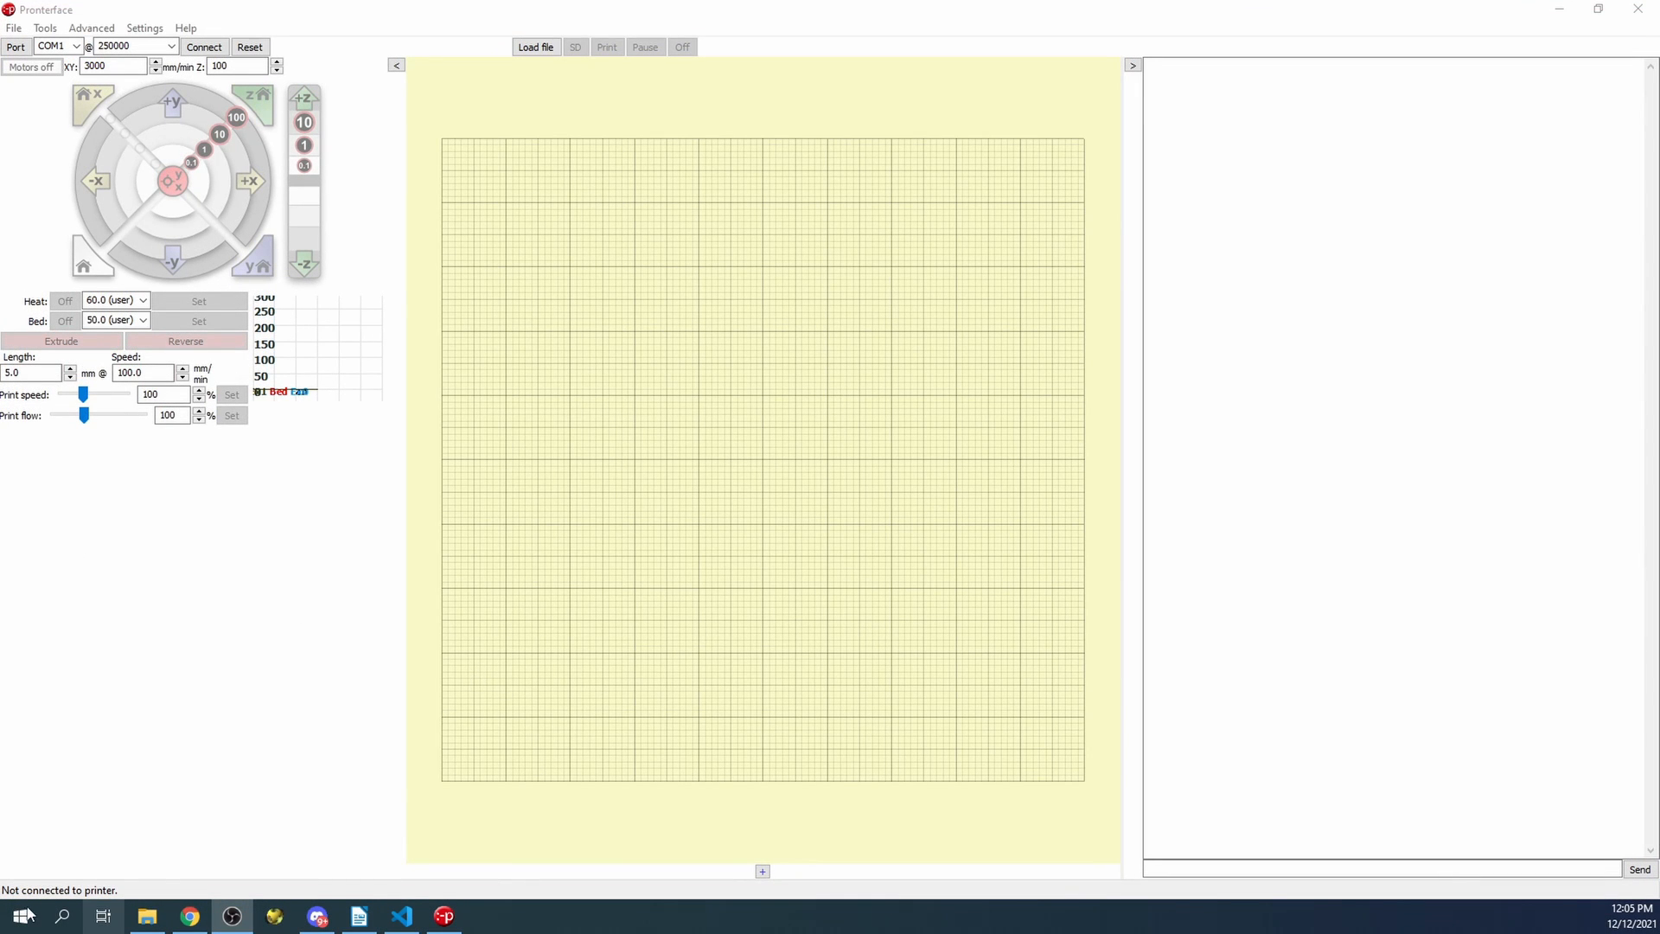
{"action": "left_click", "coordinate": [61, 915]}
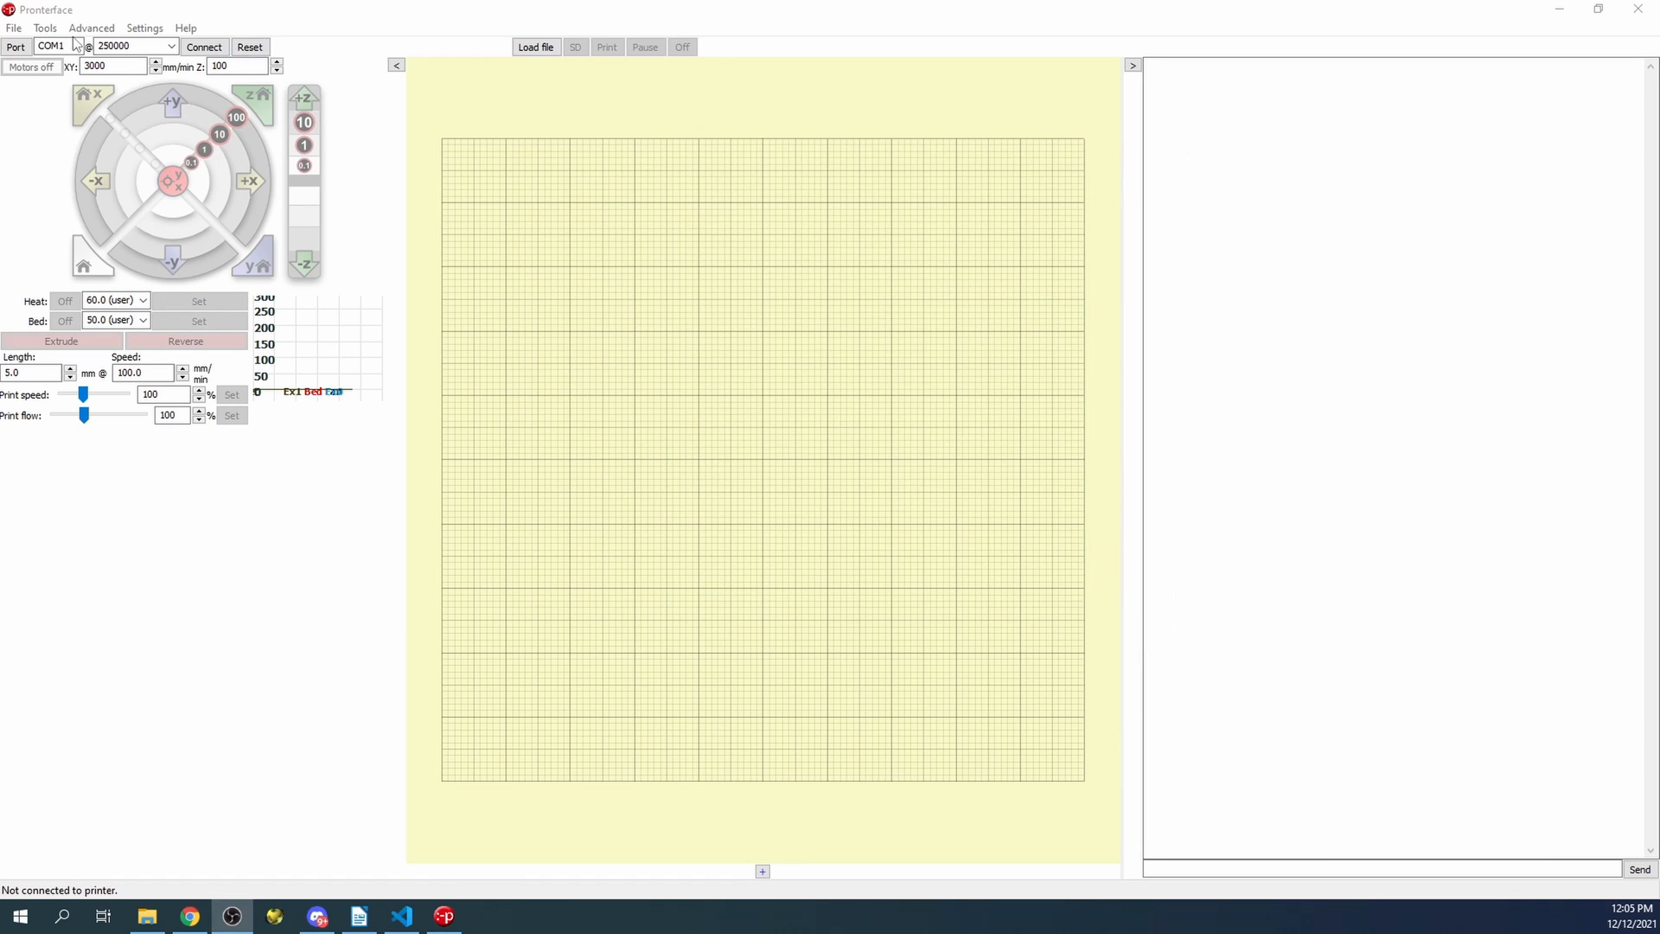
Connect Pronterface to the printer on COM5 and enter M119 in the command box
{"action": "left_click", "coordinate": [75, 46]}
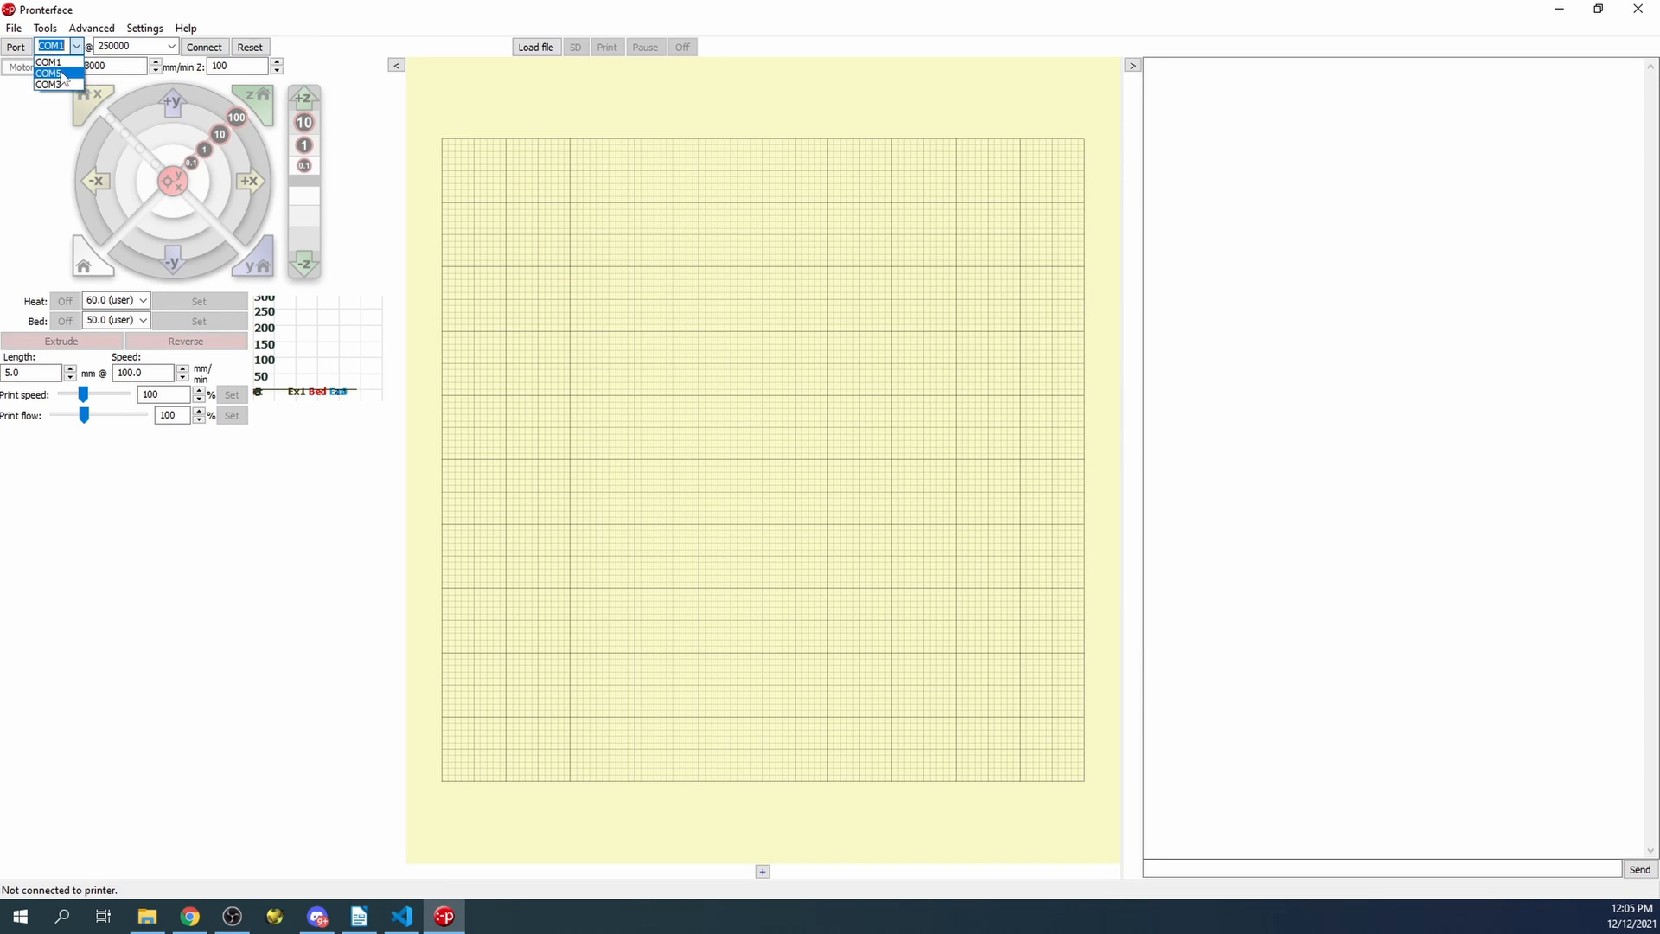
{"action": "left_click", "coordinate": [51, 72]}
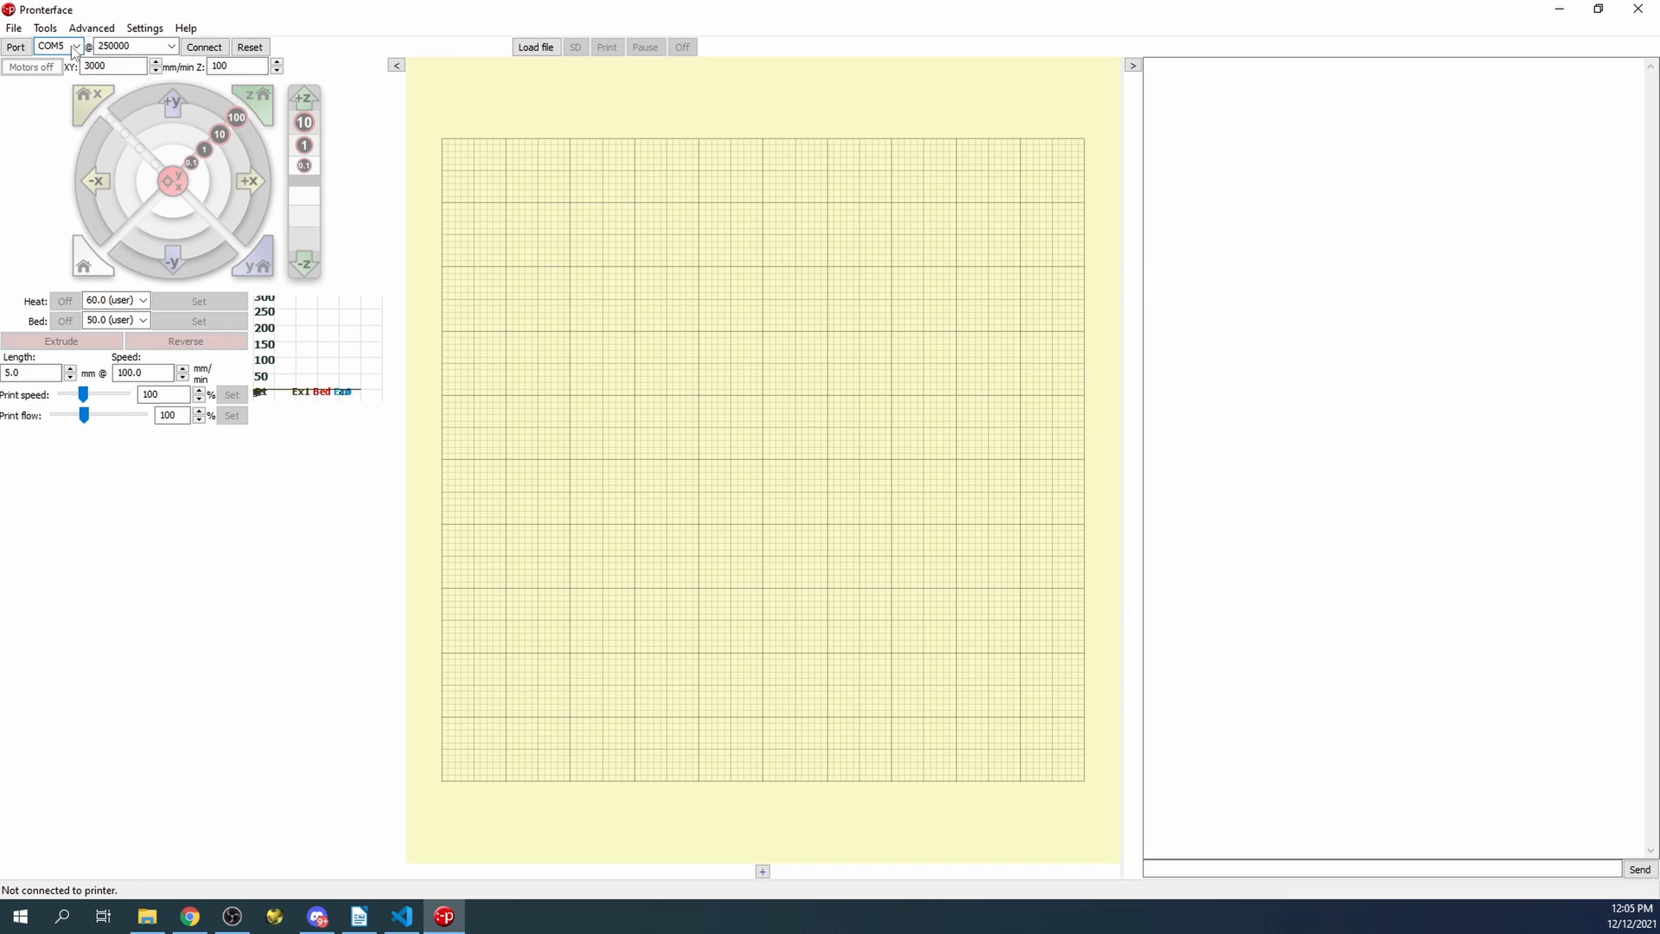
{"action": "mouse_move", "coordinate": [111, 65]}
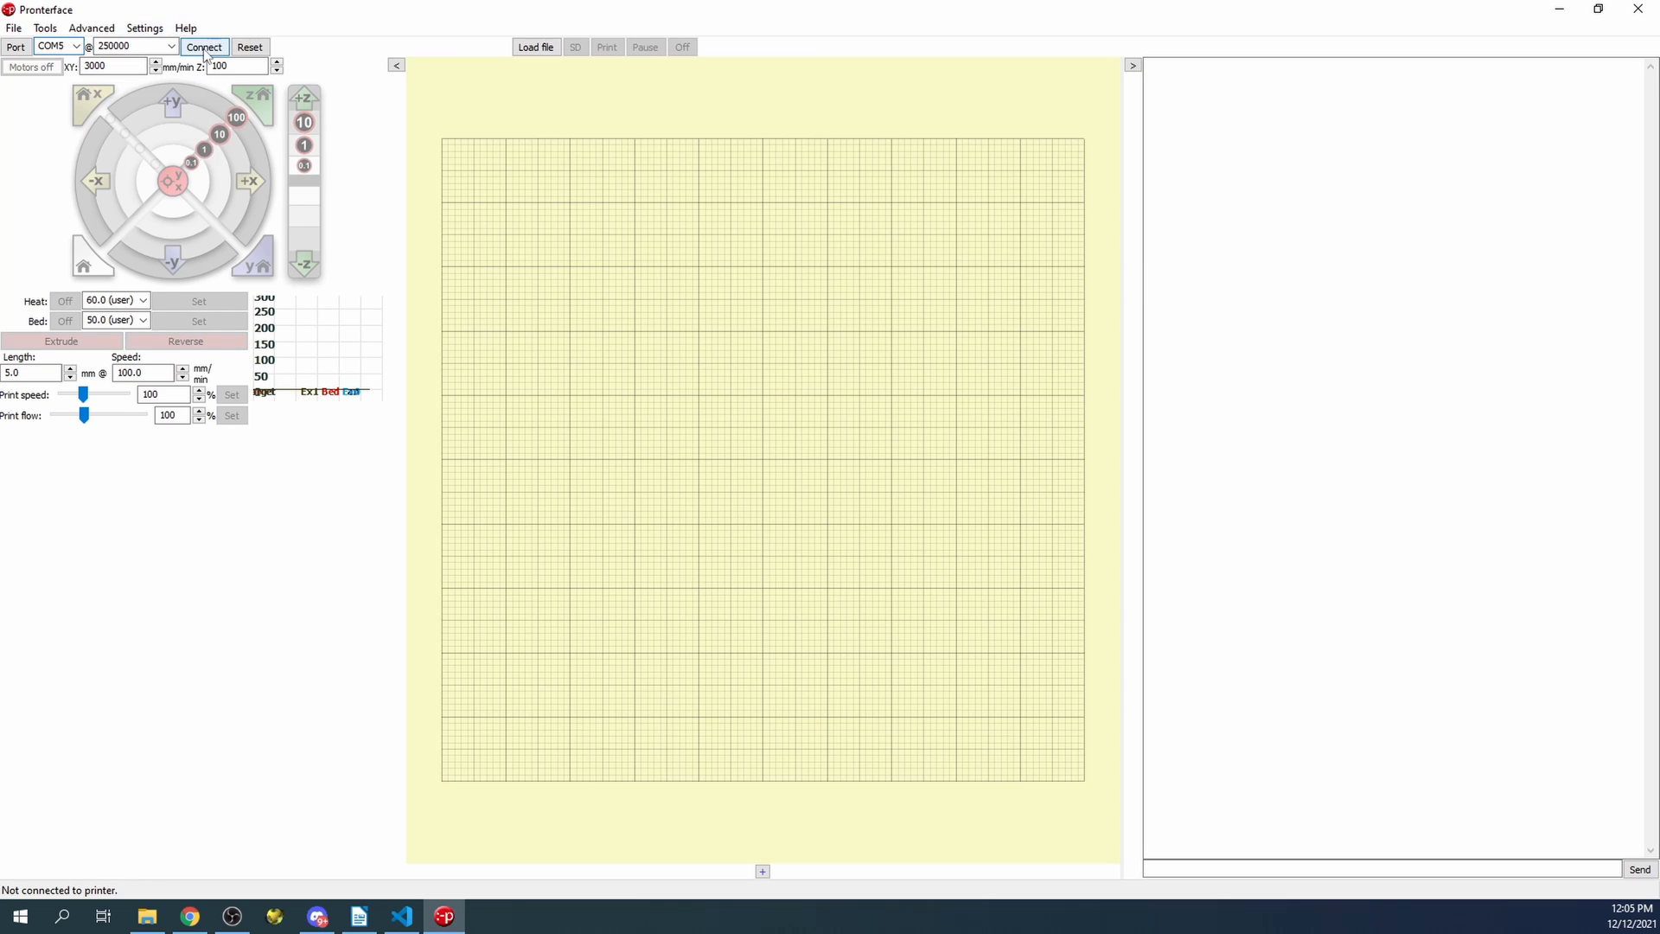
{"action": "left_click", "coordinate": [203, 46]}
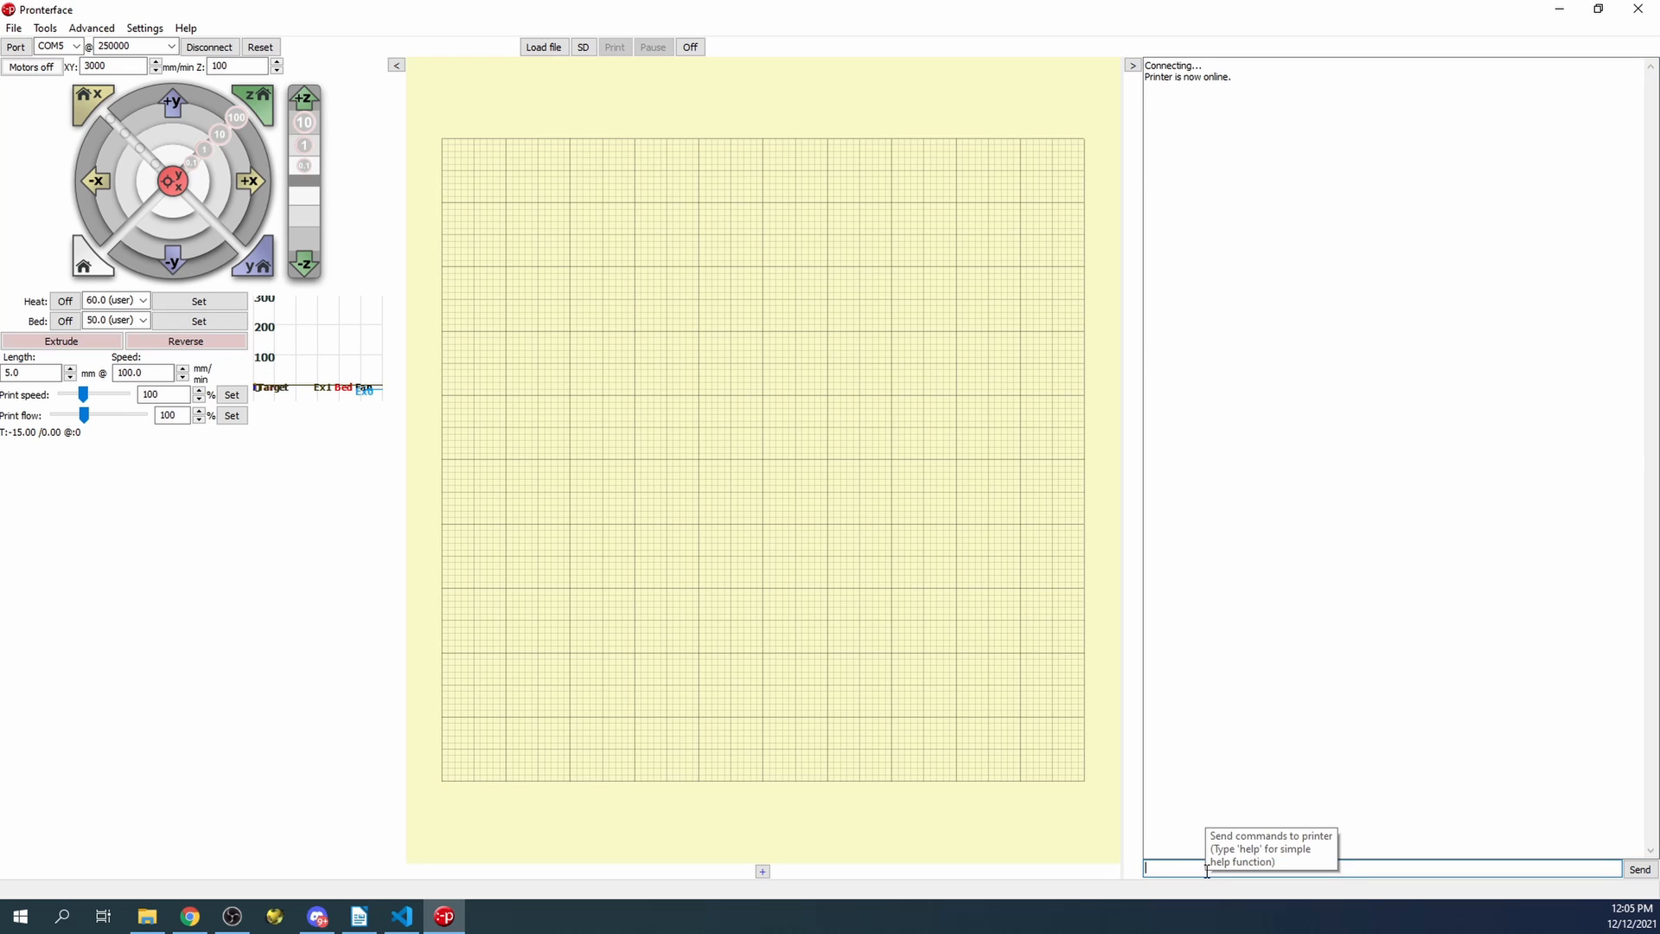
{"action": "type", "text": "M119"}
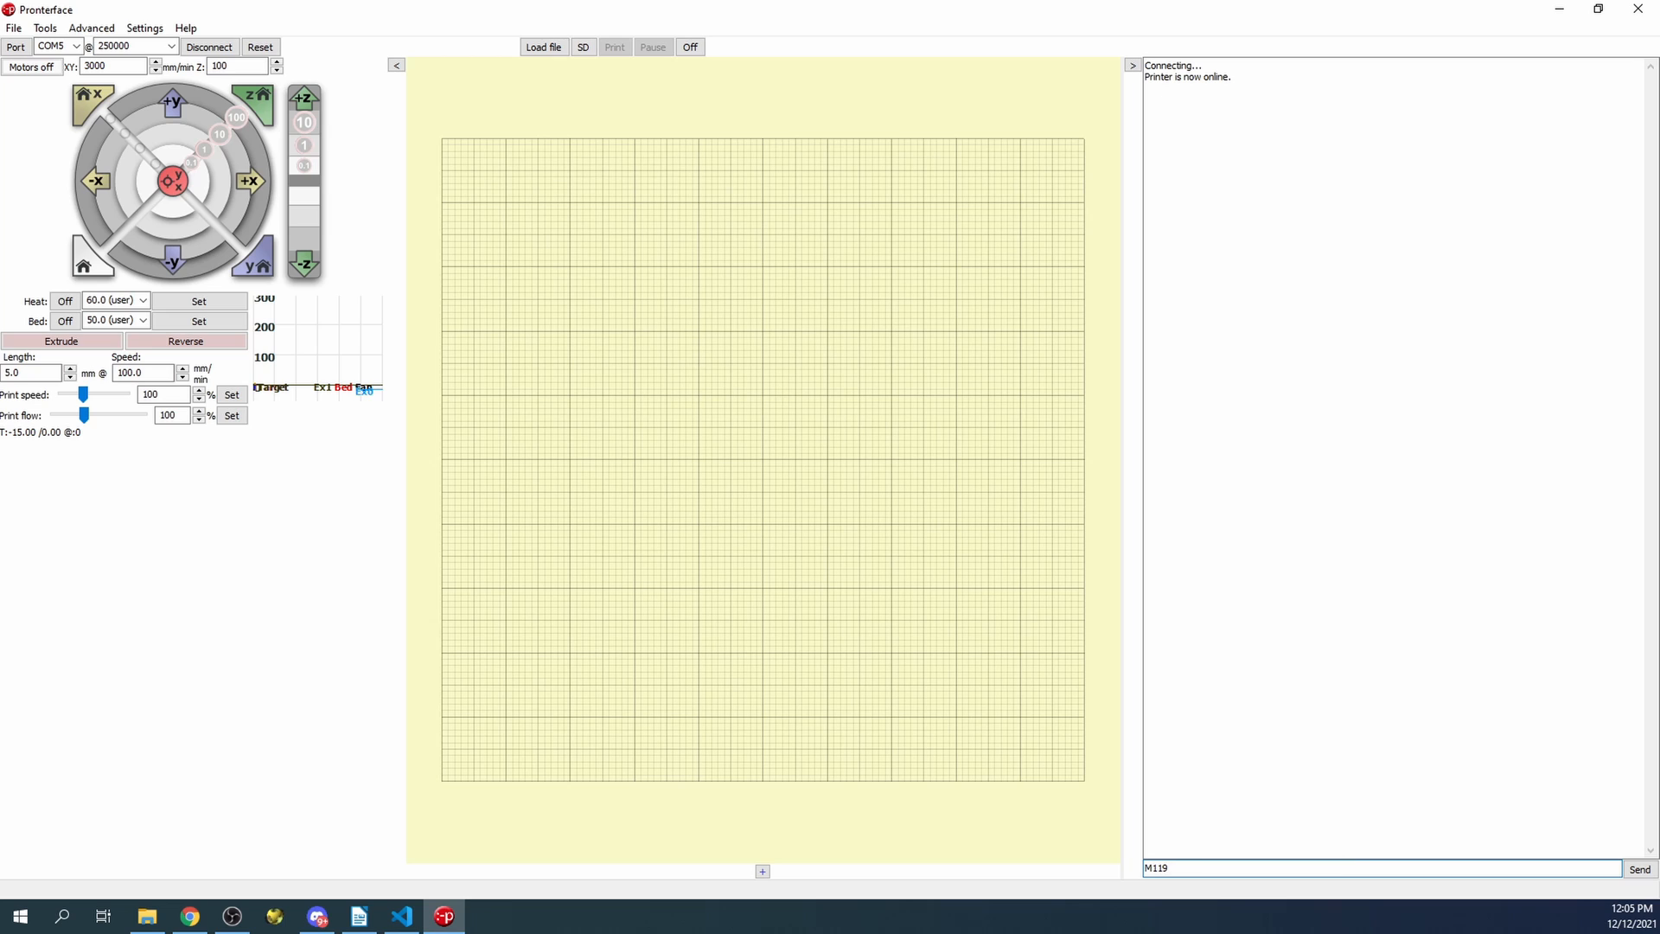